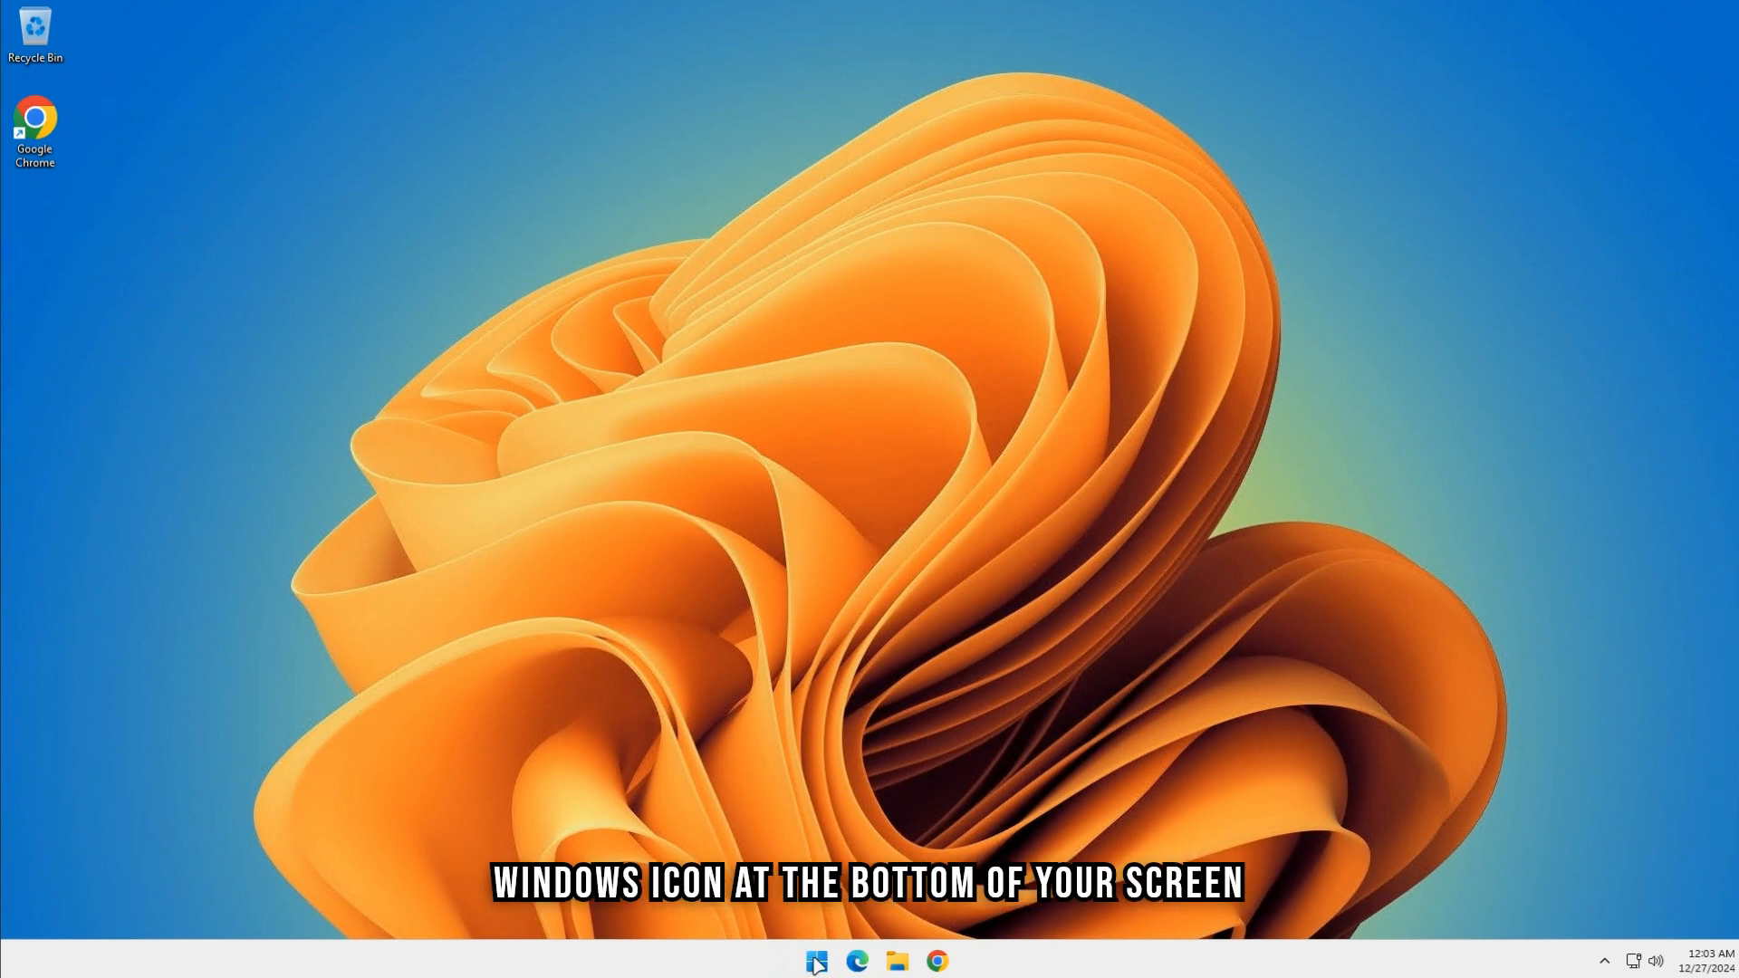
# Step: Check via System > Domain or workgroup that the PC is in WORKGROUP, then cancel without changes
pyautogui.rightClick(815, 960)
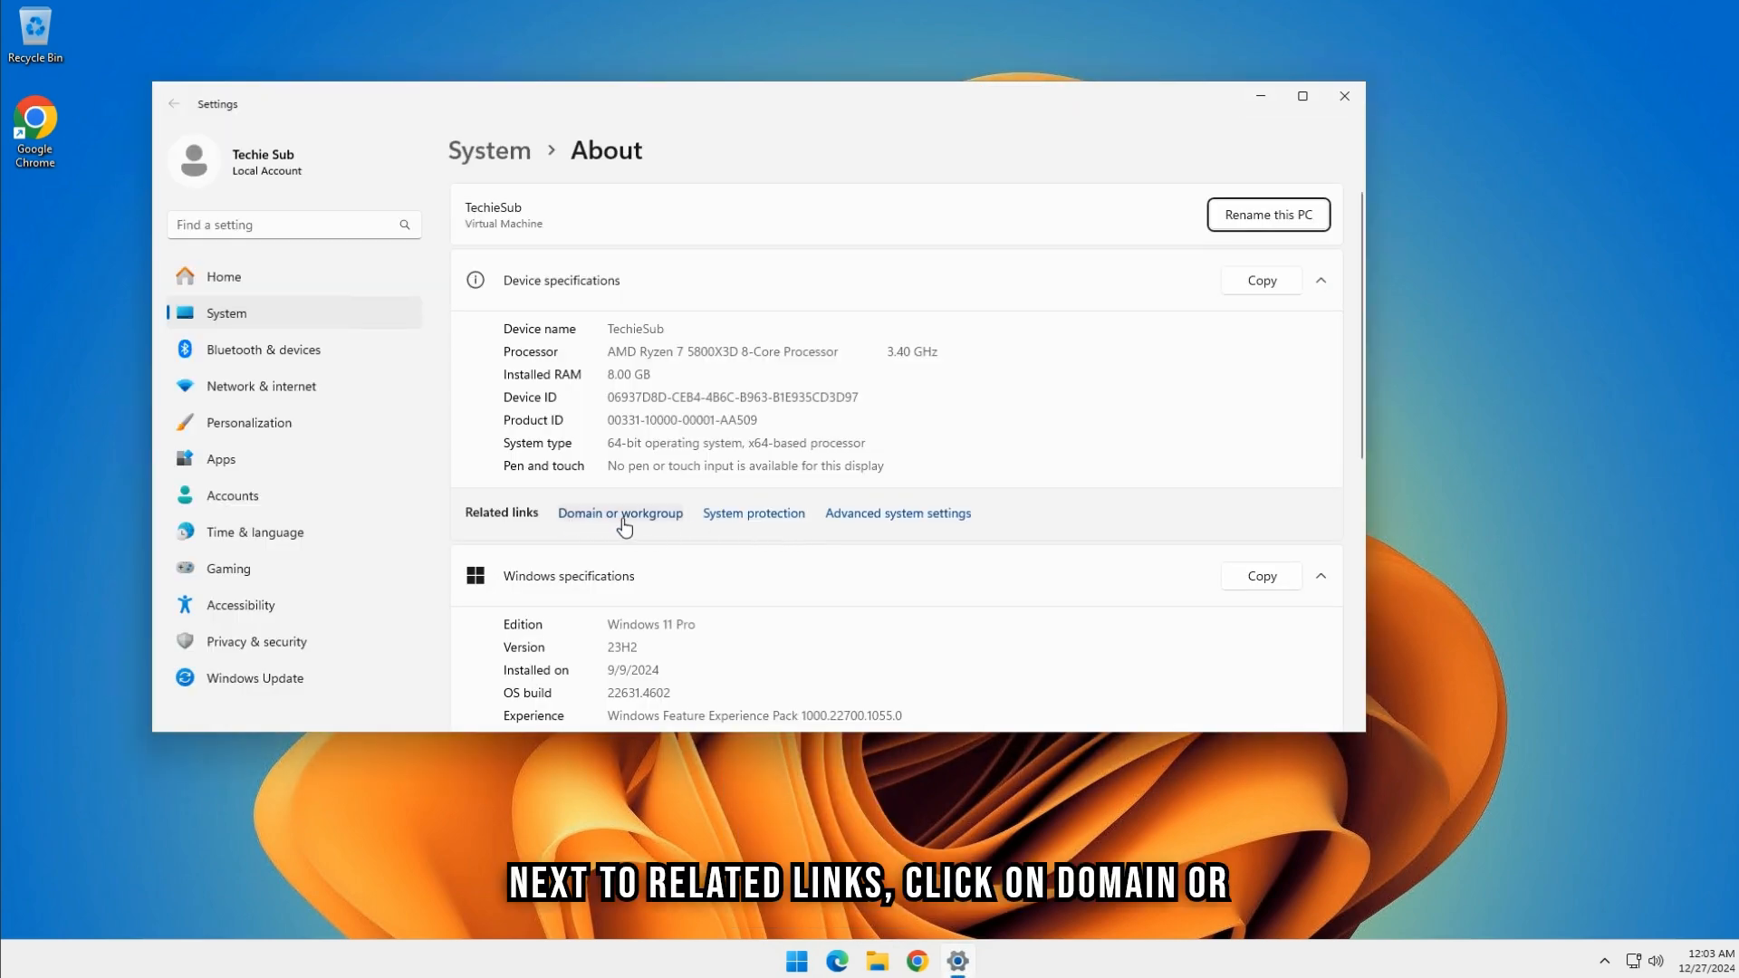
pyautogui.click(620, 513)
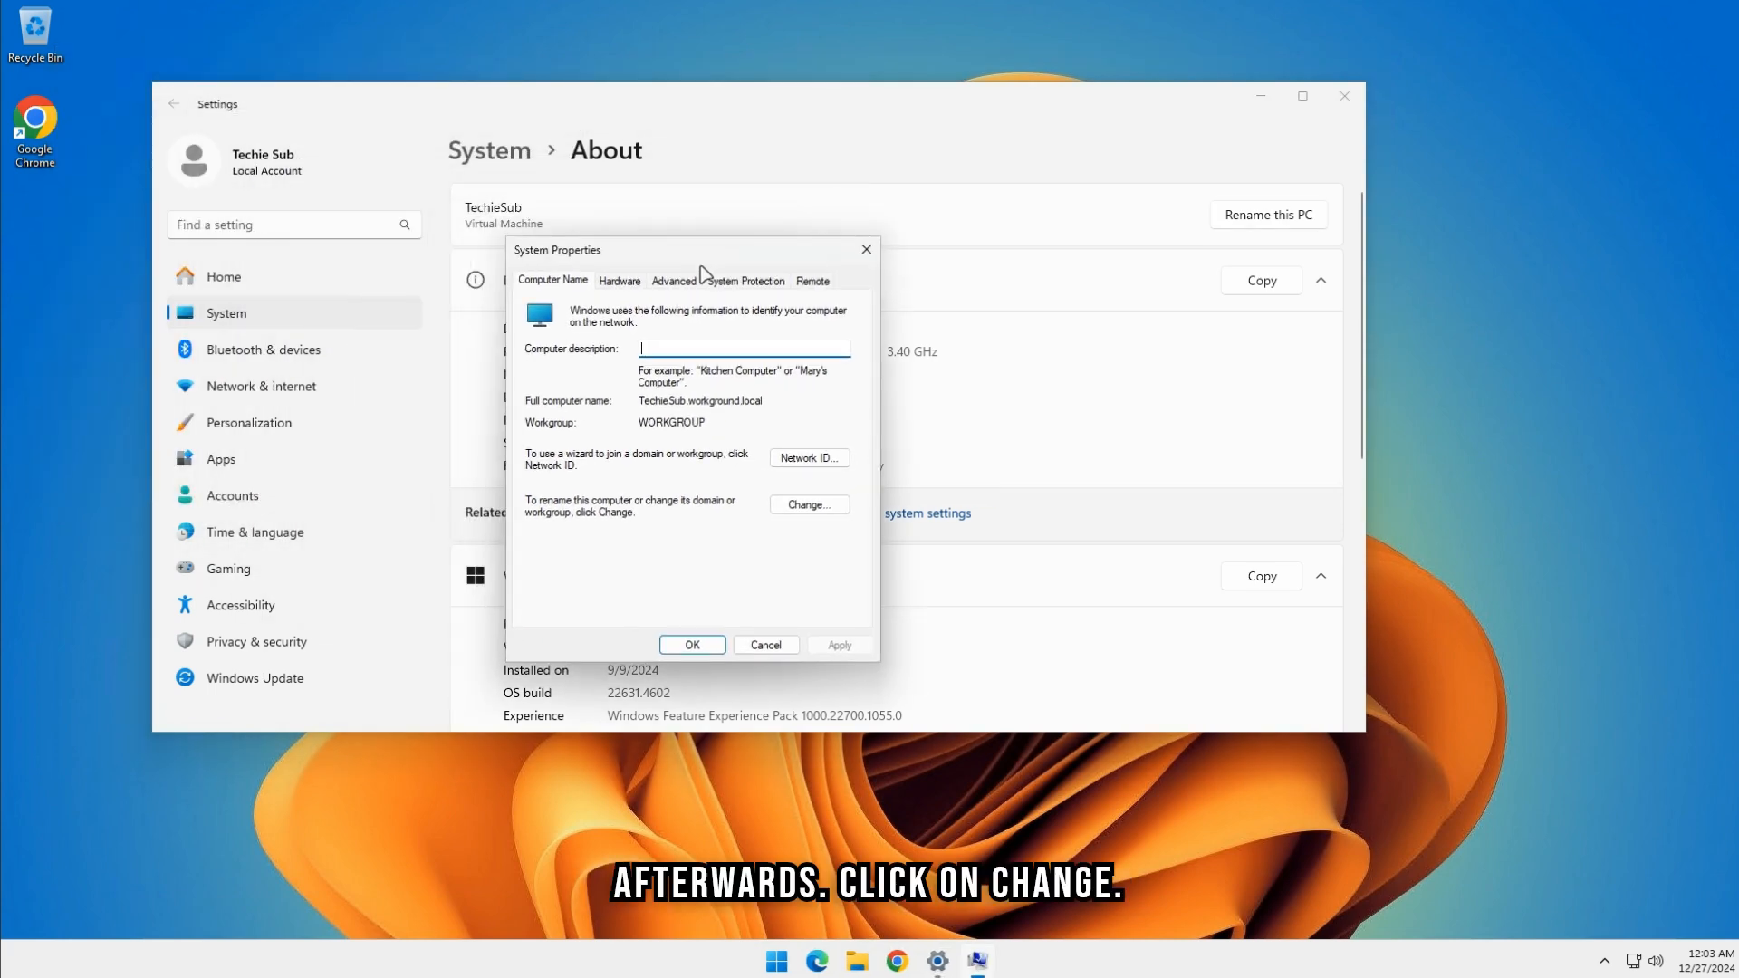
pyautogui.click(808, 505)
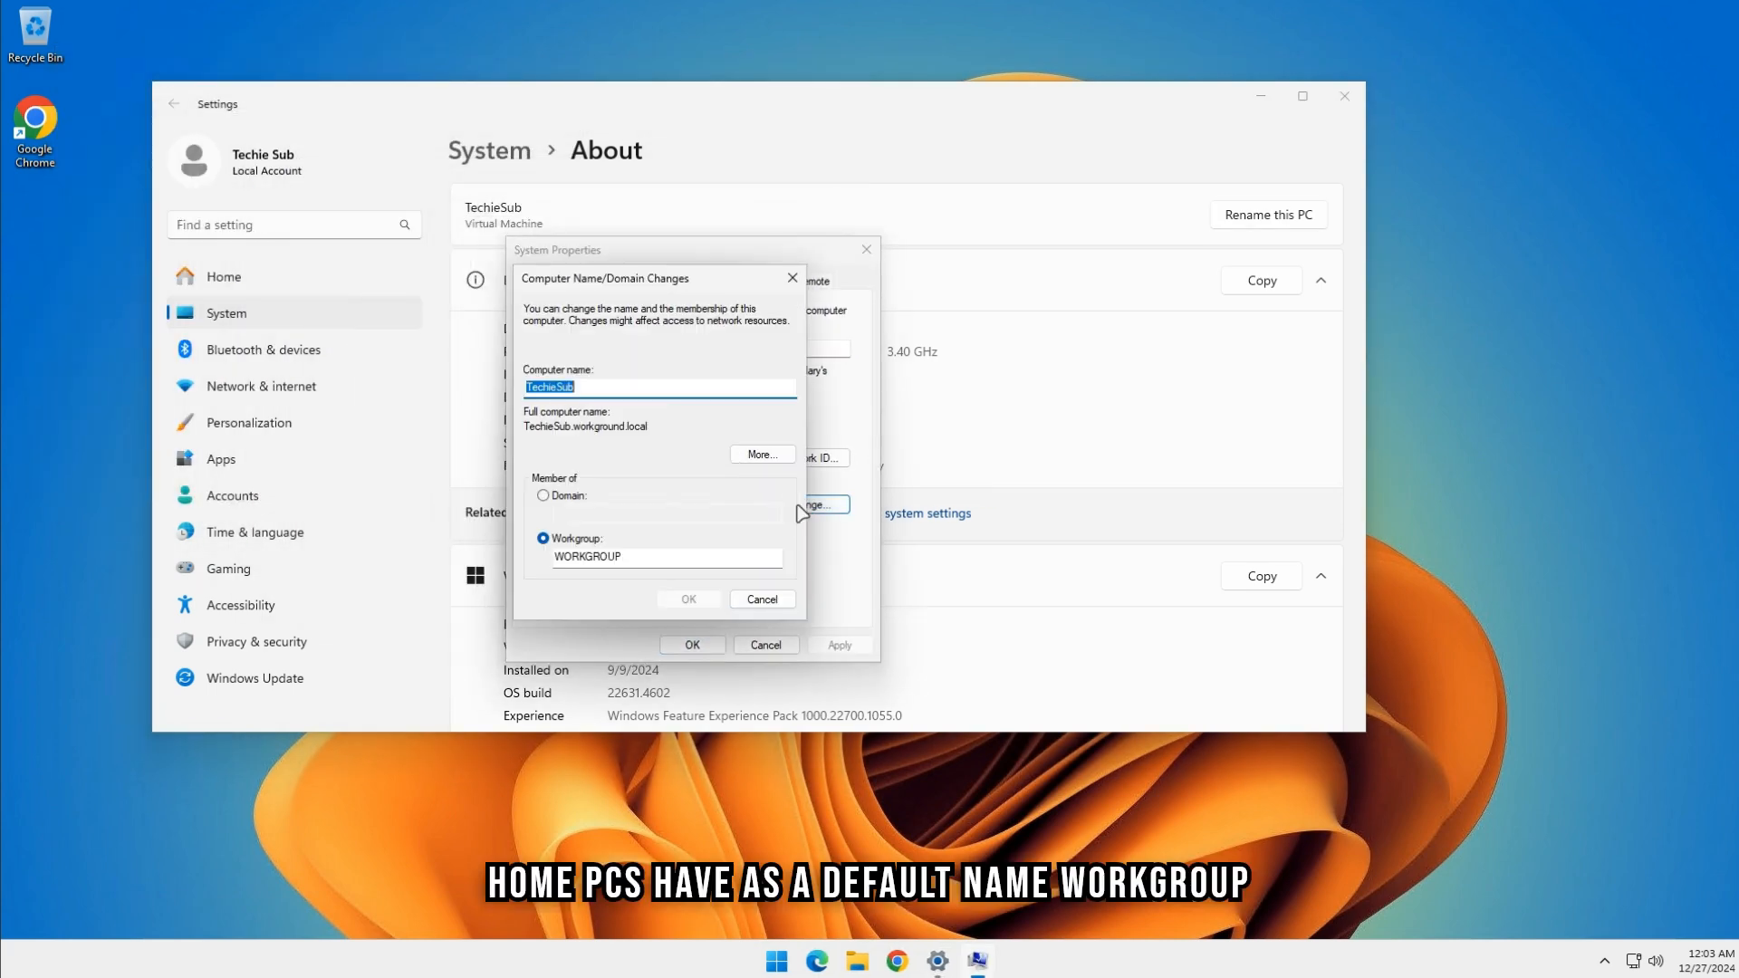
pyautogui.click(664, 556)
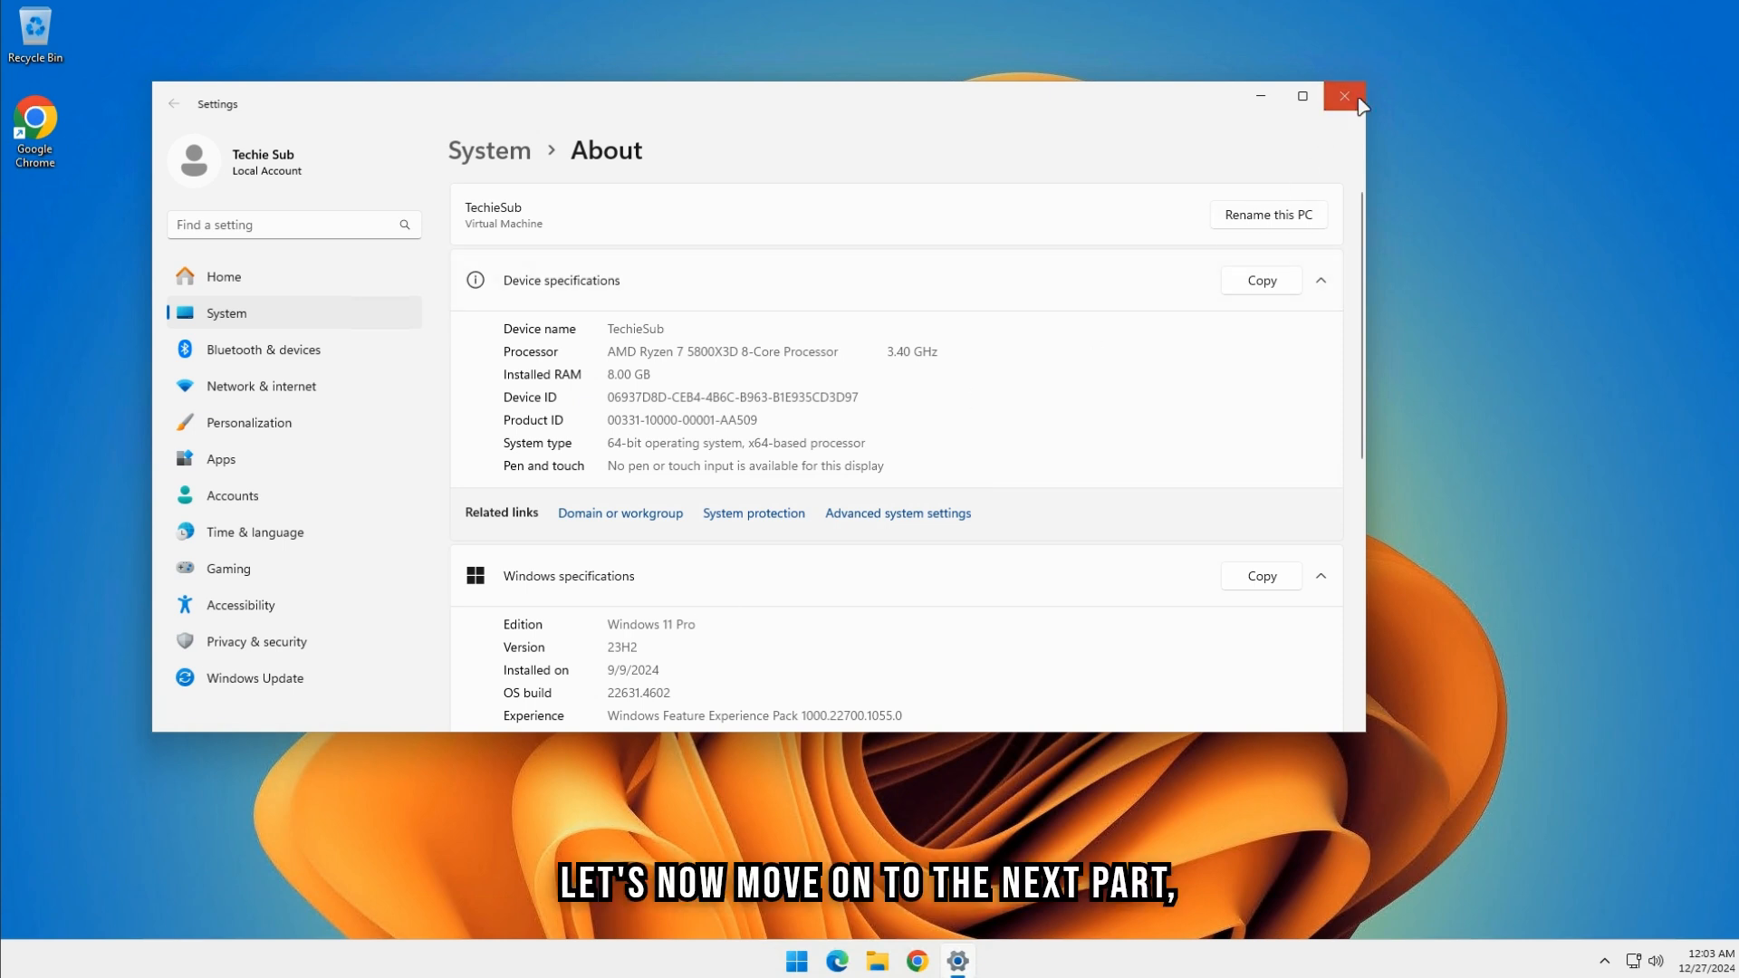
# Step: Reach the Ethernet page from the Start quick-link Network Connections, showing a private profile
pyautogui.click(1342, 96)
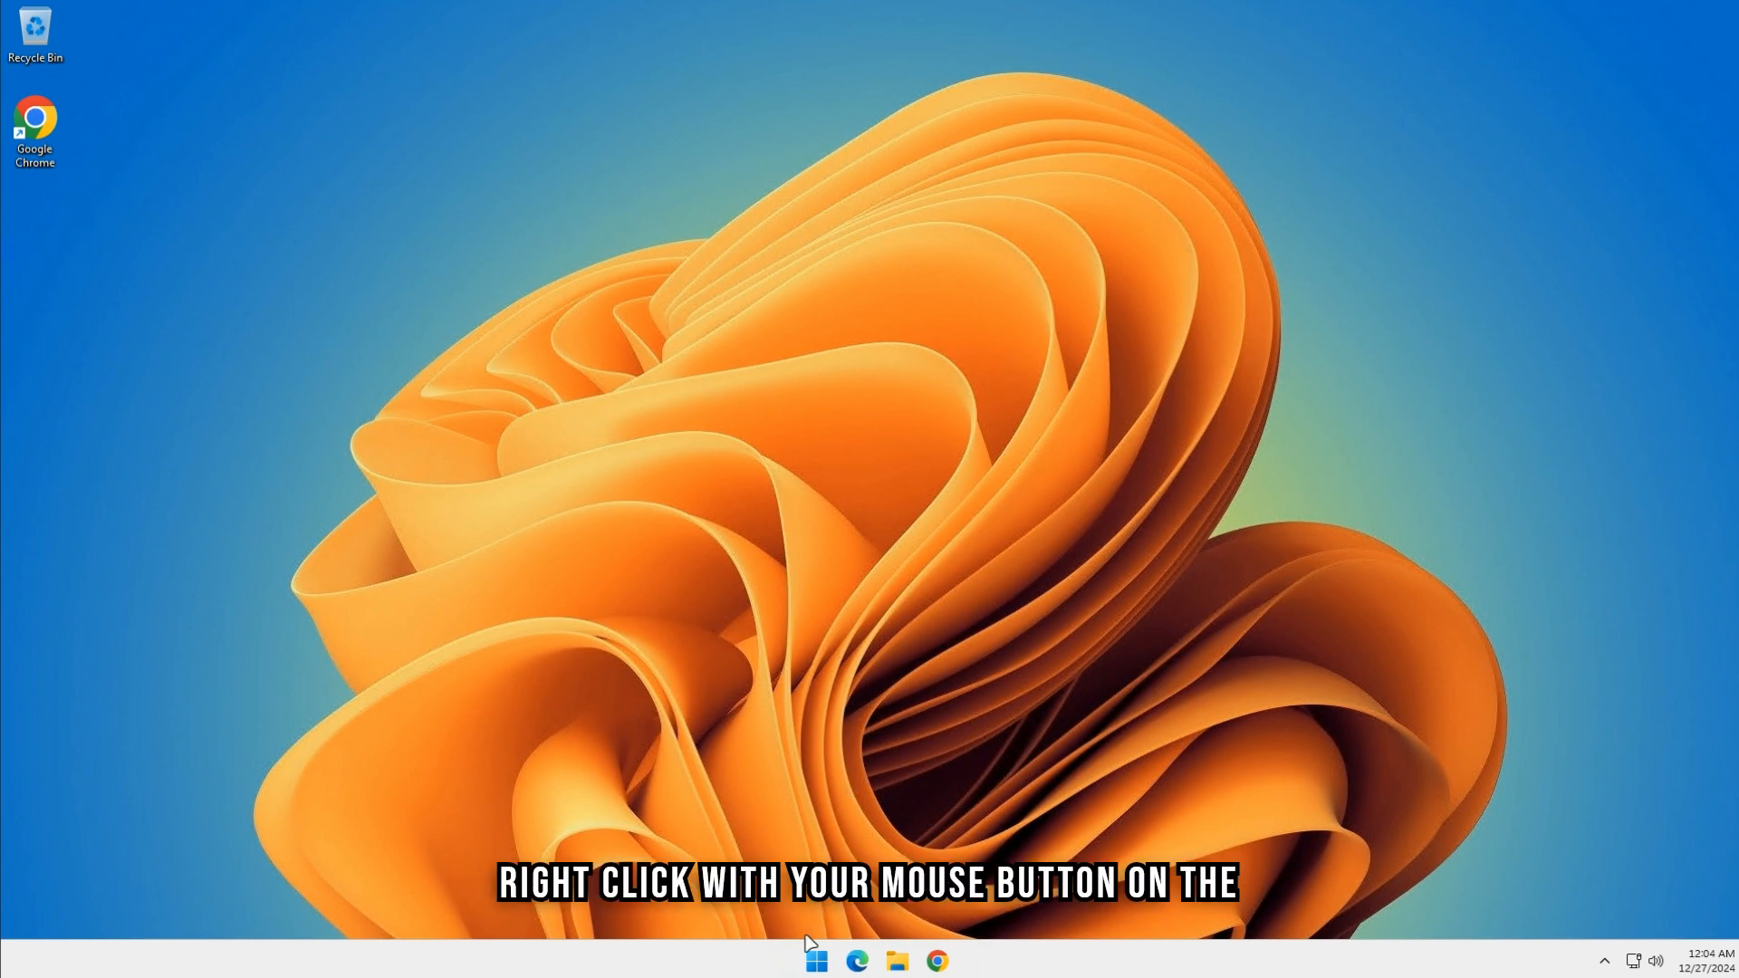
pyautogui.rightClick(817, 960)
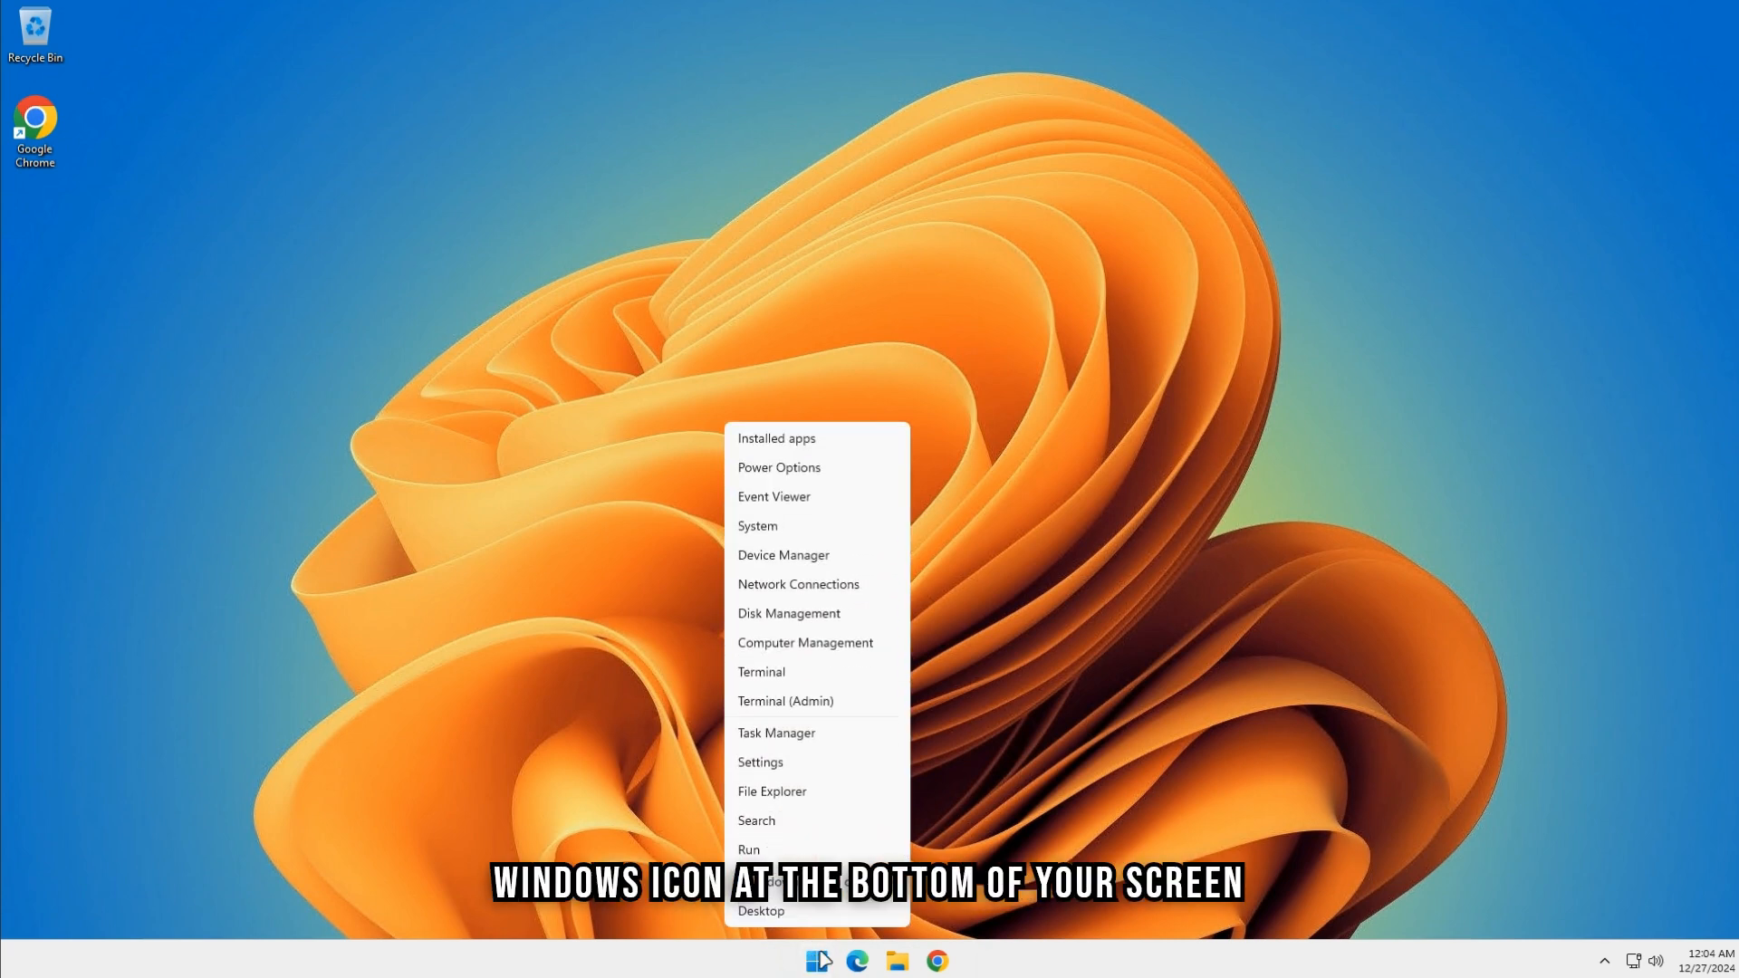
pyautogui.moveTo(799, 591)
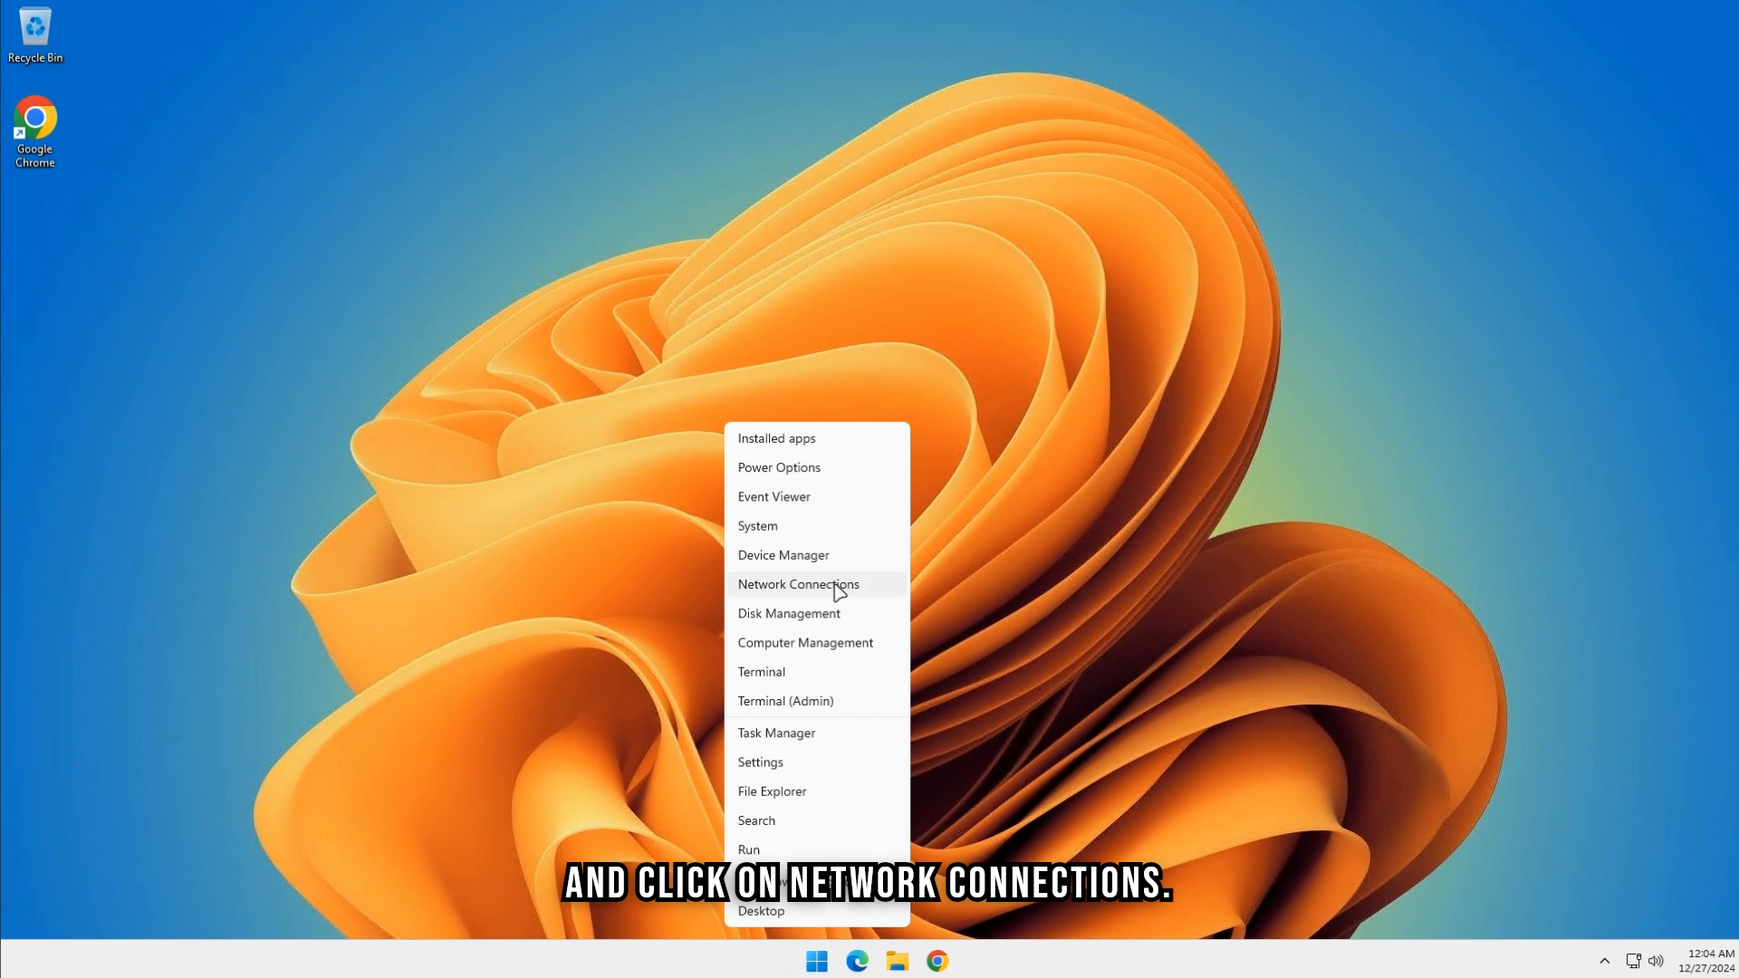
pyautogui.click(797, 585)
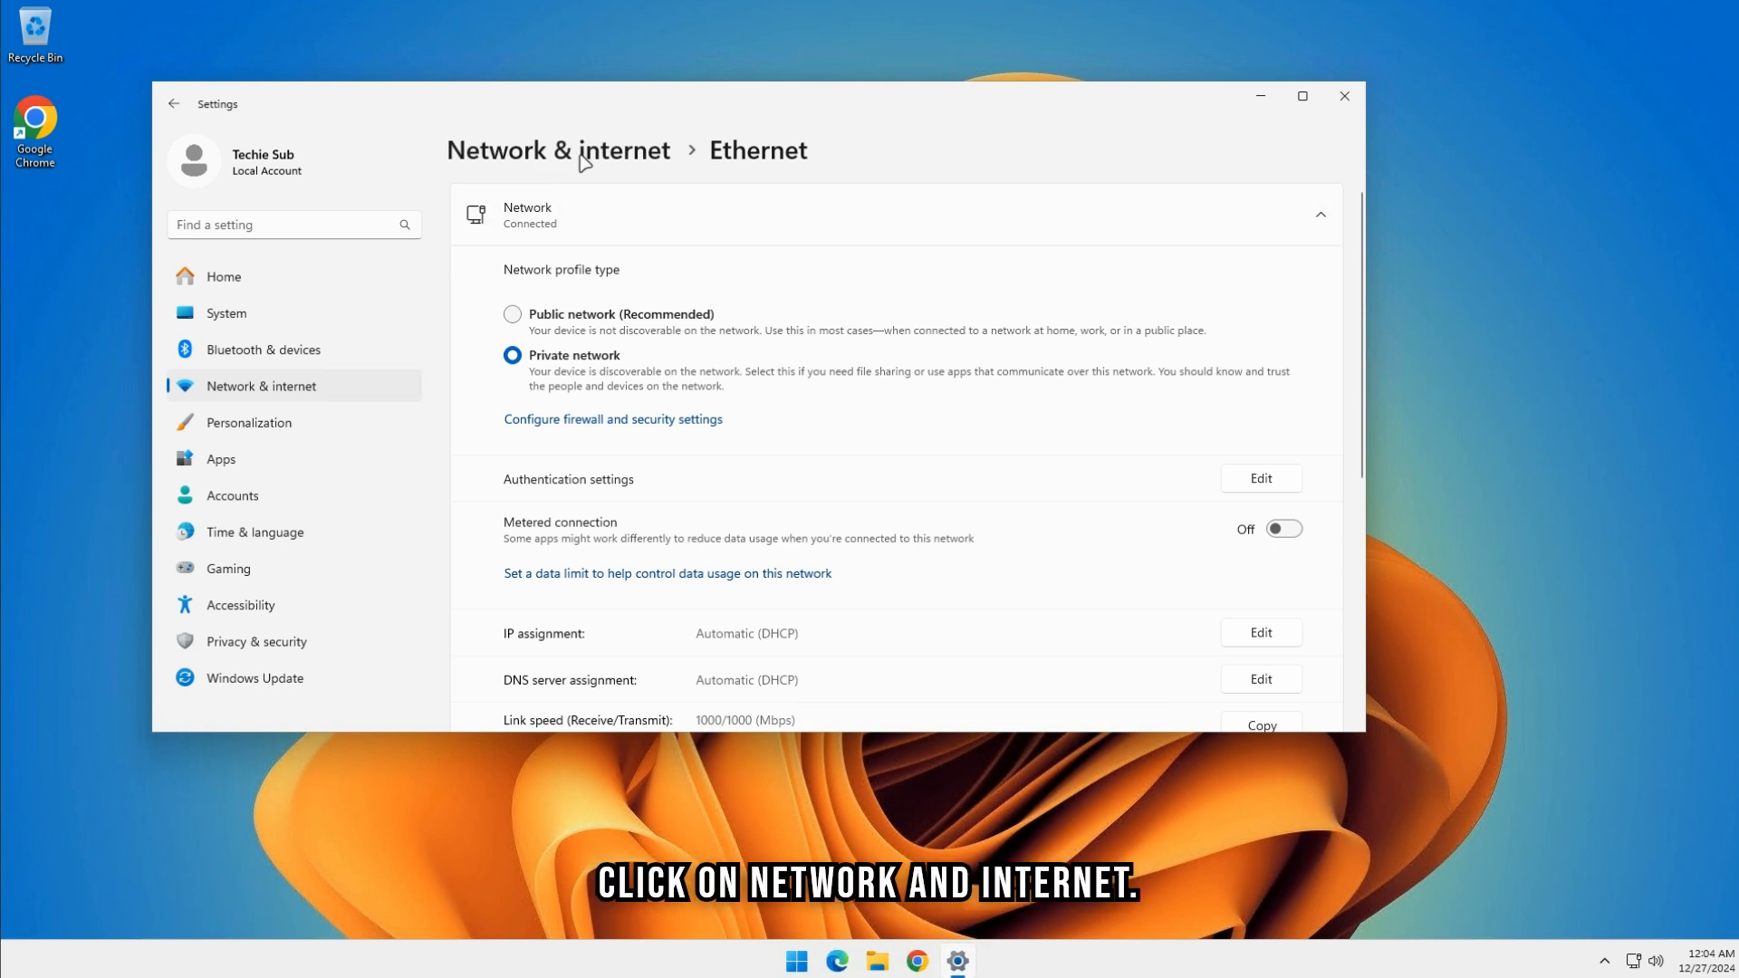
# Step: In Advanced sharing settings, enable file and printer sharing and turn off password protected sharing for all networks
pyautogui.click(174, 103)
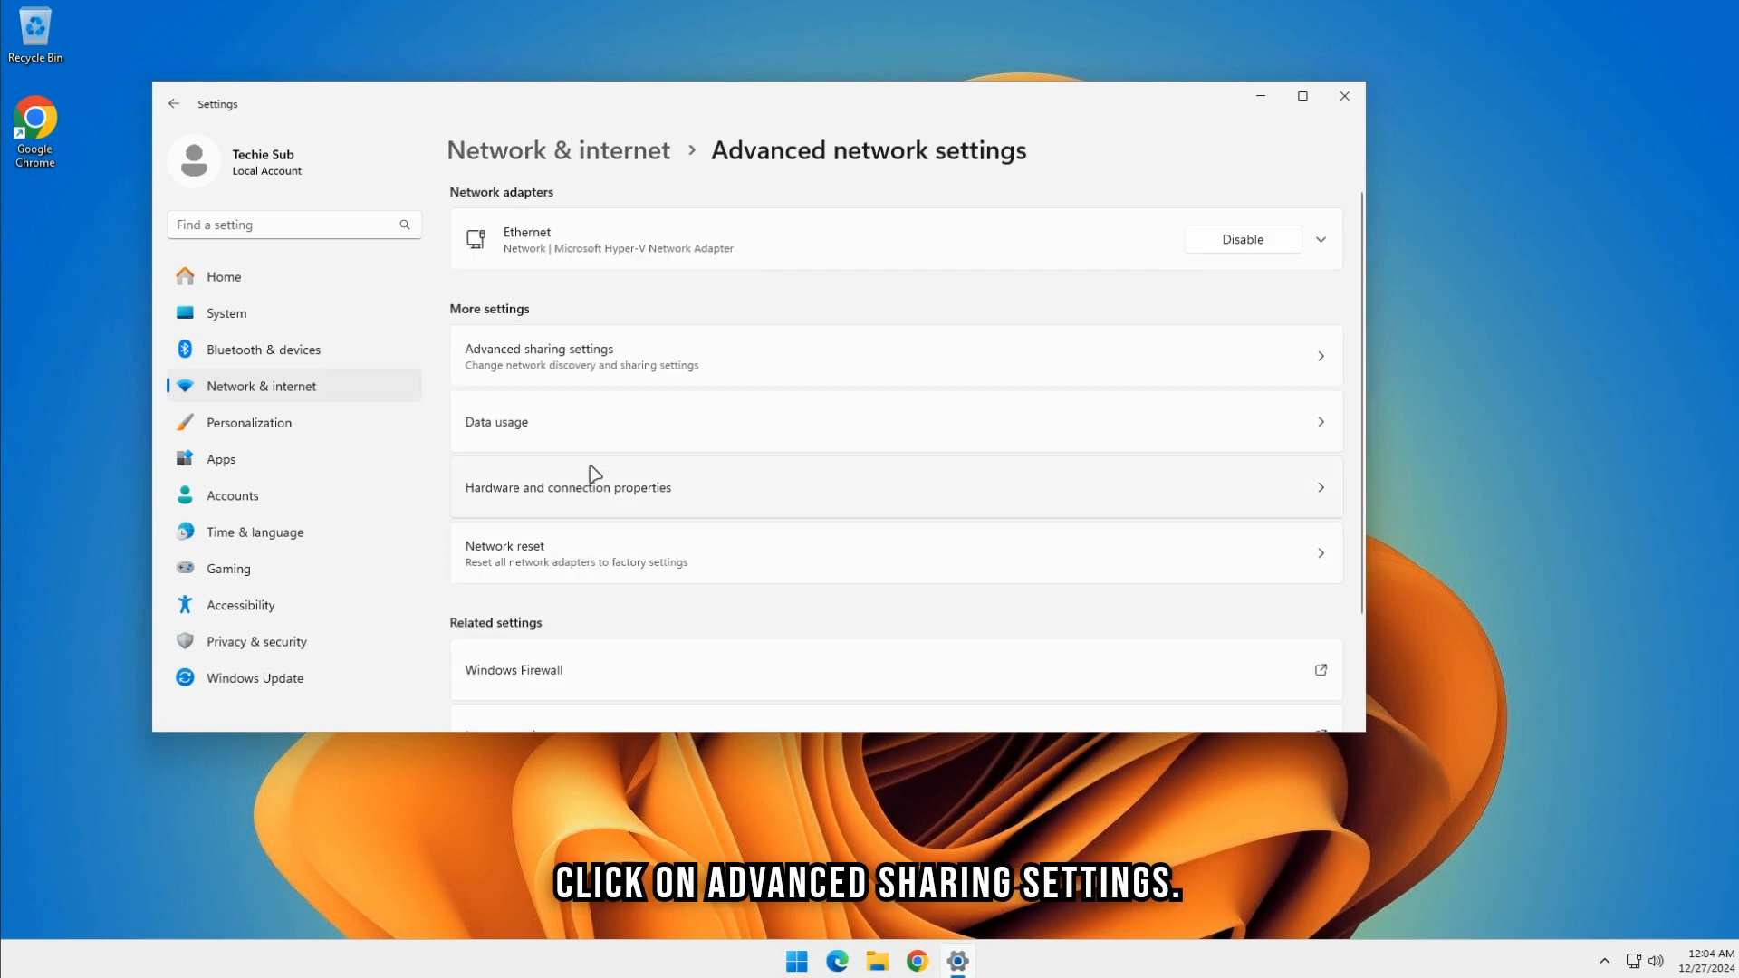
pyautogui.click(538, 355)
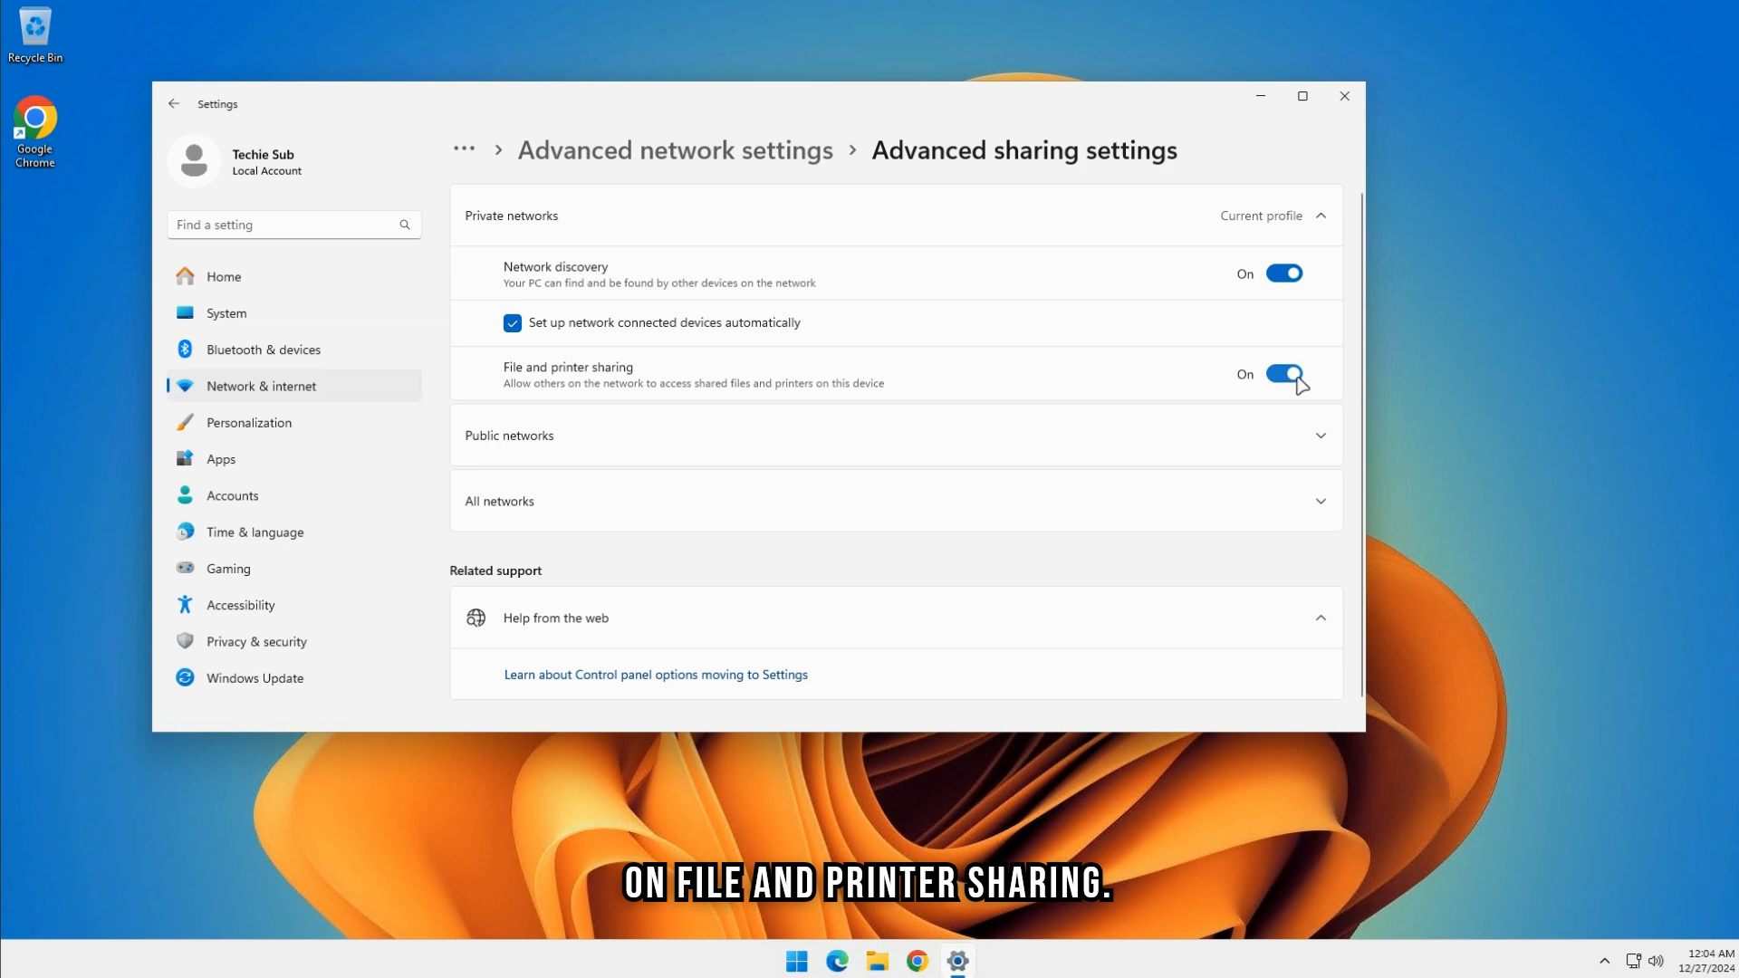
pyautogui.click(893, 500)
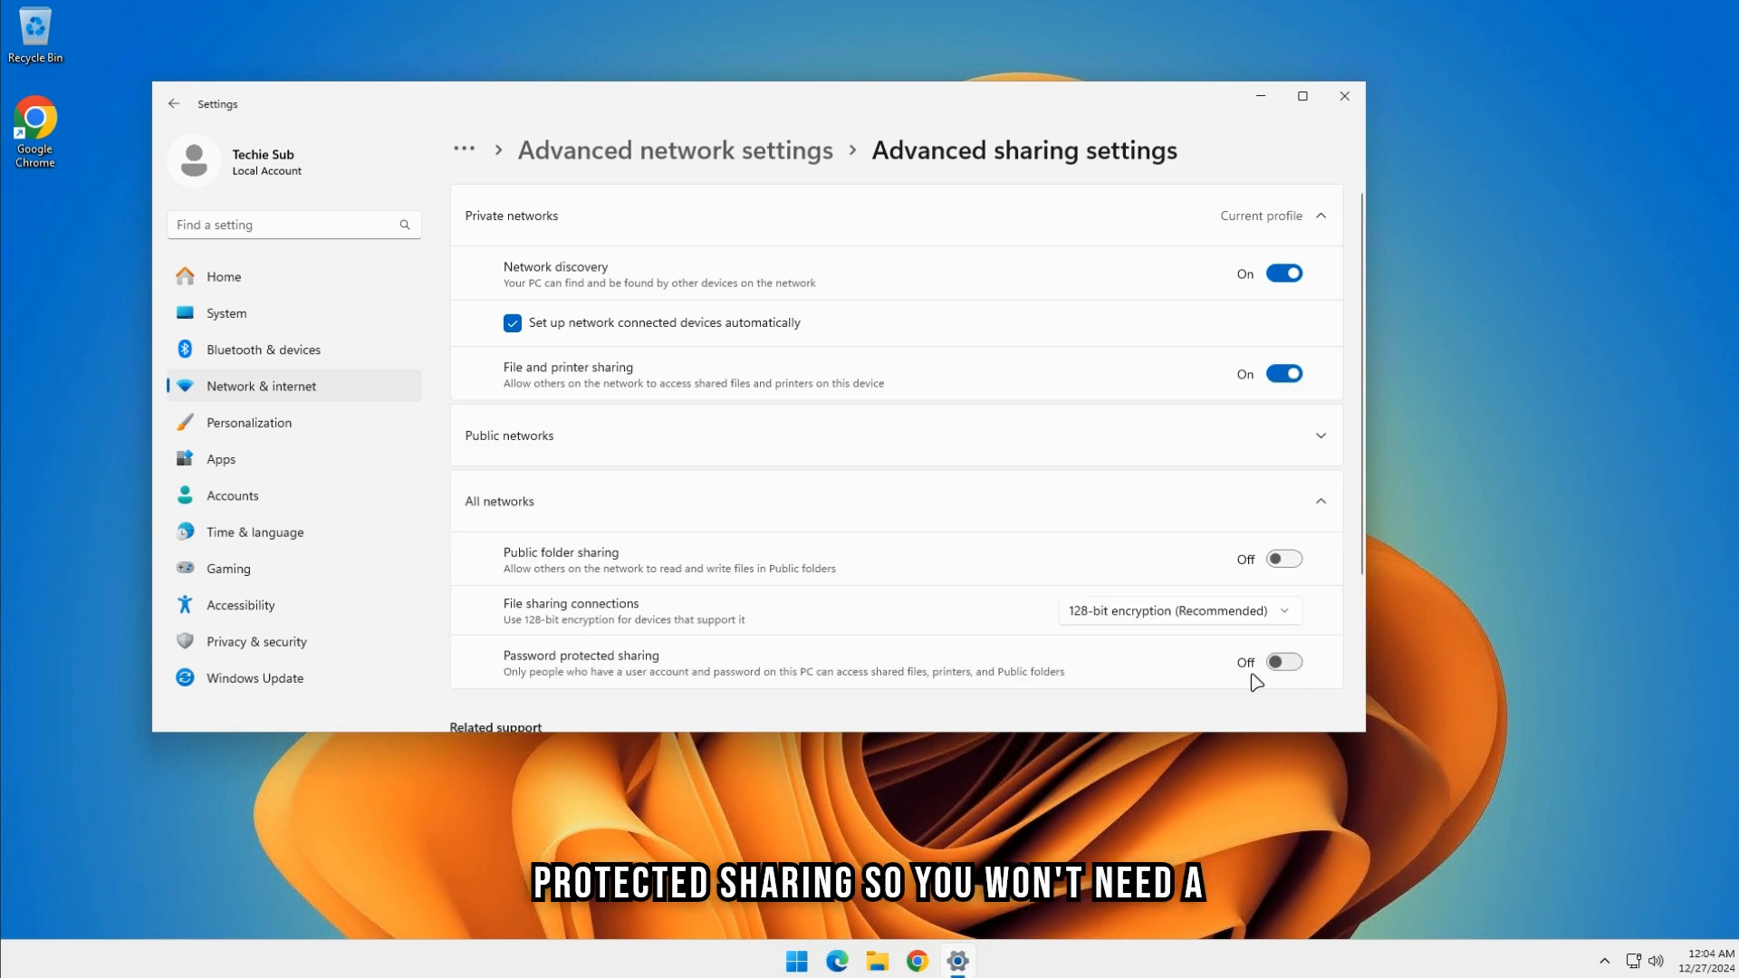
pyautogui.moveTo(1283, 678)
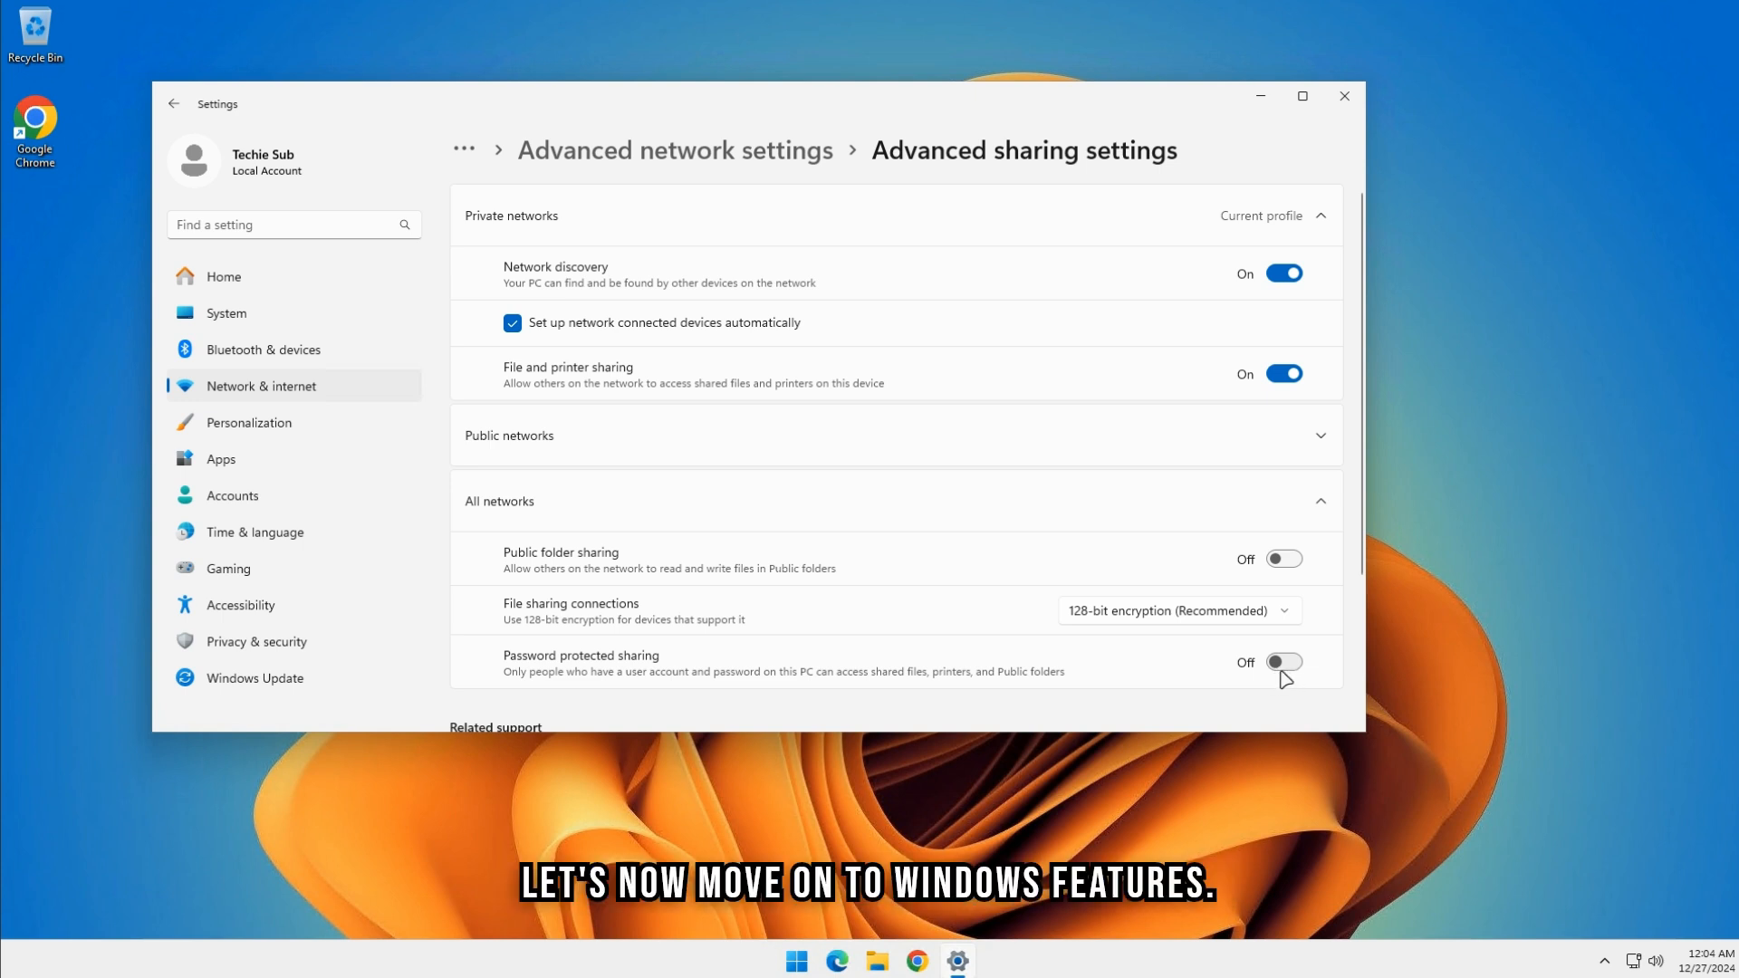
pyautogui.moveTo(1362, 152)
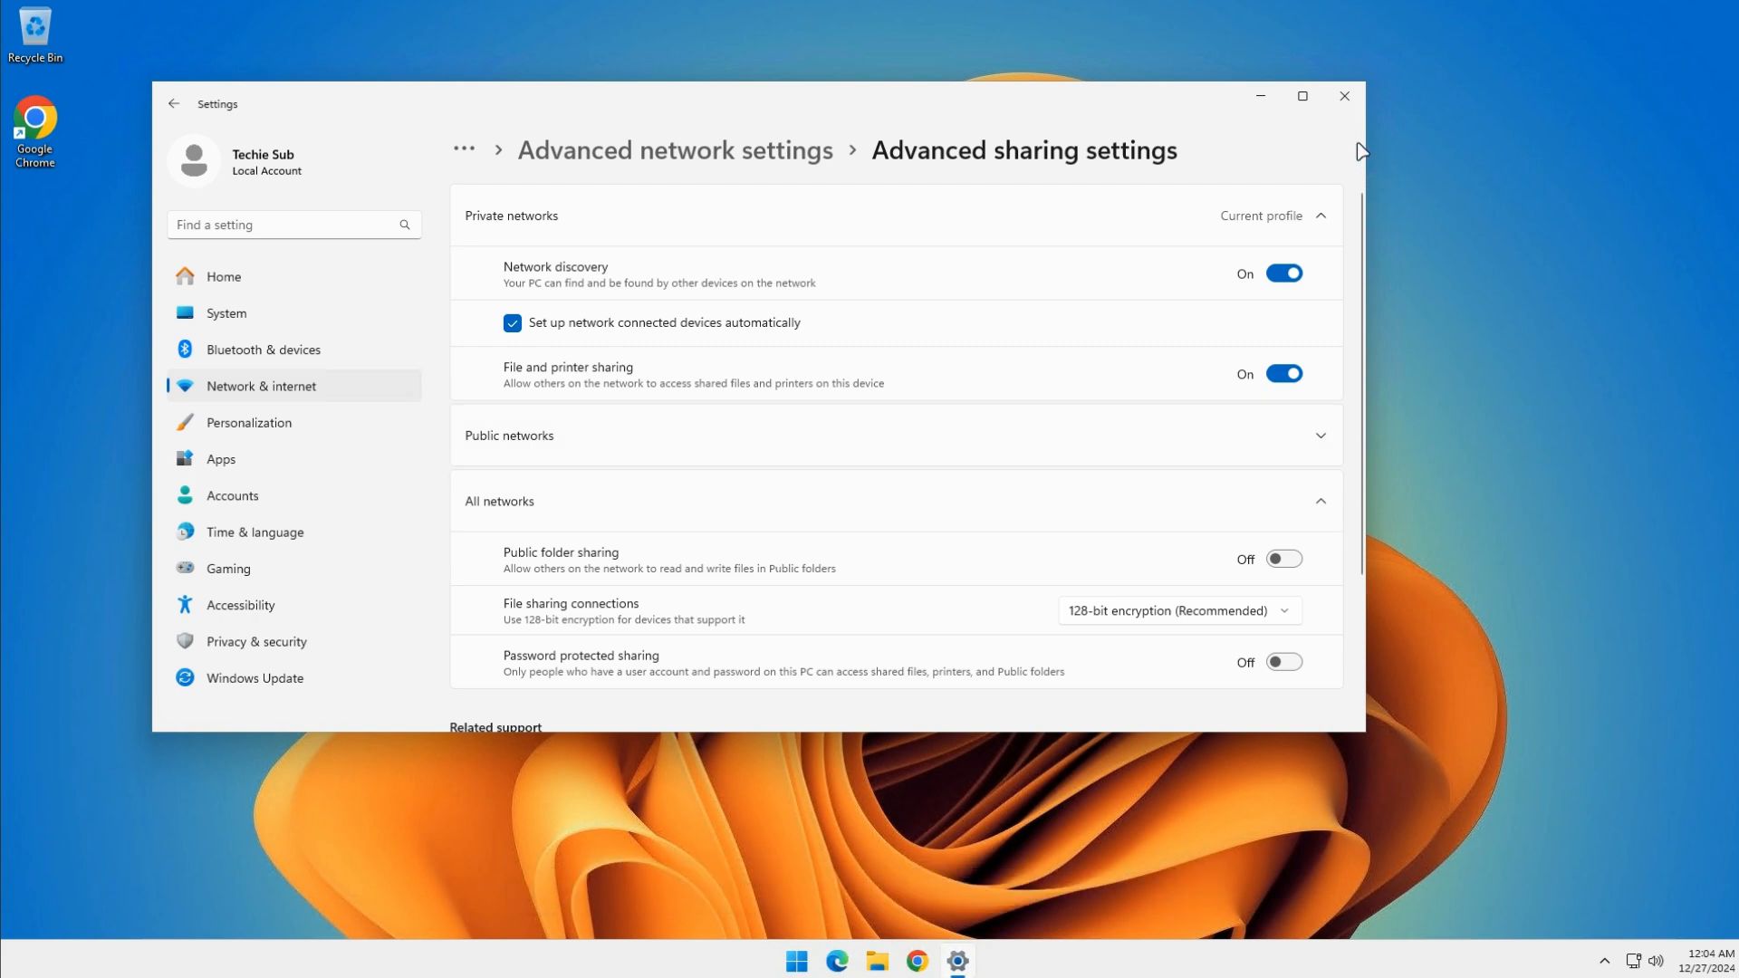
# Step: In Turn Windows features on or off, confirm SMB 1.0/CIFS File Sharing Support is ticked and apply with OK
pyautogui.click(794, 960)
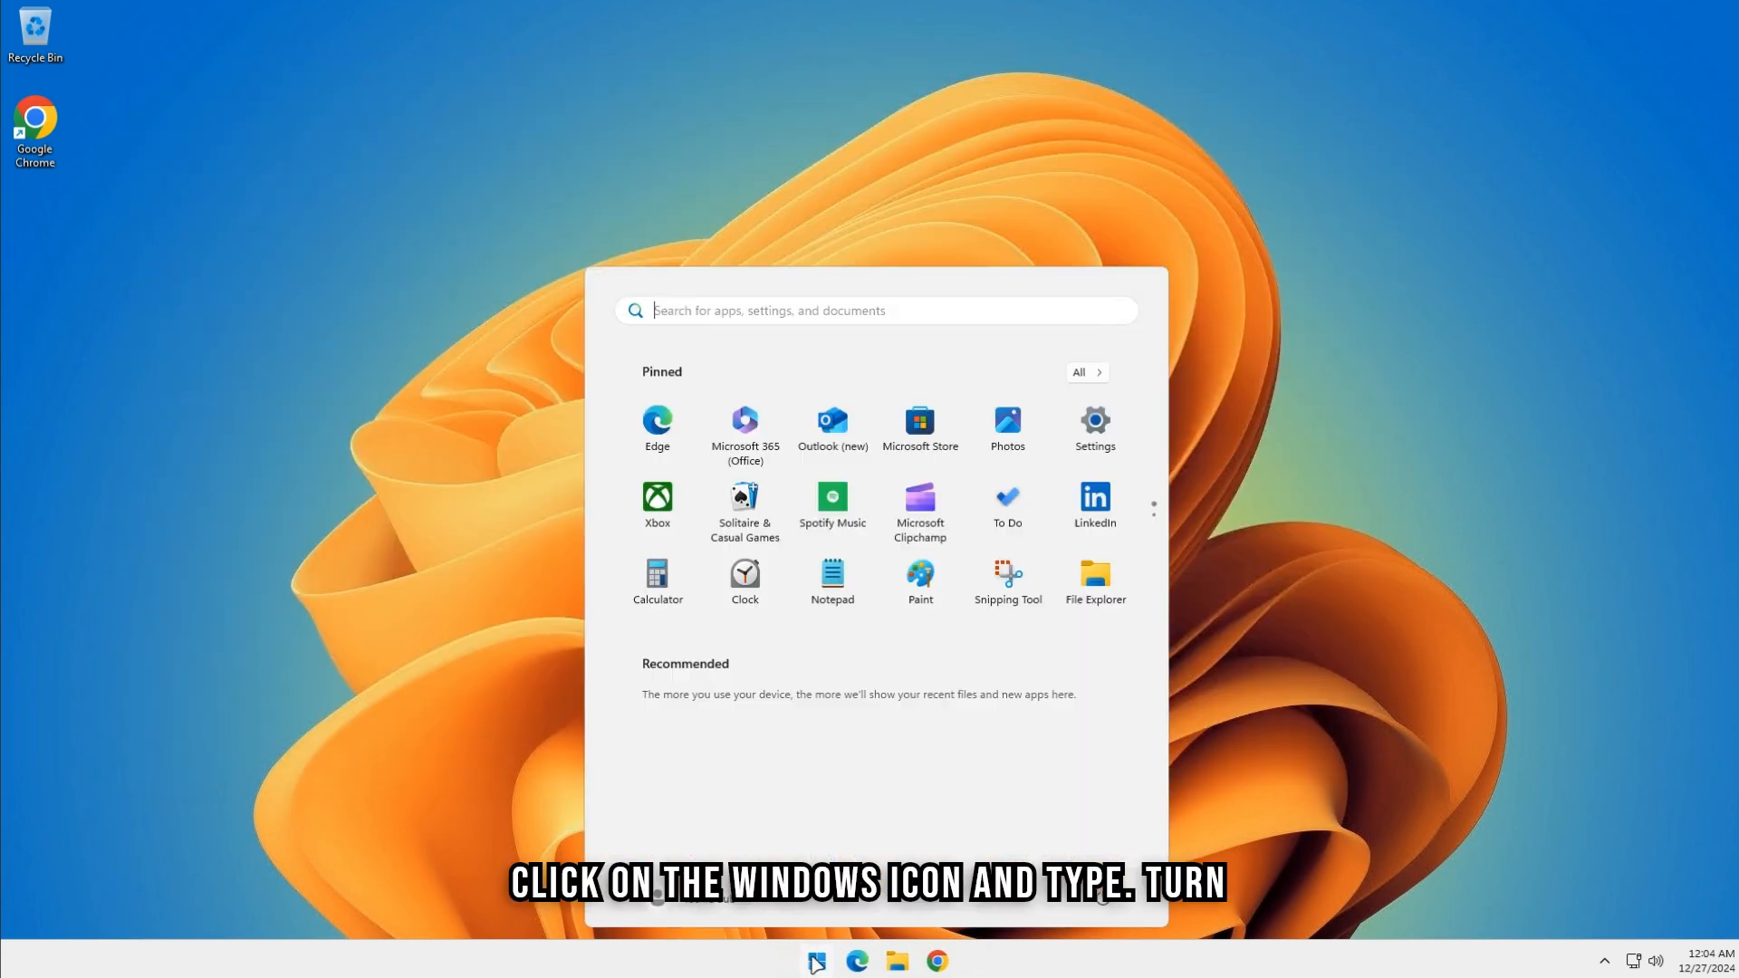
pyautogui.write('tu')
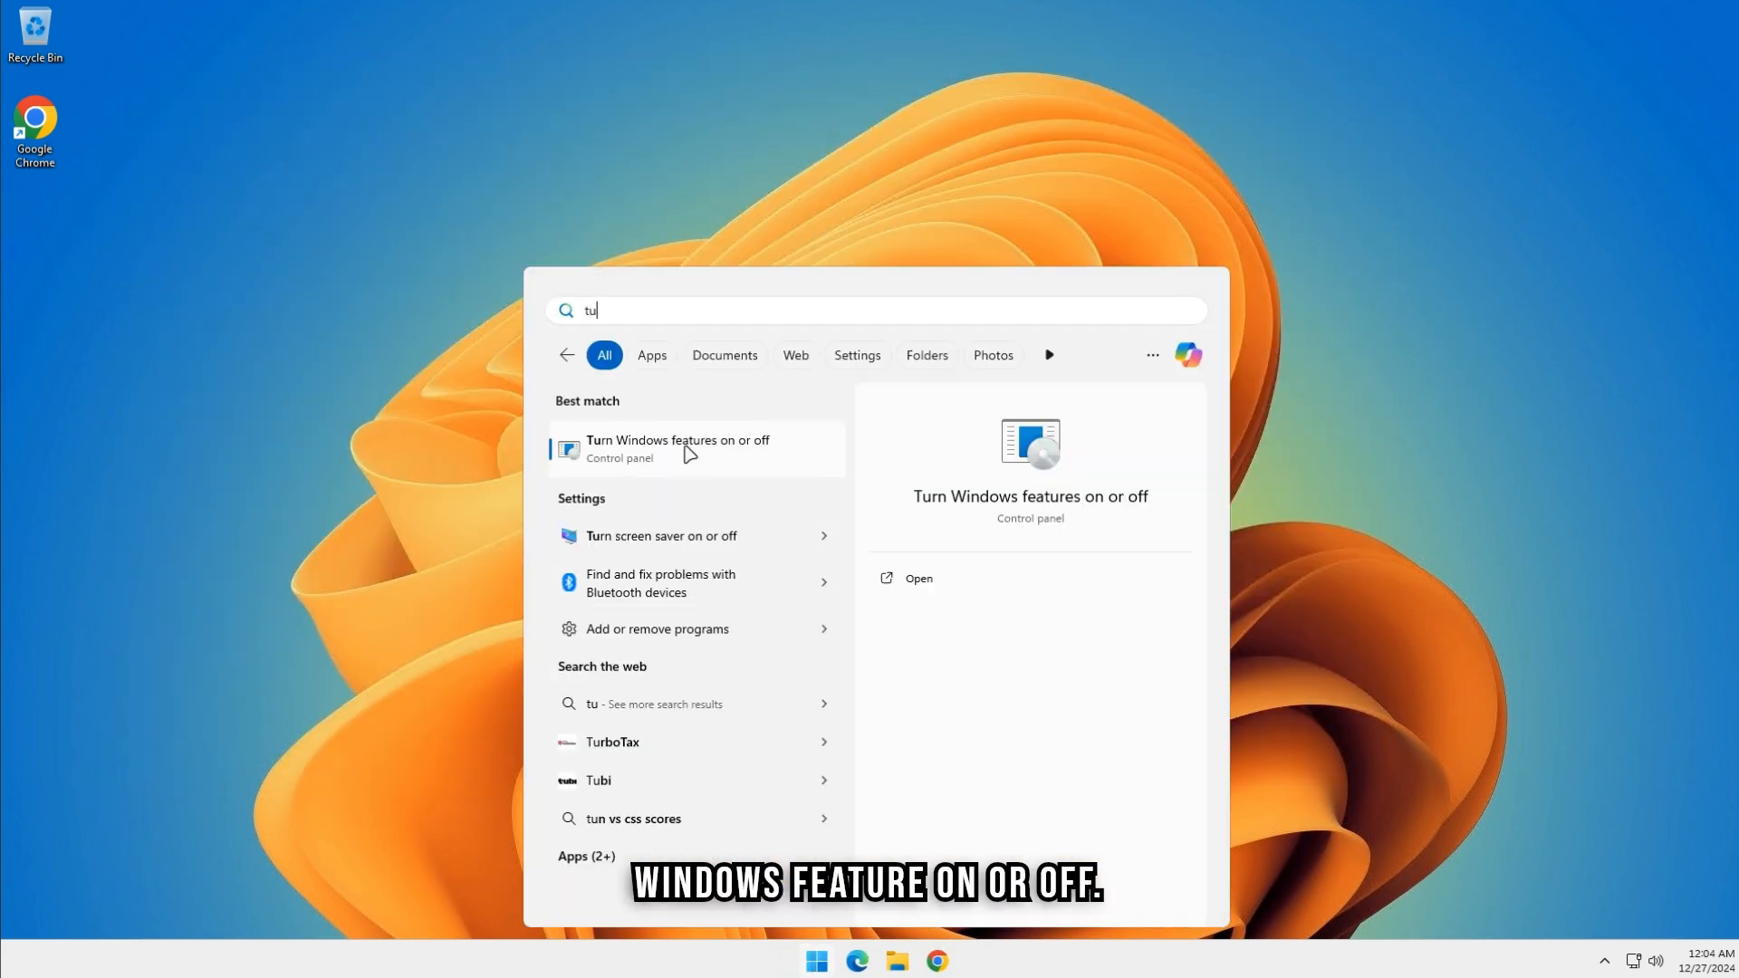
pyautogui.click(675, 448)
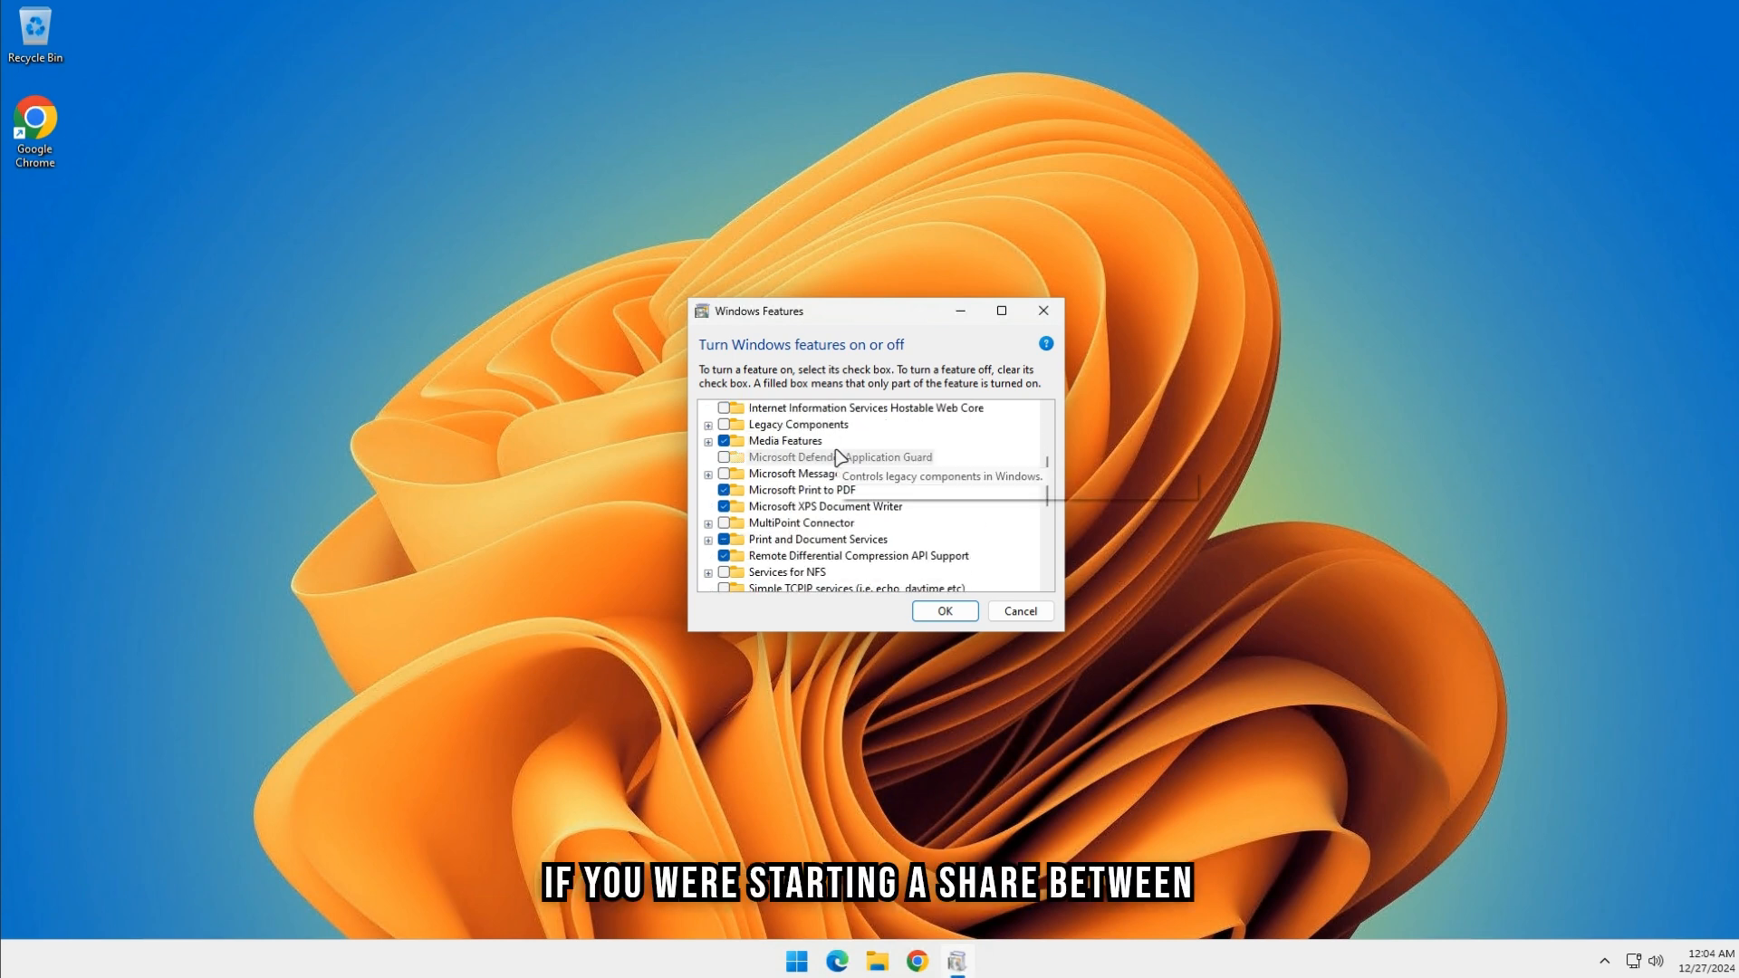
pyautogui.scroll(-3)
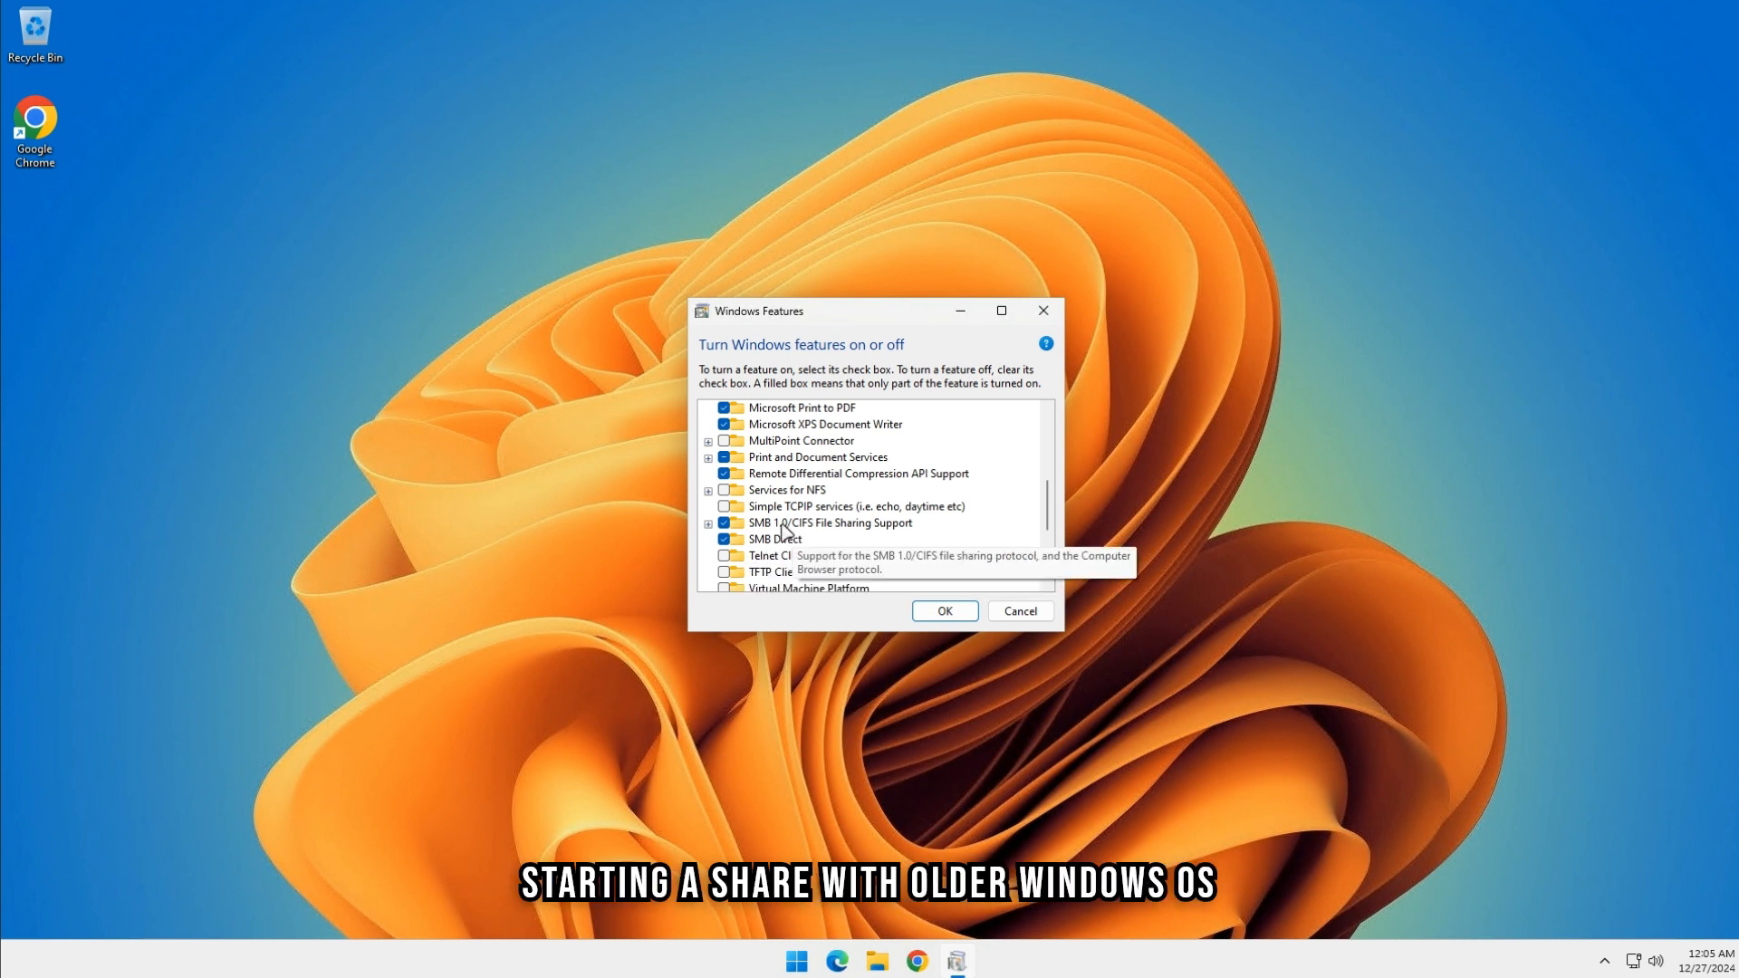
pyautogui.moveTo(777, 539)
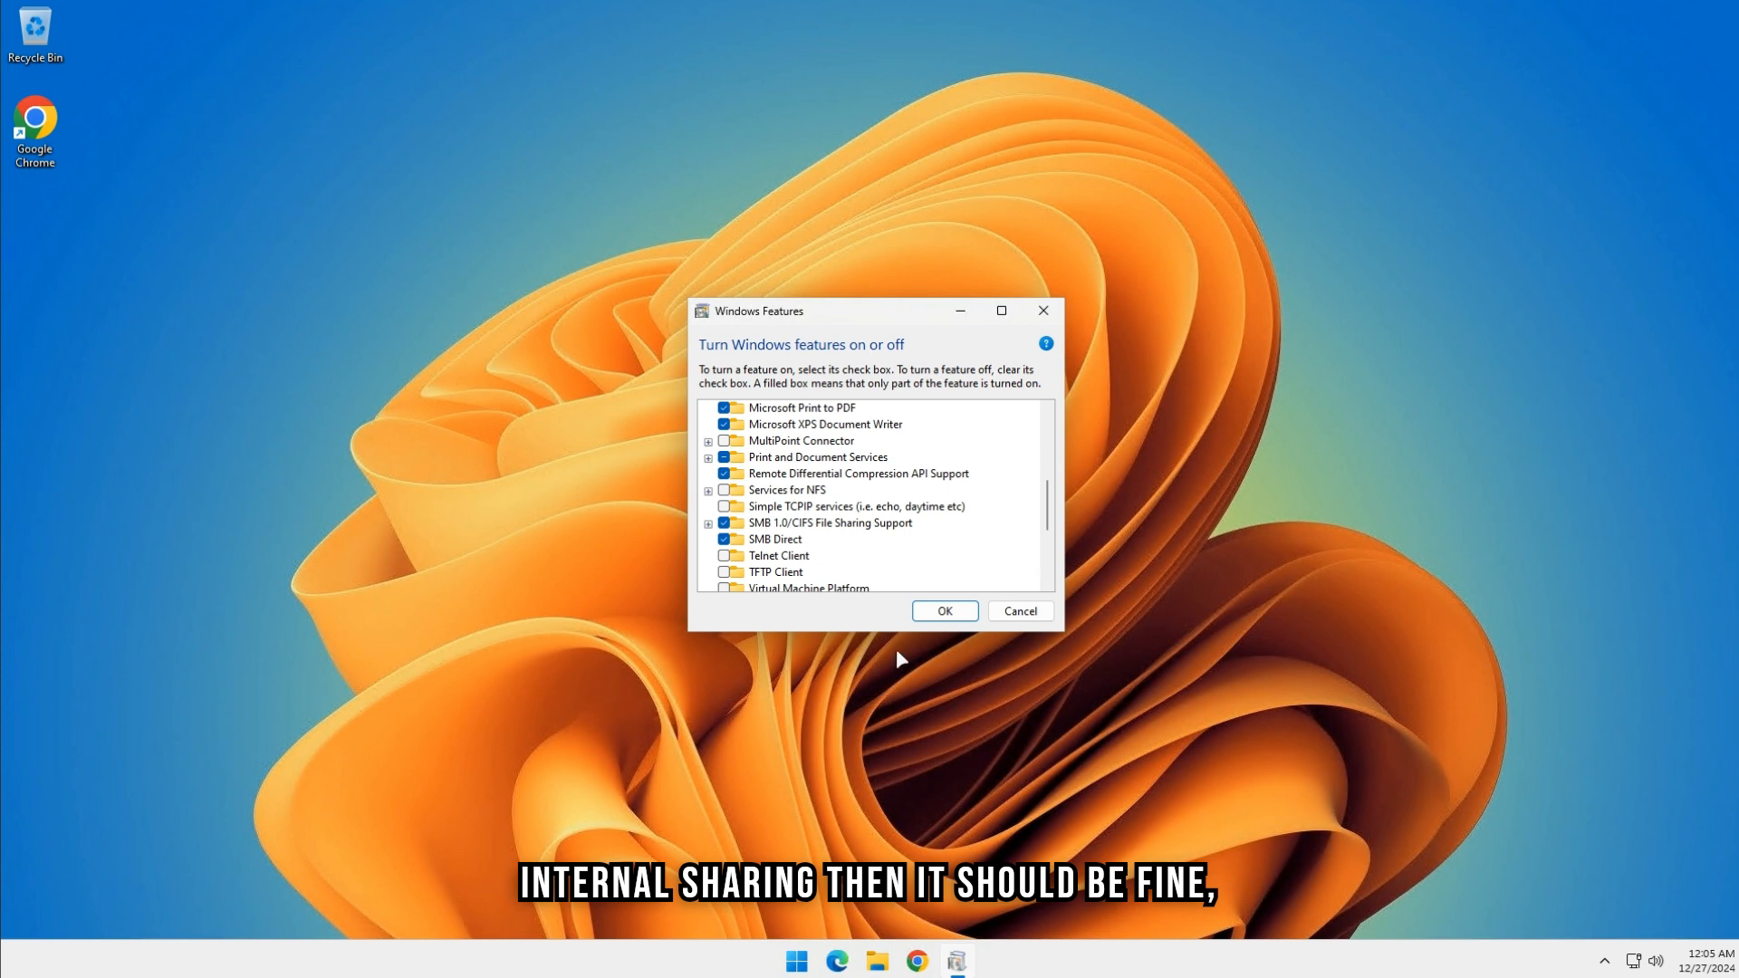
pyautogui.click(1016, 610)
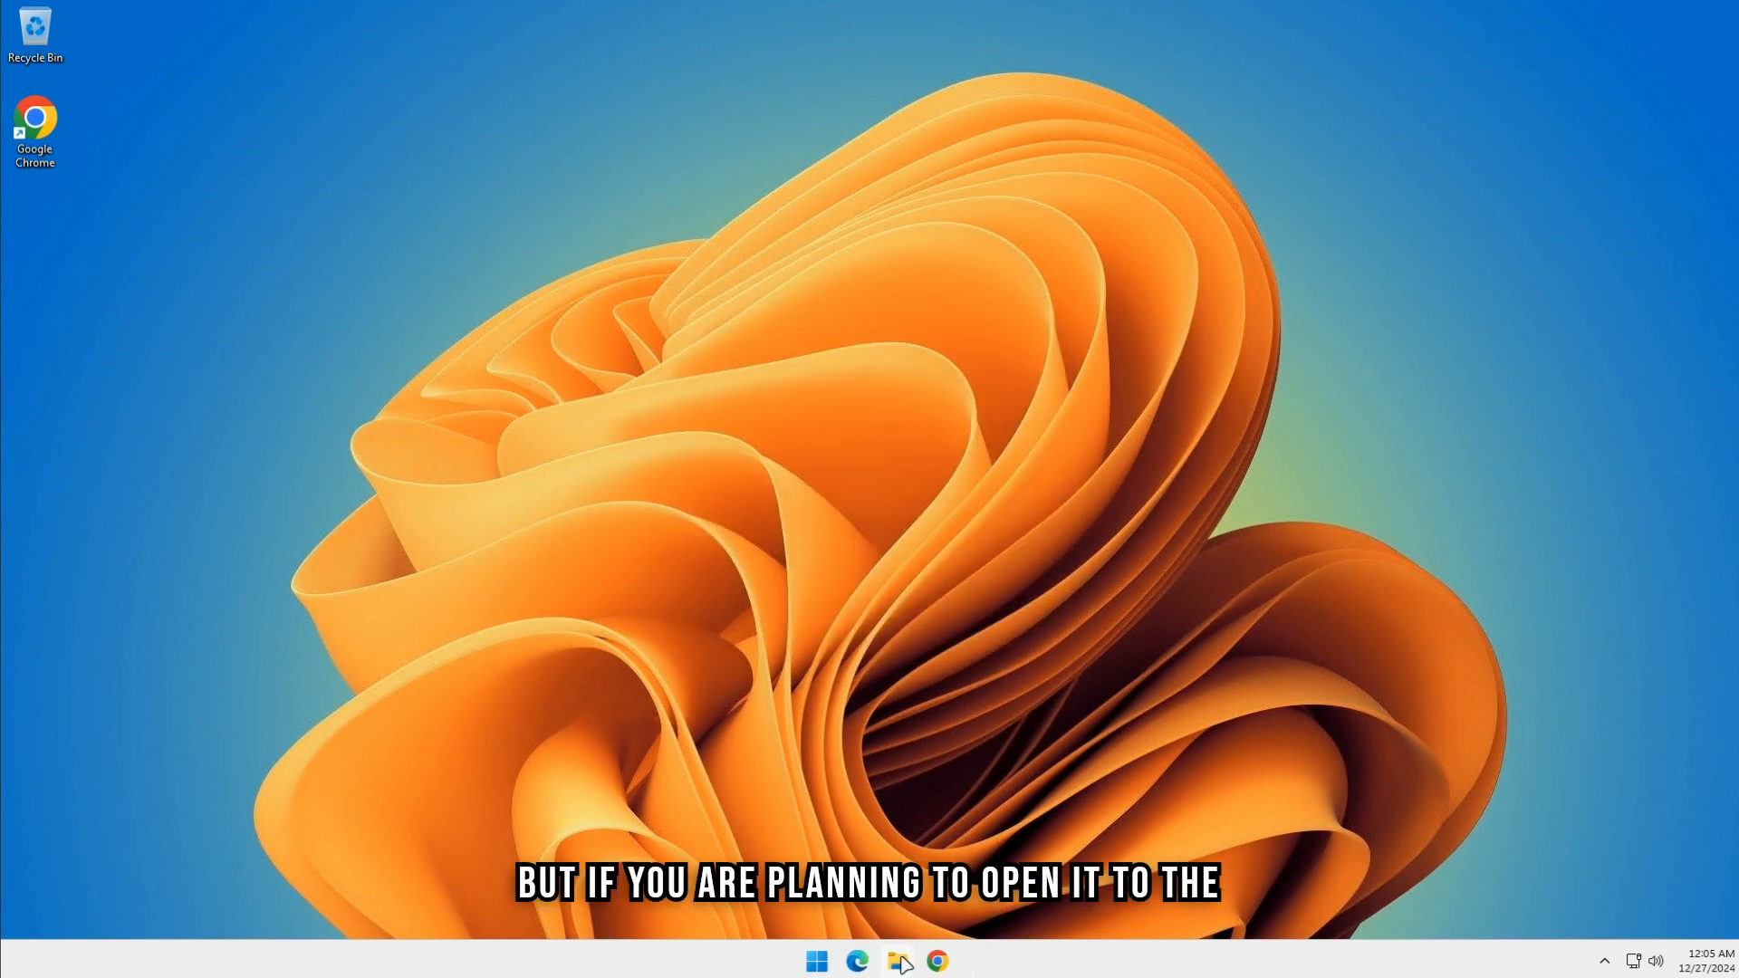
# Step: Create a folder named Folder A on Local Disk (C:) and bring up its context menu
pyautogui.click(896, 960)
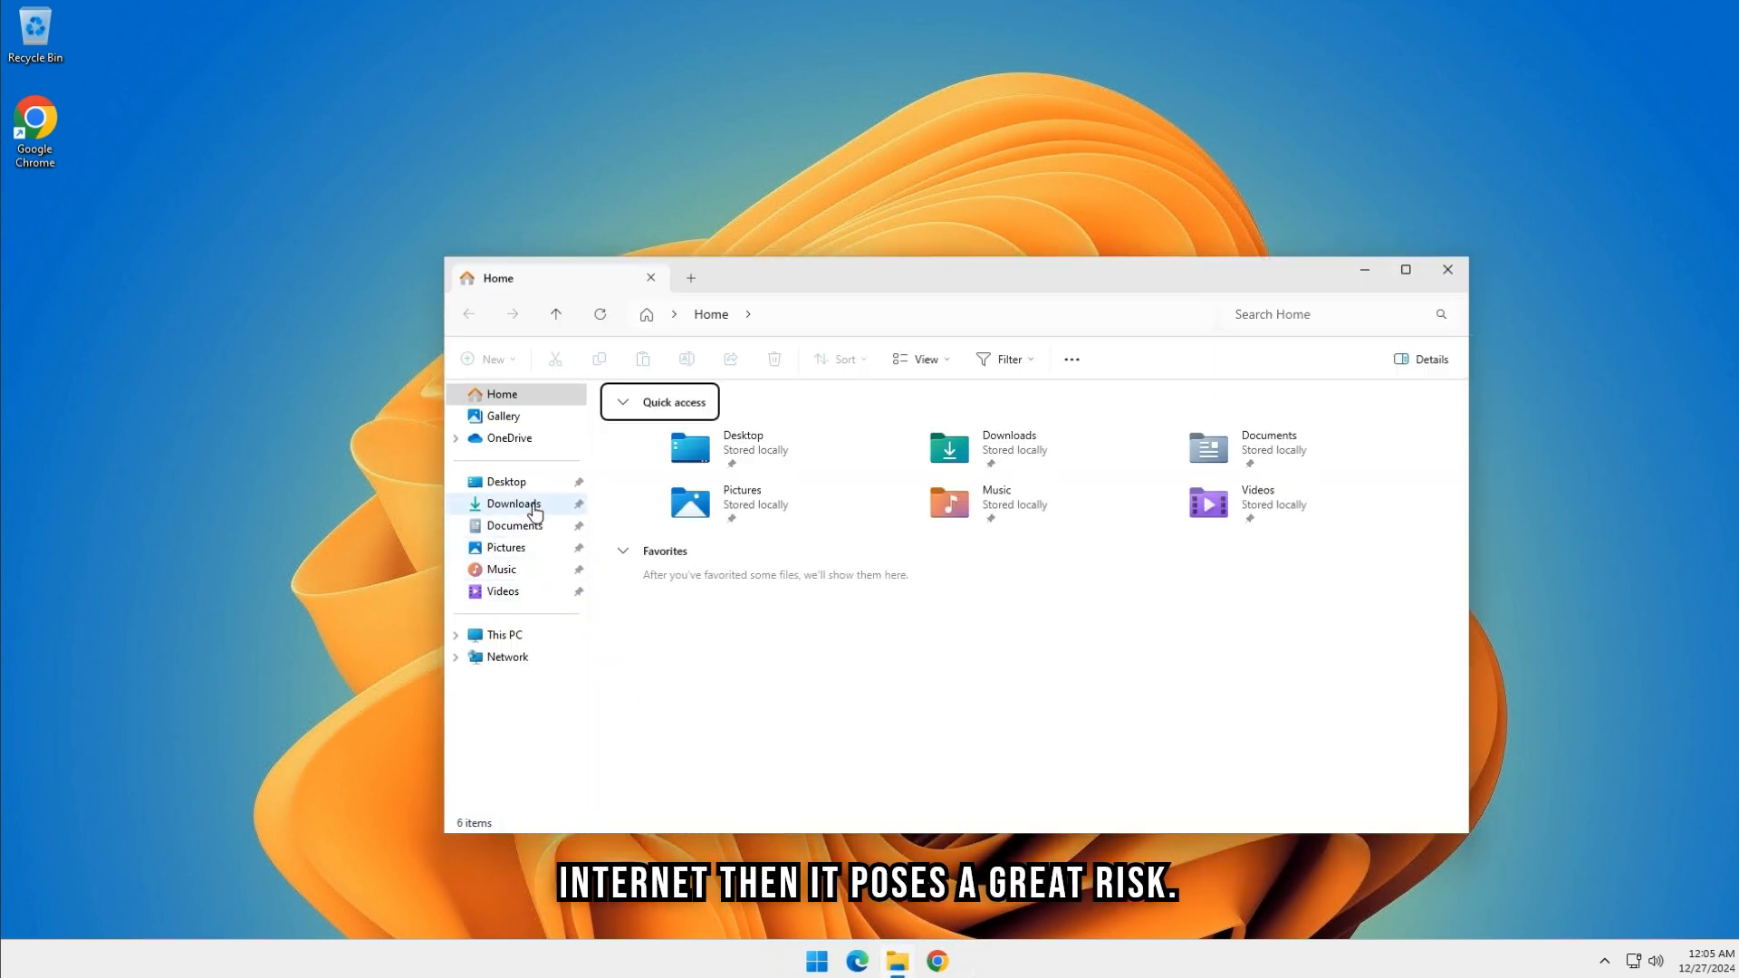
pyautogui.click(505, 634)
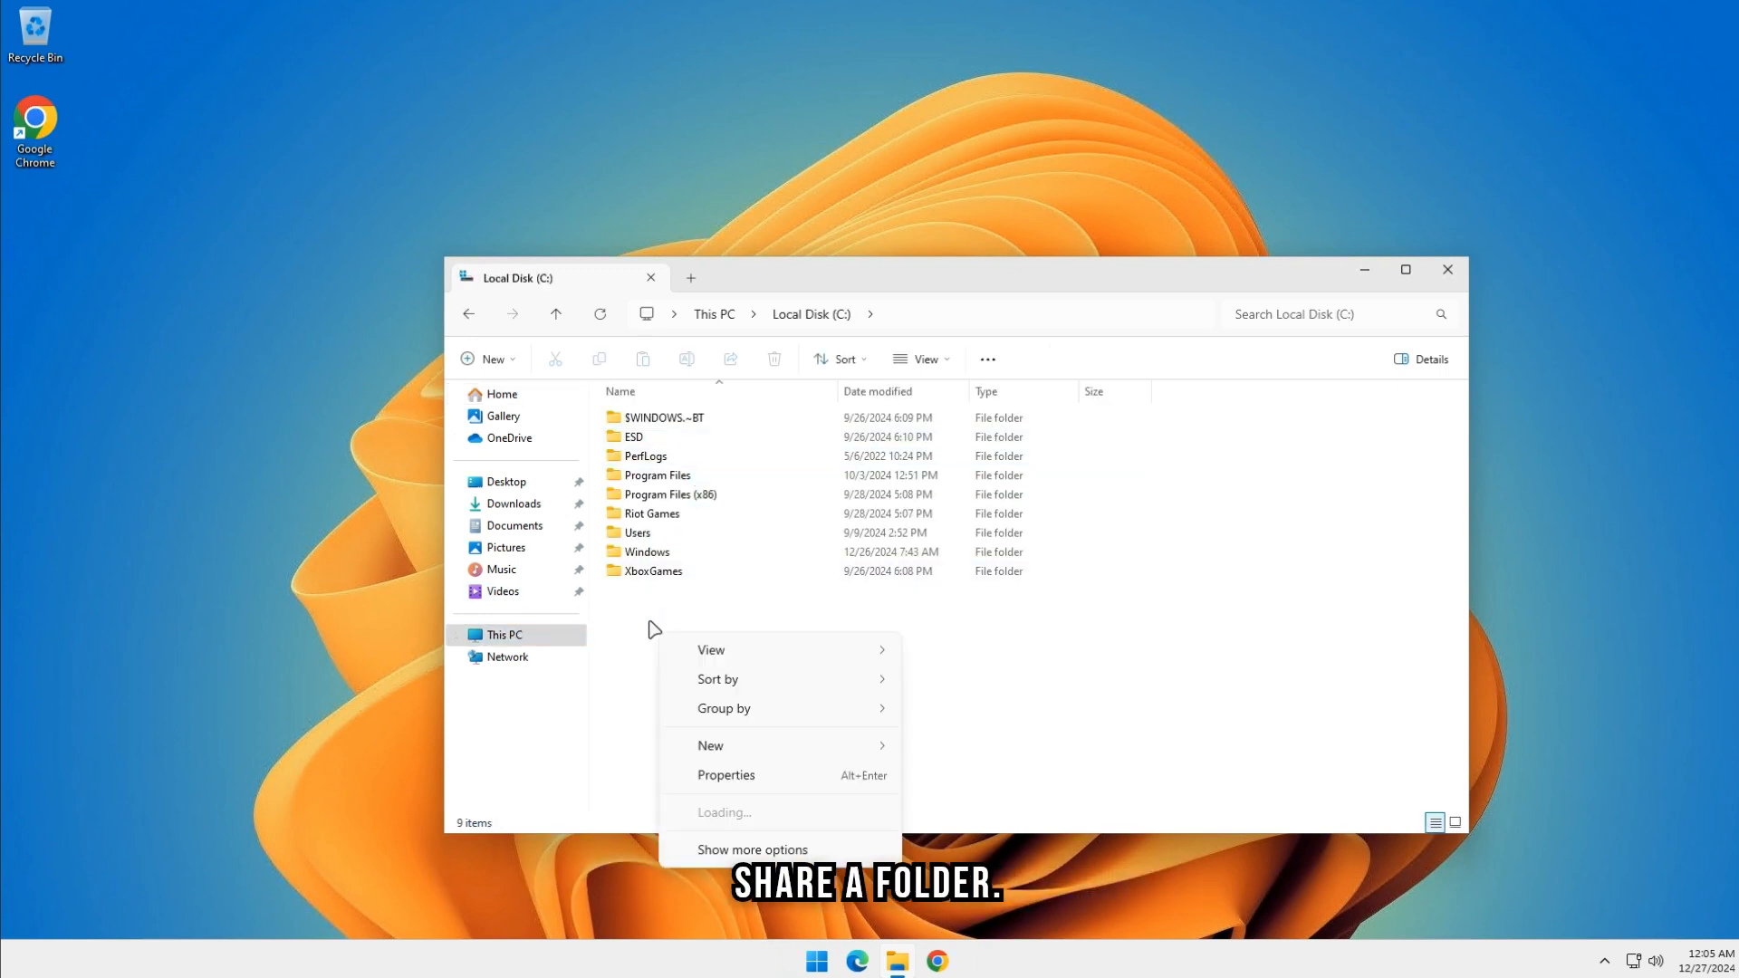
pyautogui.click(710, 745)
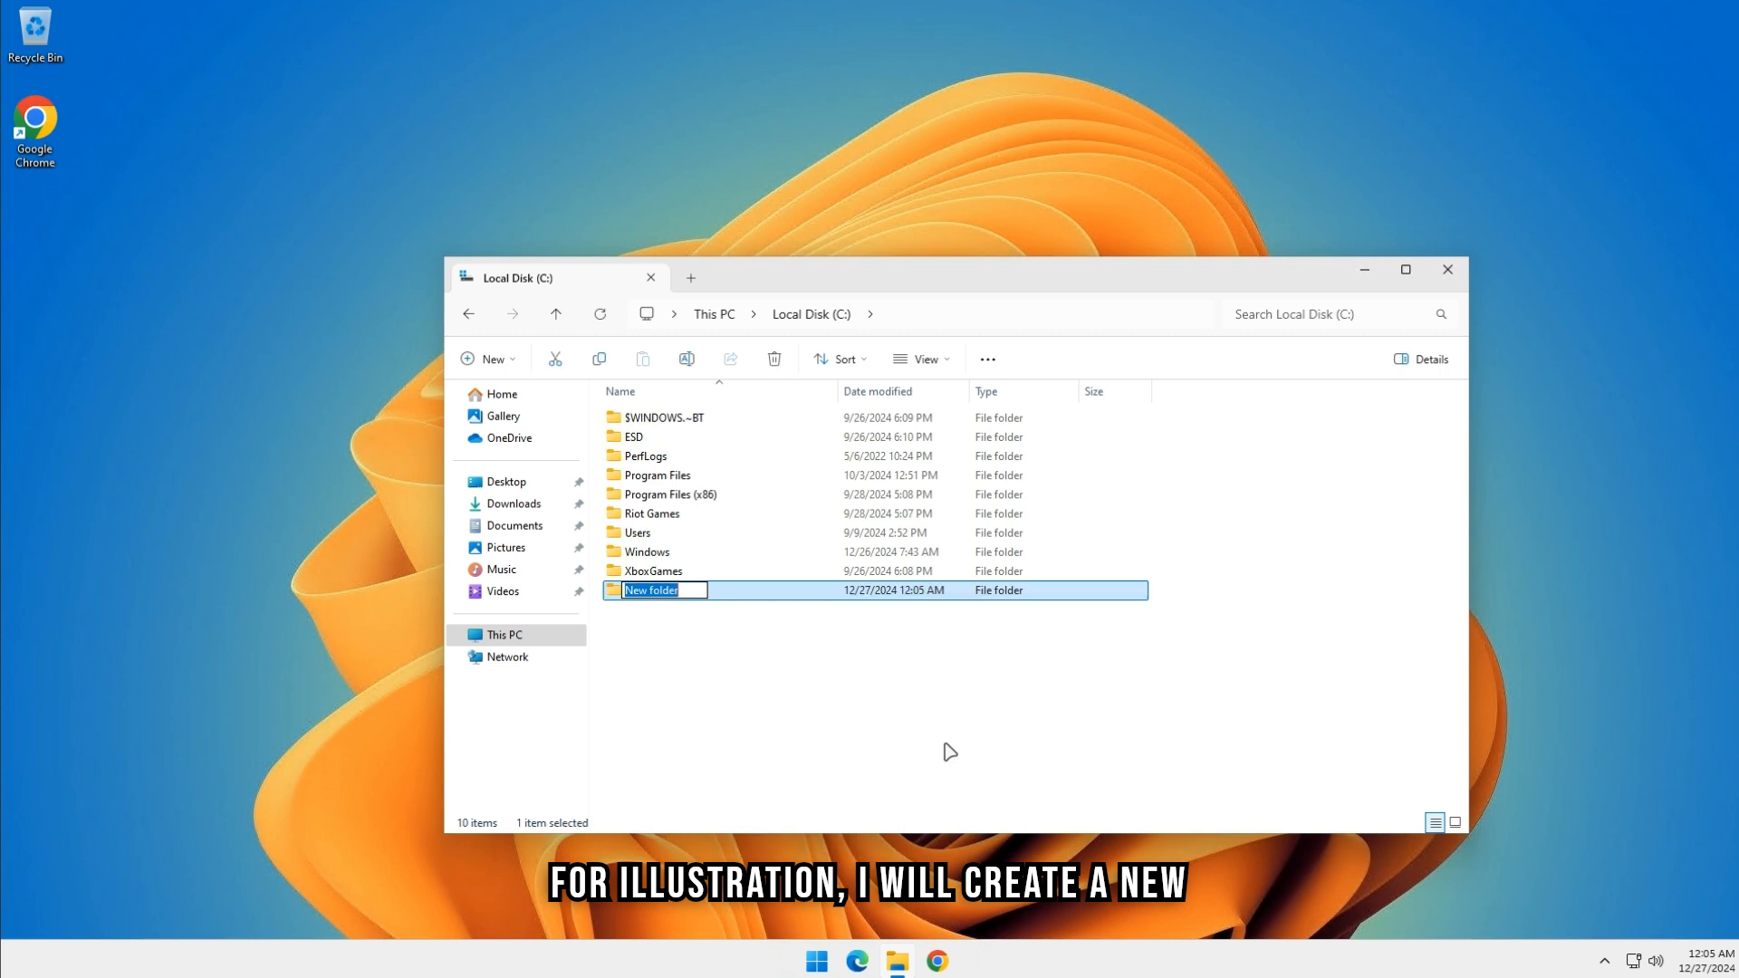
pyautogui.write('Folder')
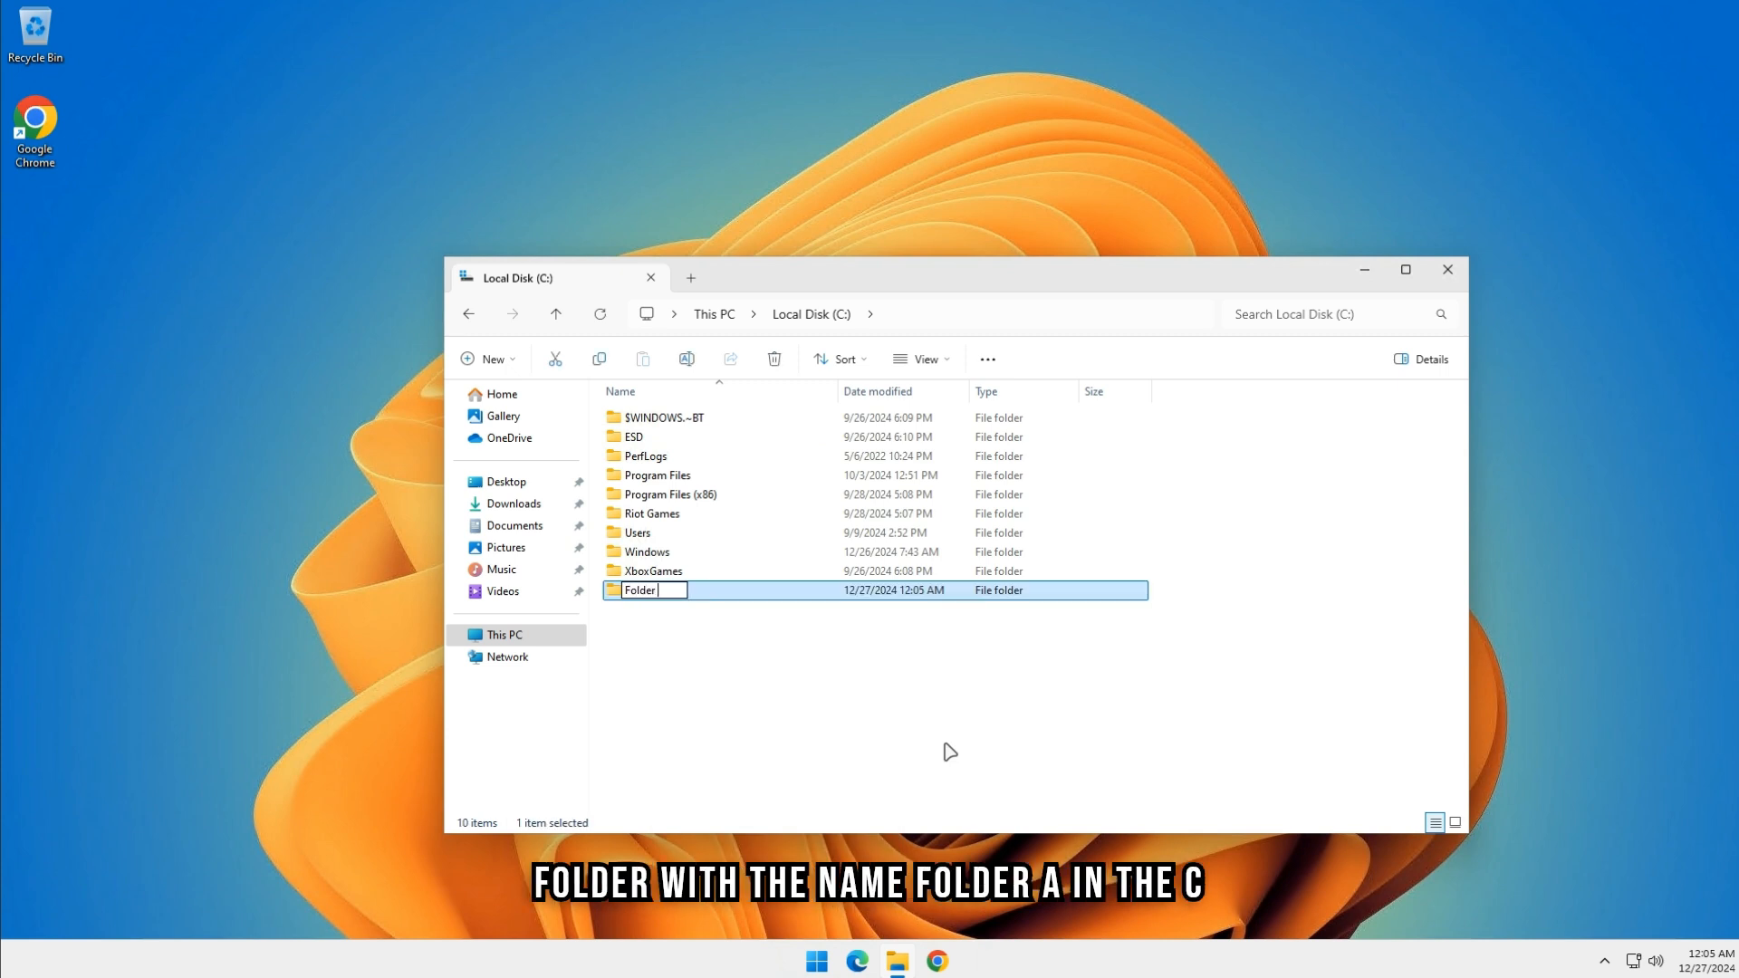
pyautogui.press('Enter')
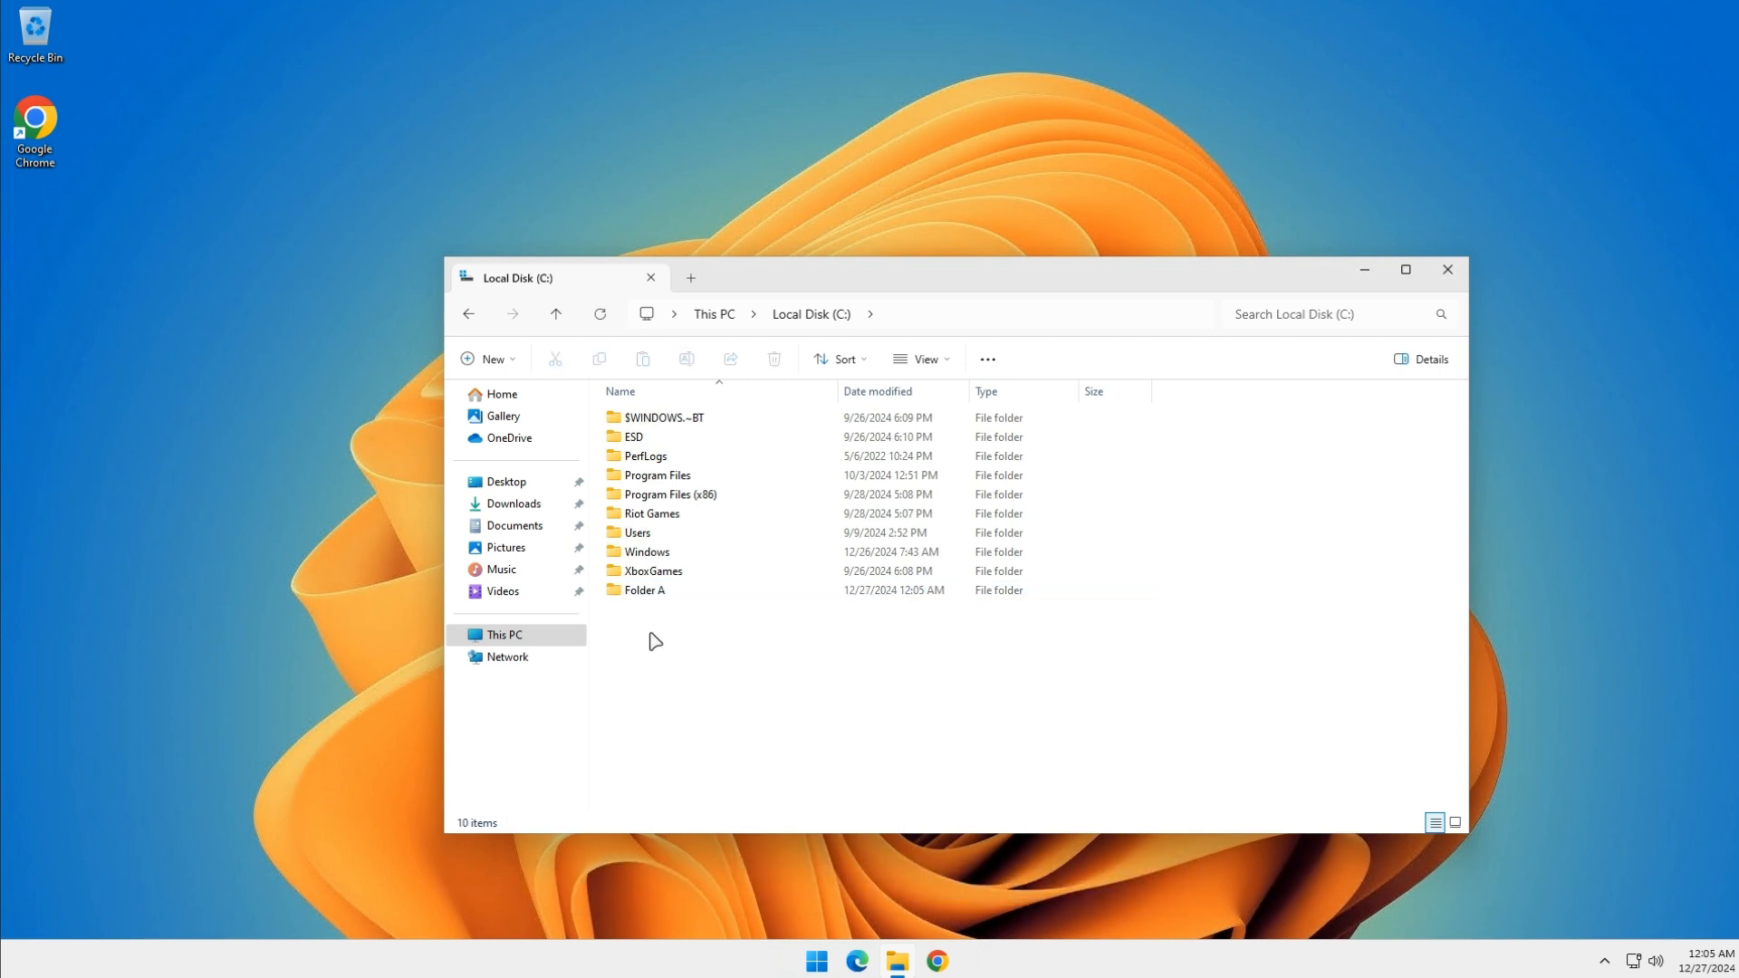
pyautogui.rightClick(641, 589)
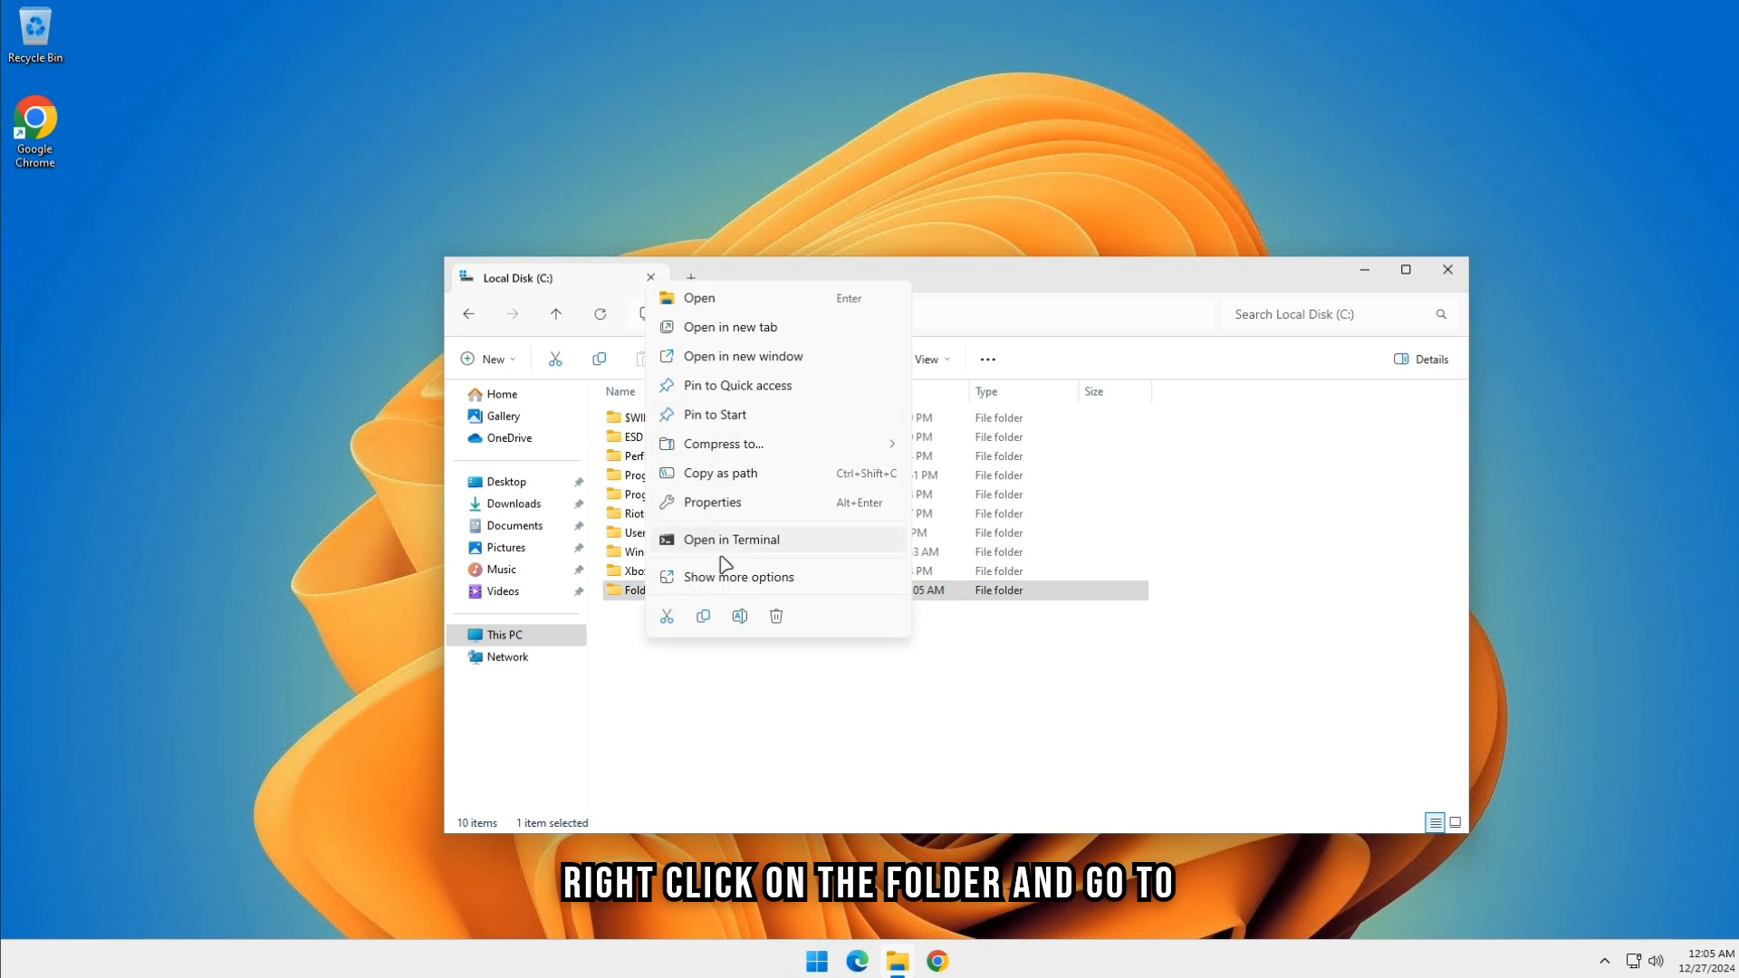
# Step: In Folder A's Advanced Sharing, enable Share this folder and set permissions for Everyone
pyautogui.click(713, 502)
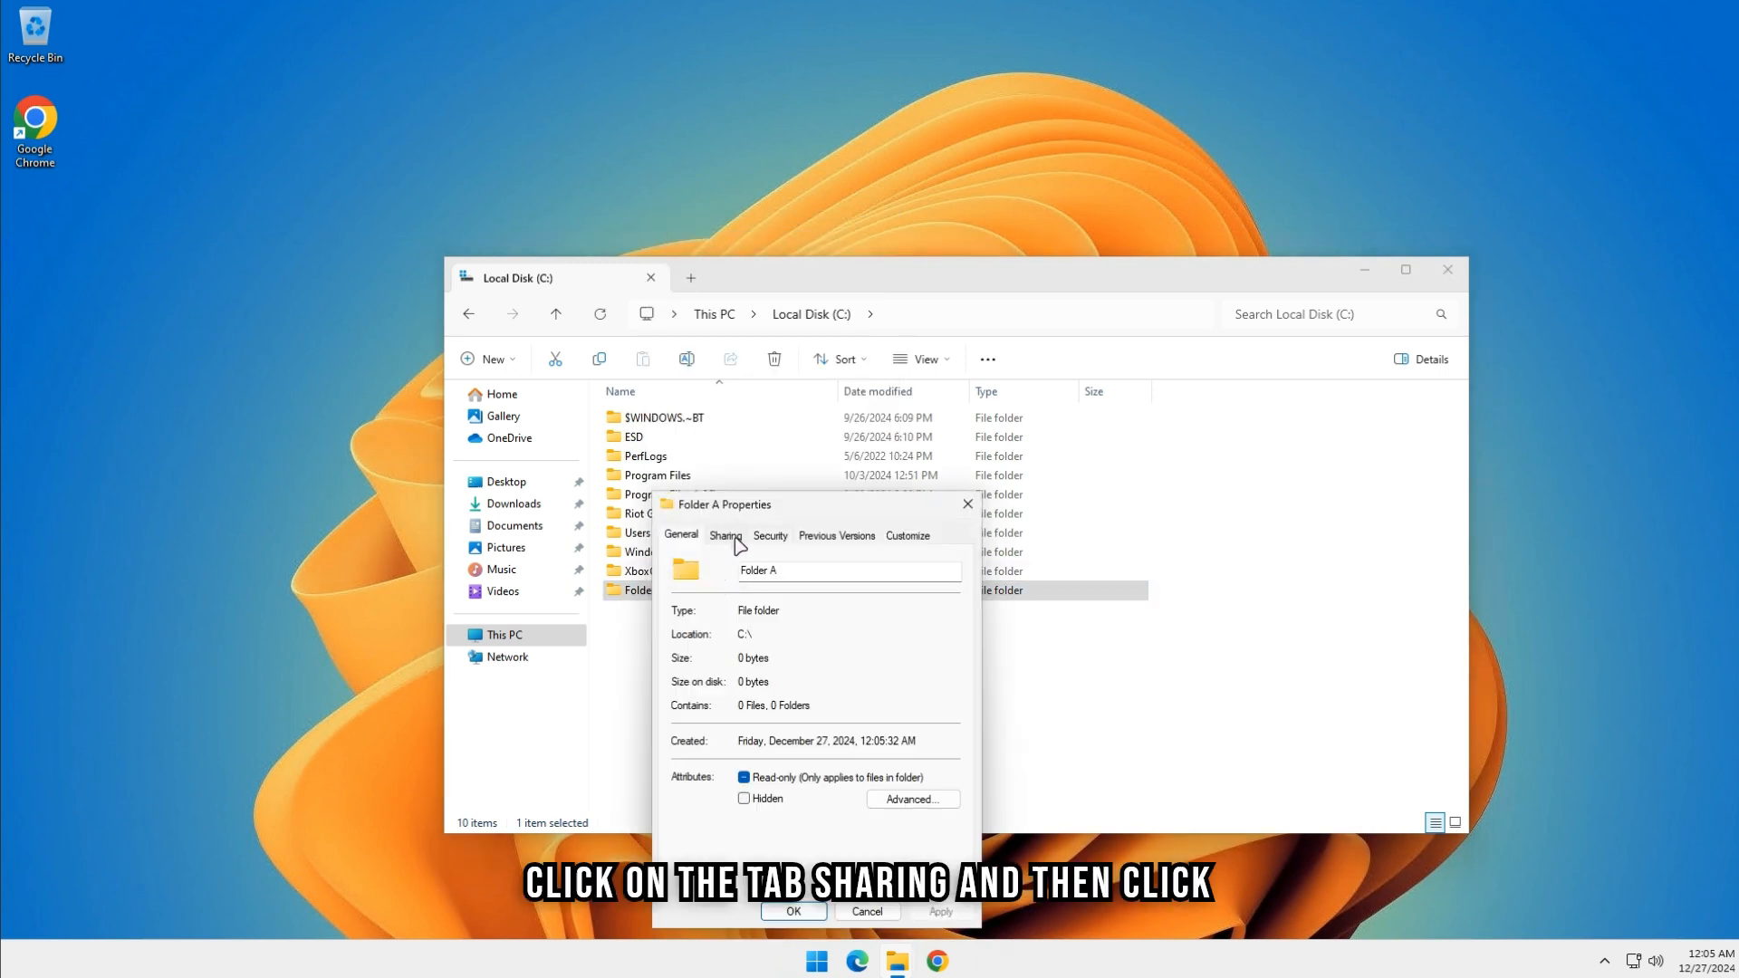
pyautogui.click(724, 534)
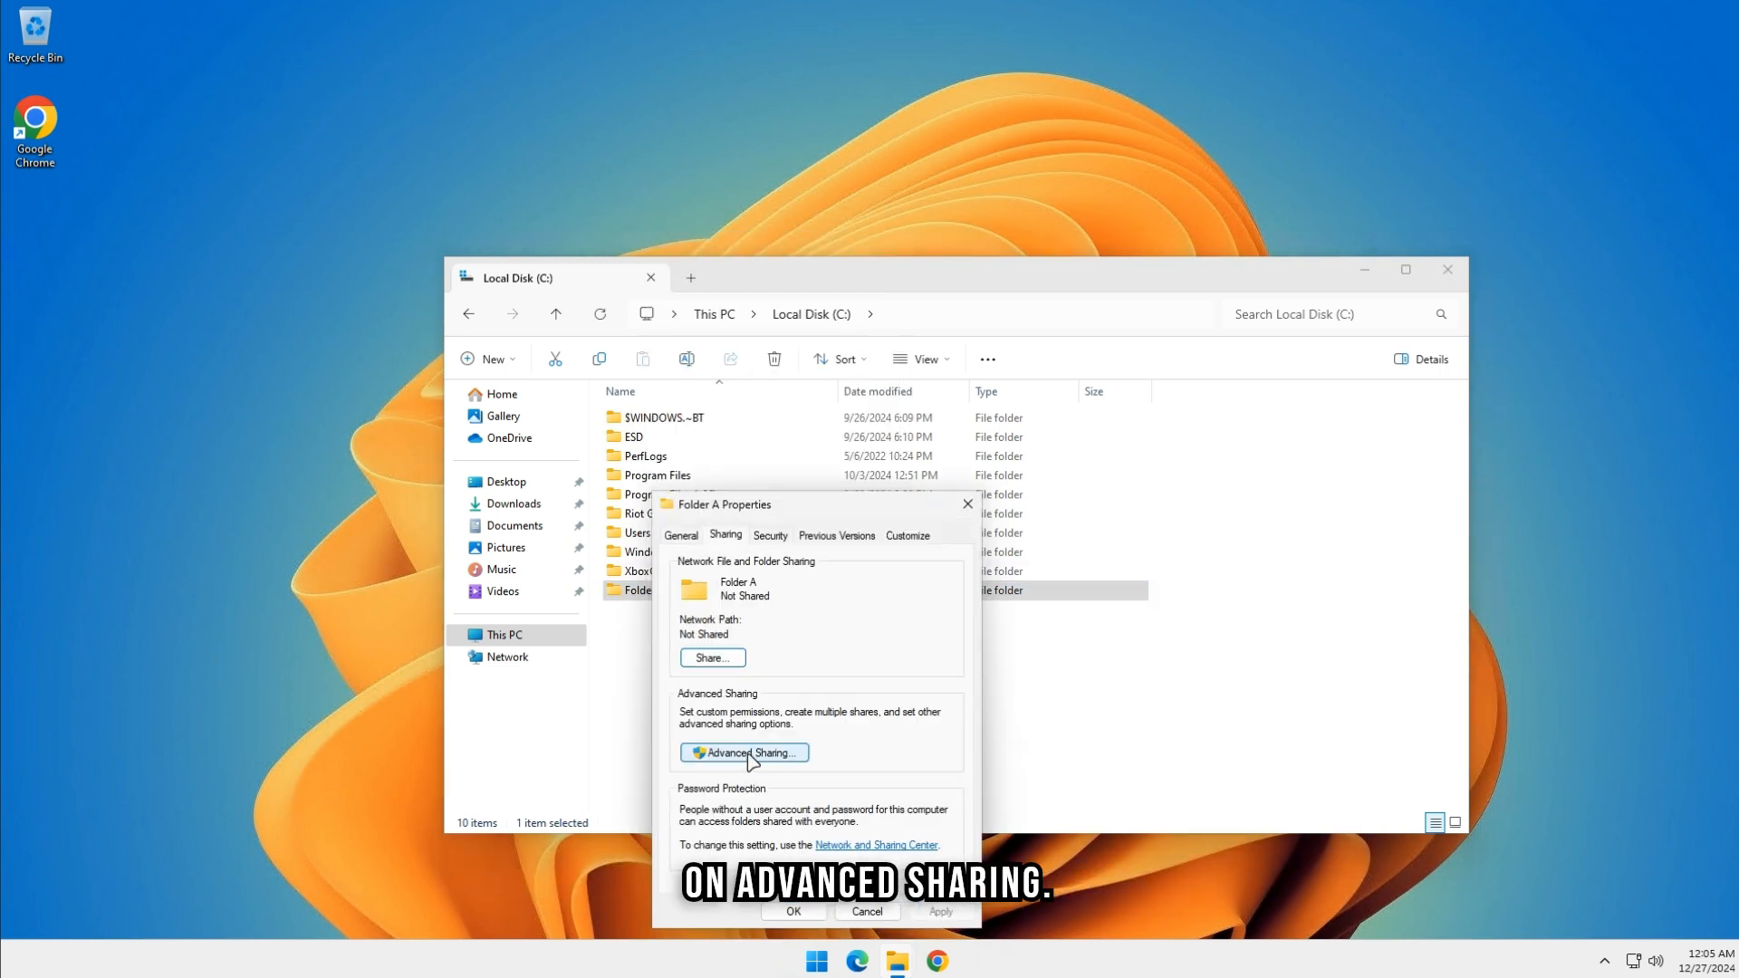
pyautogui.click(743, 754)
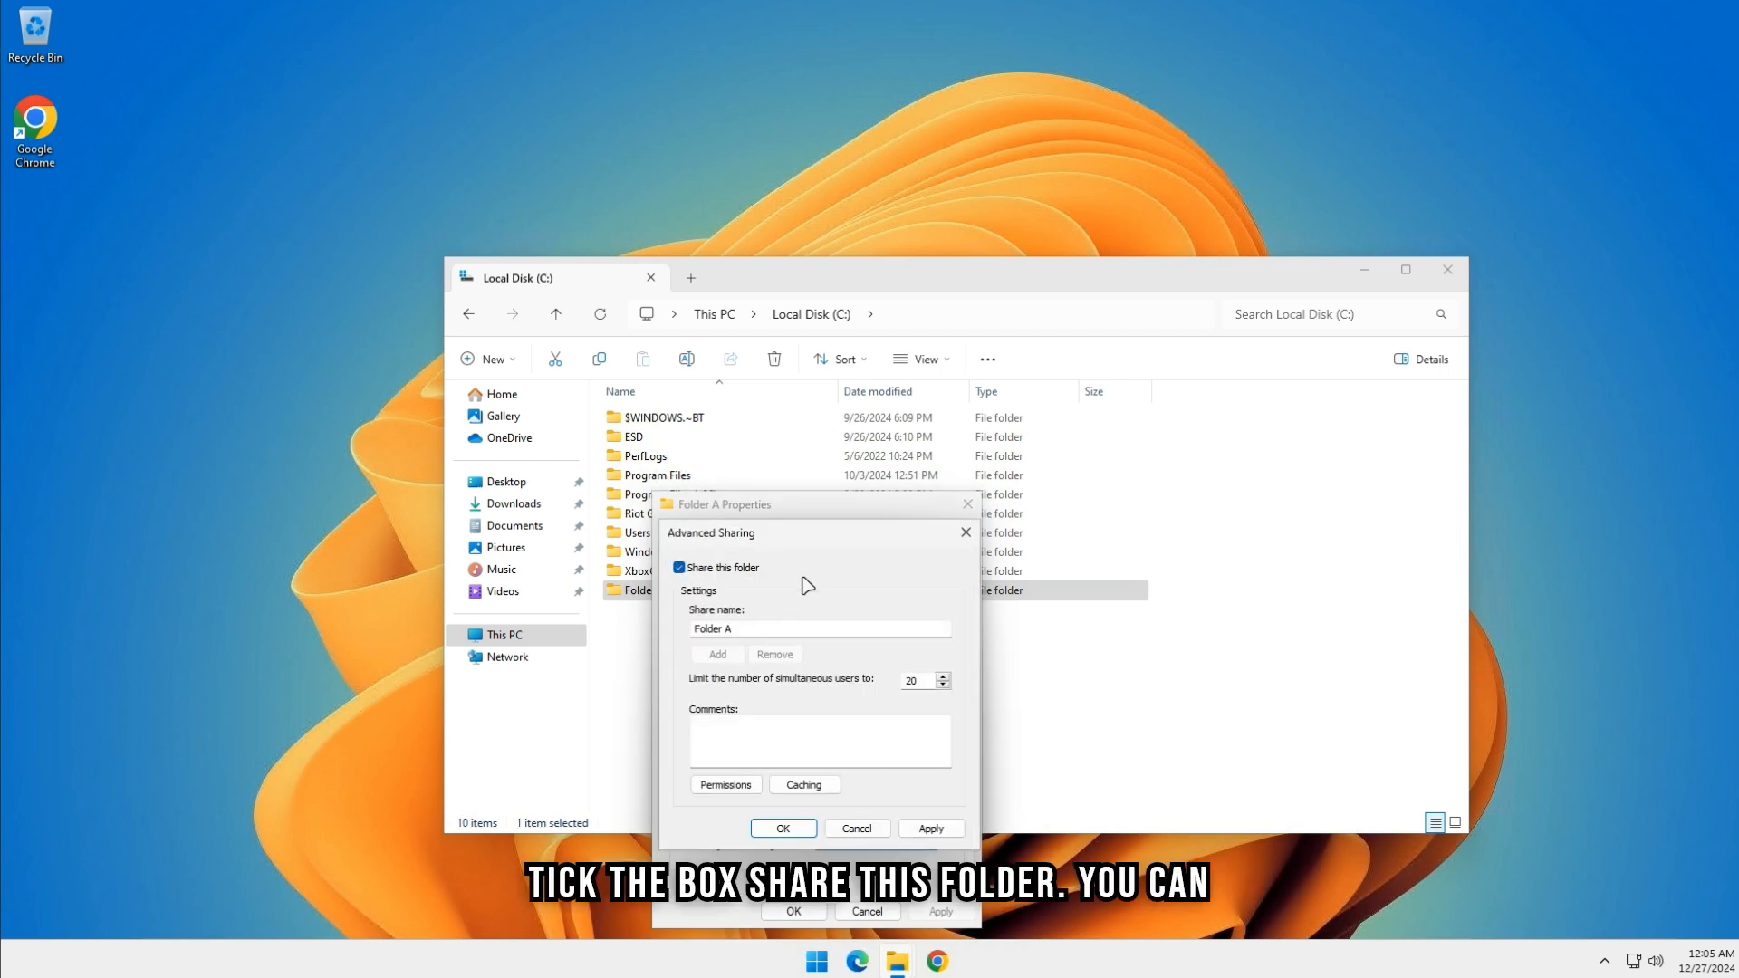
pyautogui.click(821, 629)
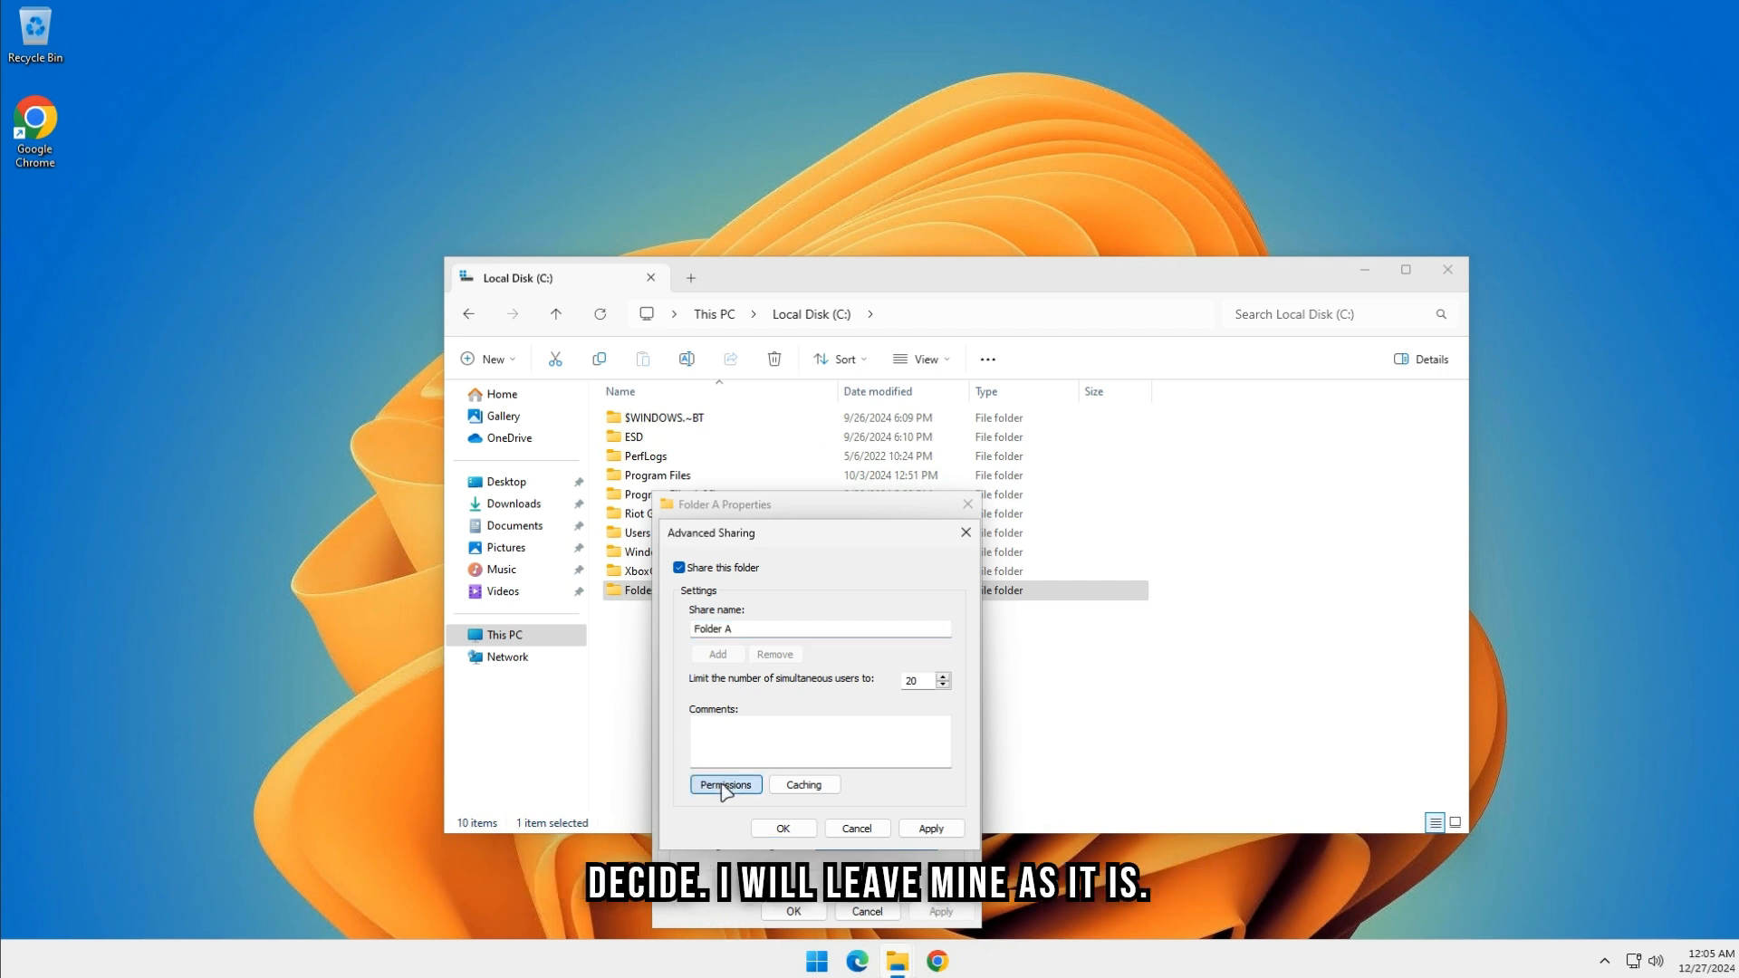
pyautogui.click(725, 784)
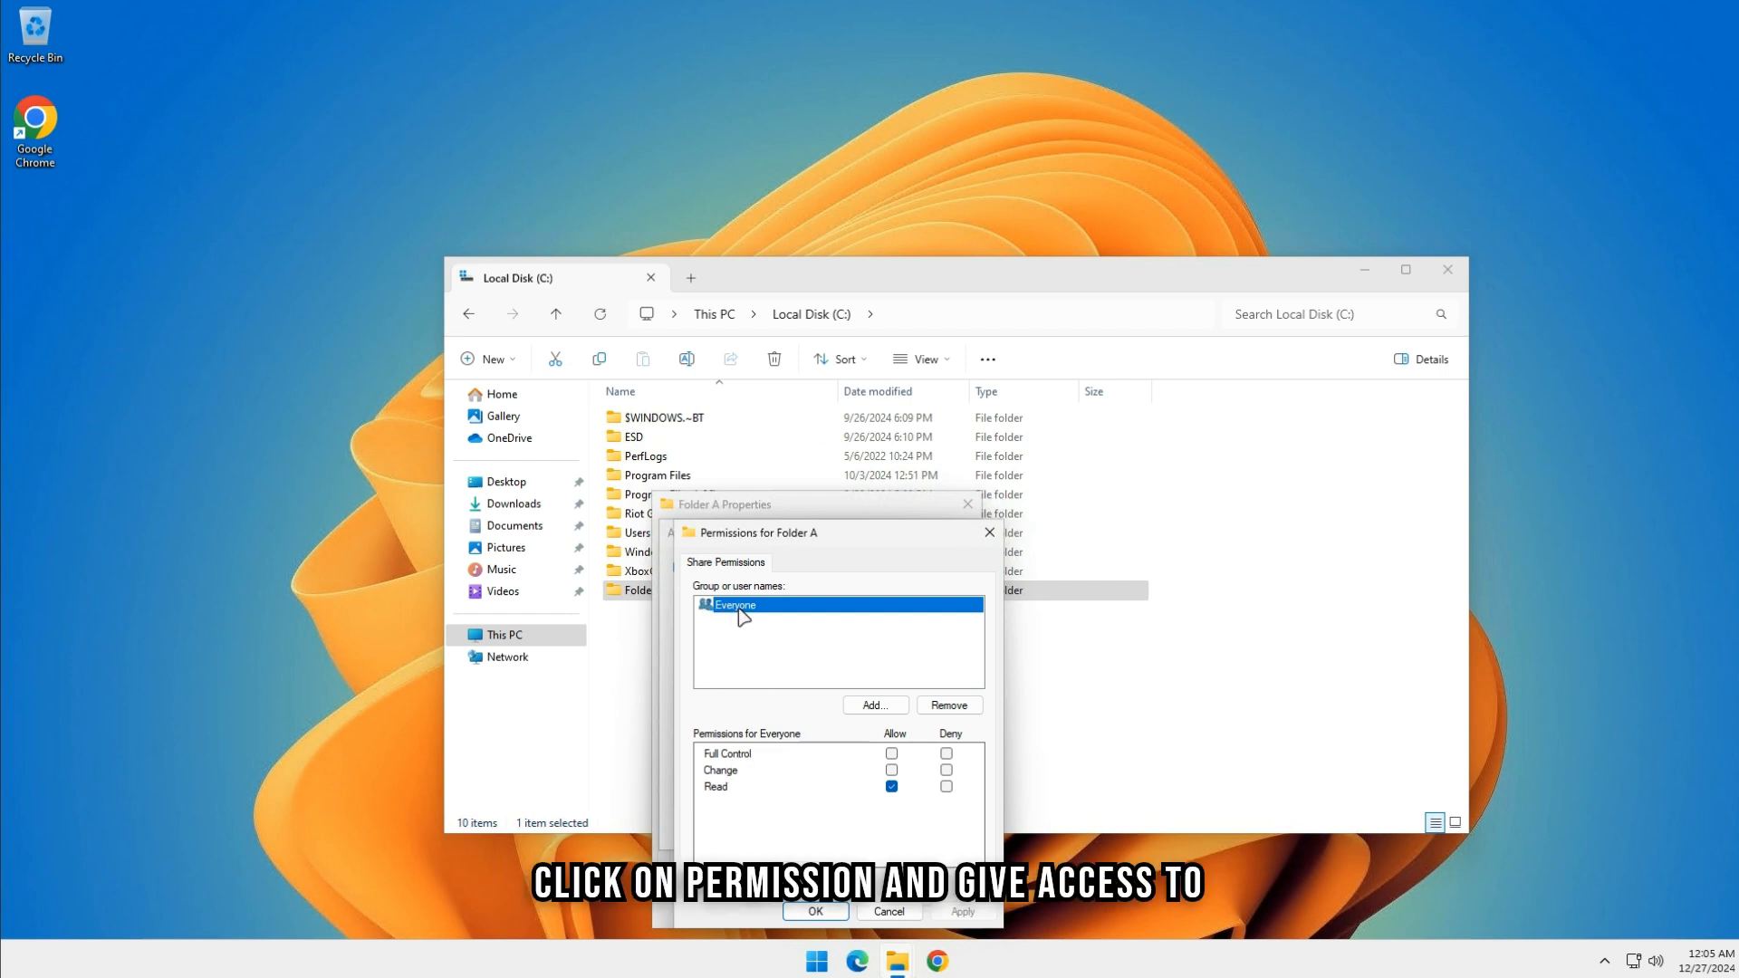
pyautogui.click(891, 754)
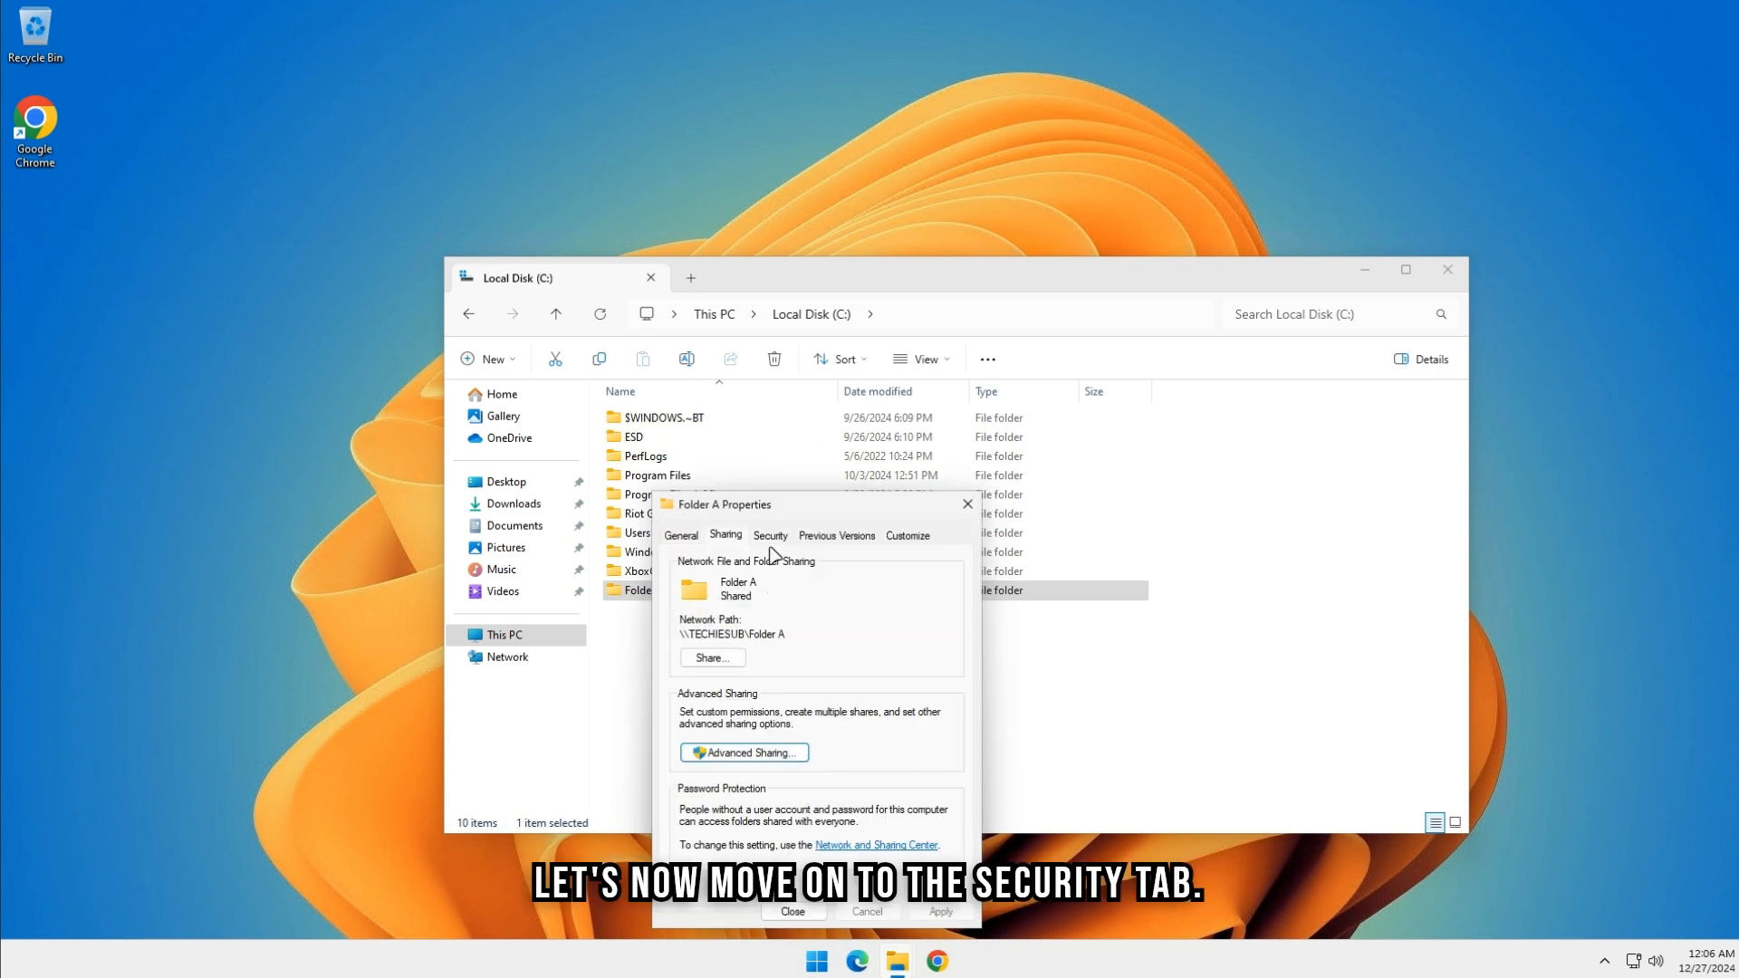
# Step: Add Everyone with Allow permissions on Folder A's Security tab and close the properties
pyautogui.click(768, 534)
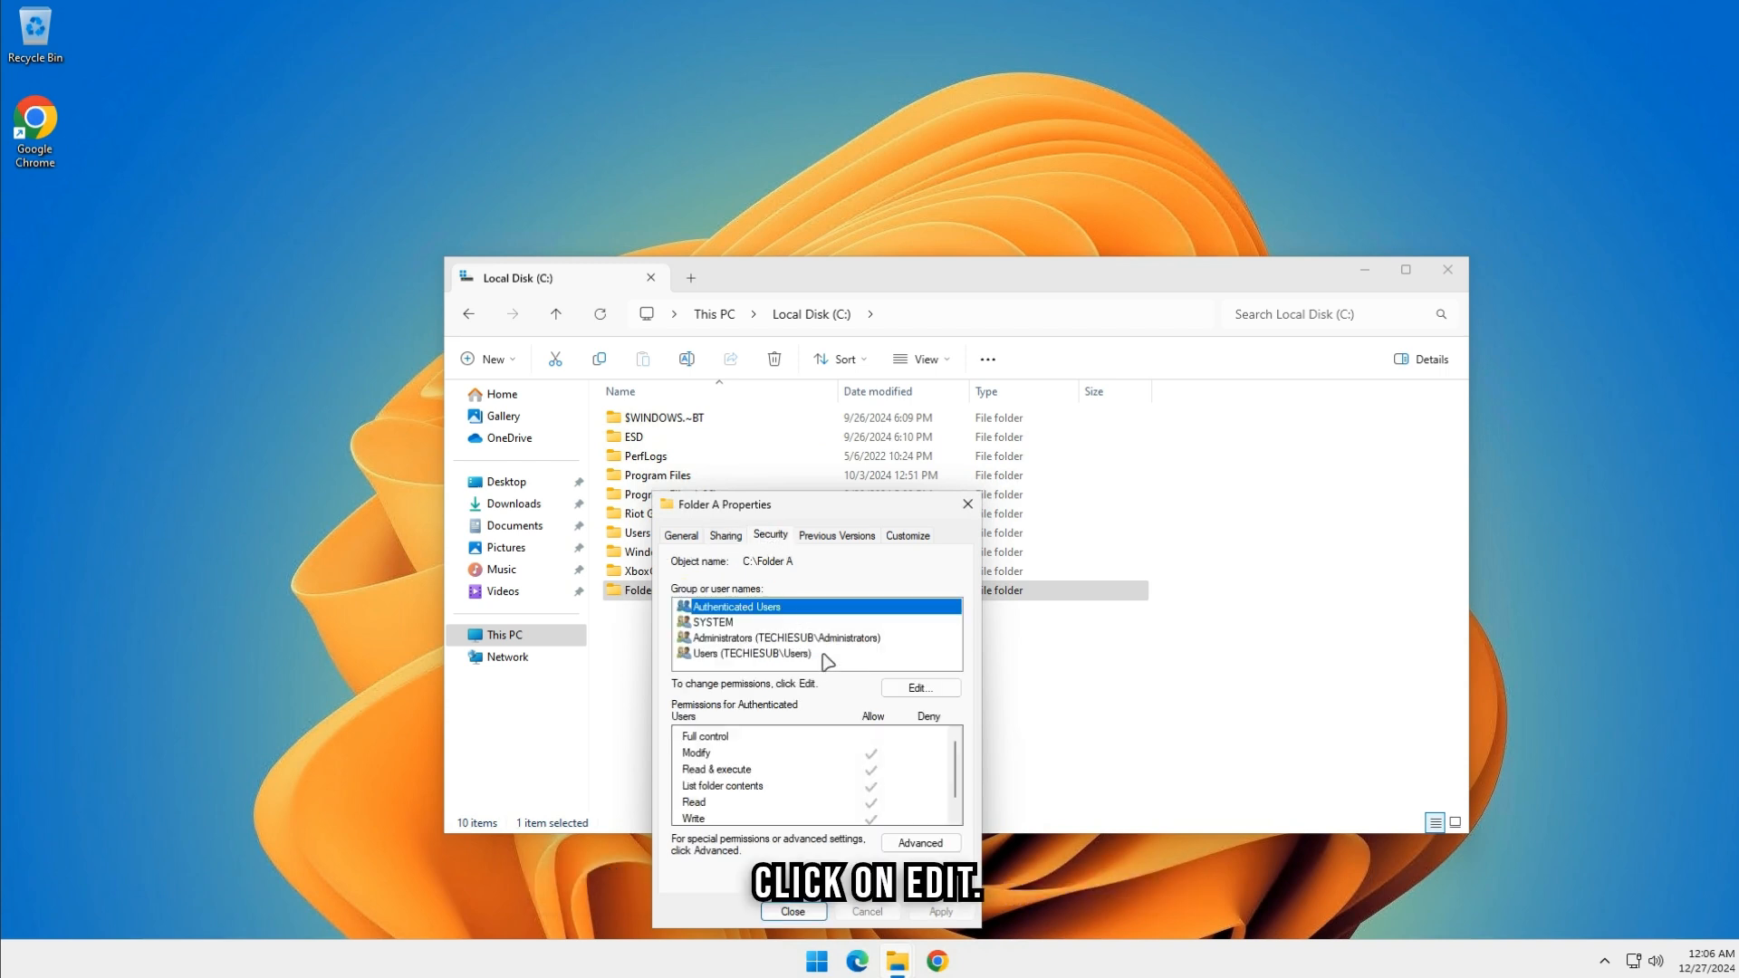
pyautogui.click(920, 688)
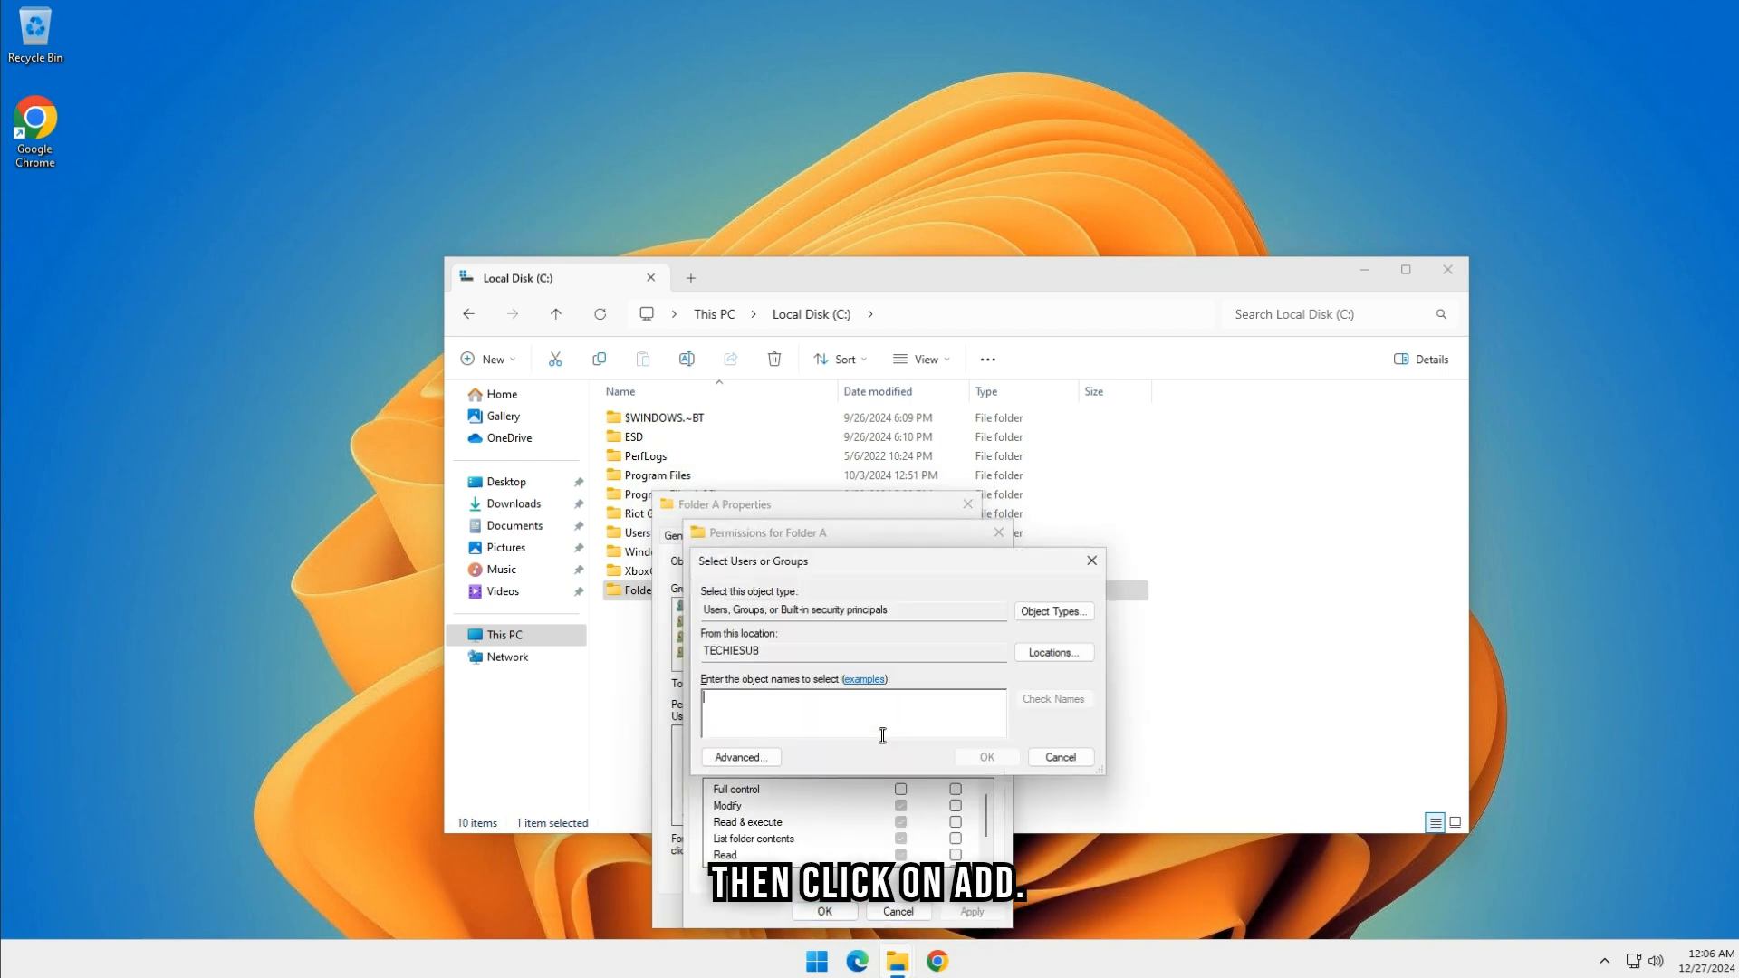
pyautogui.write('Everyone')
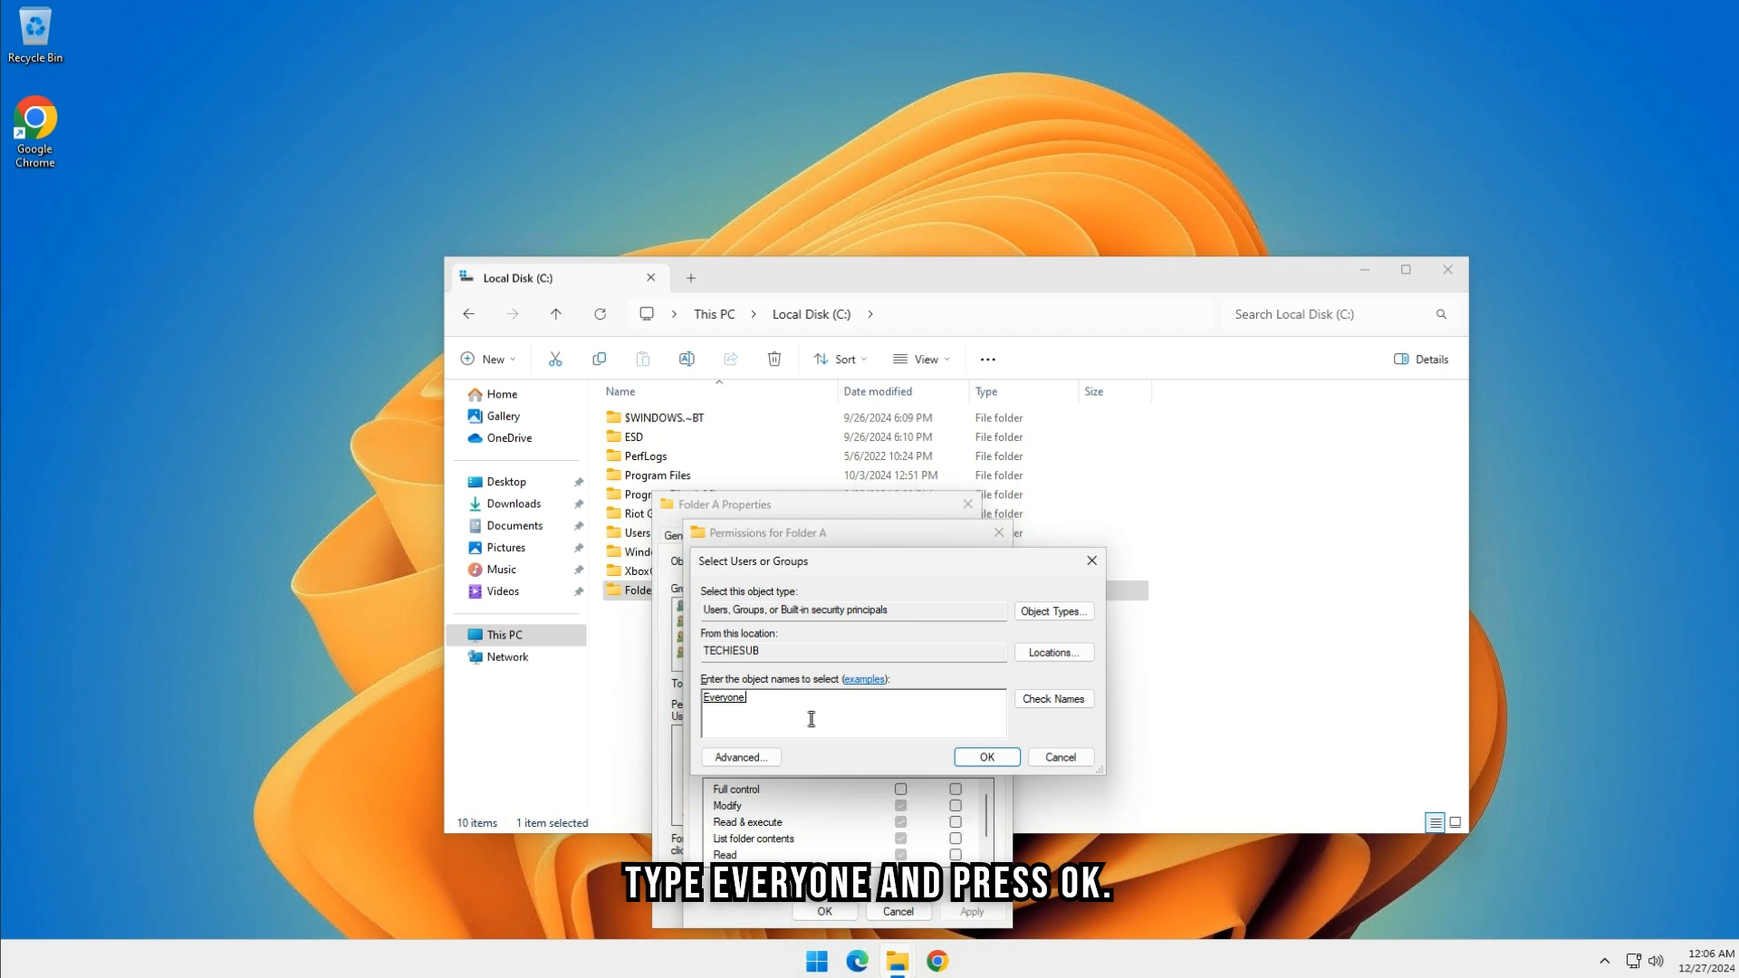
pyautogui.click(982, 757)
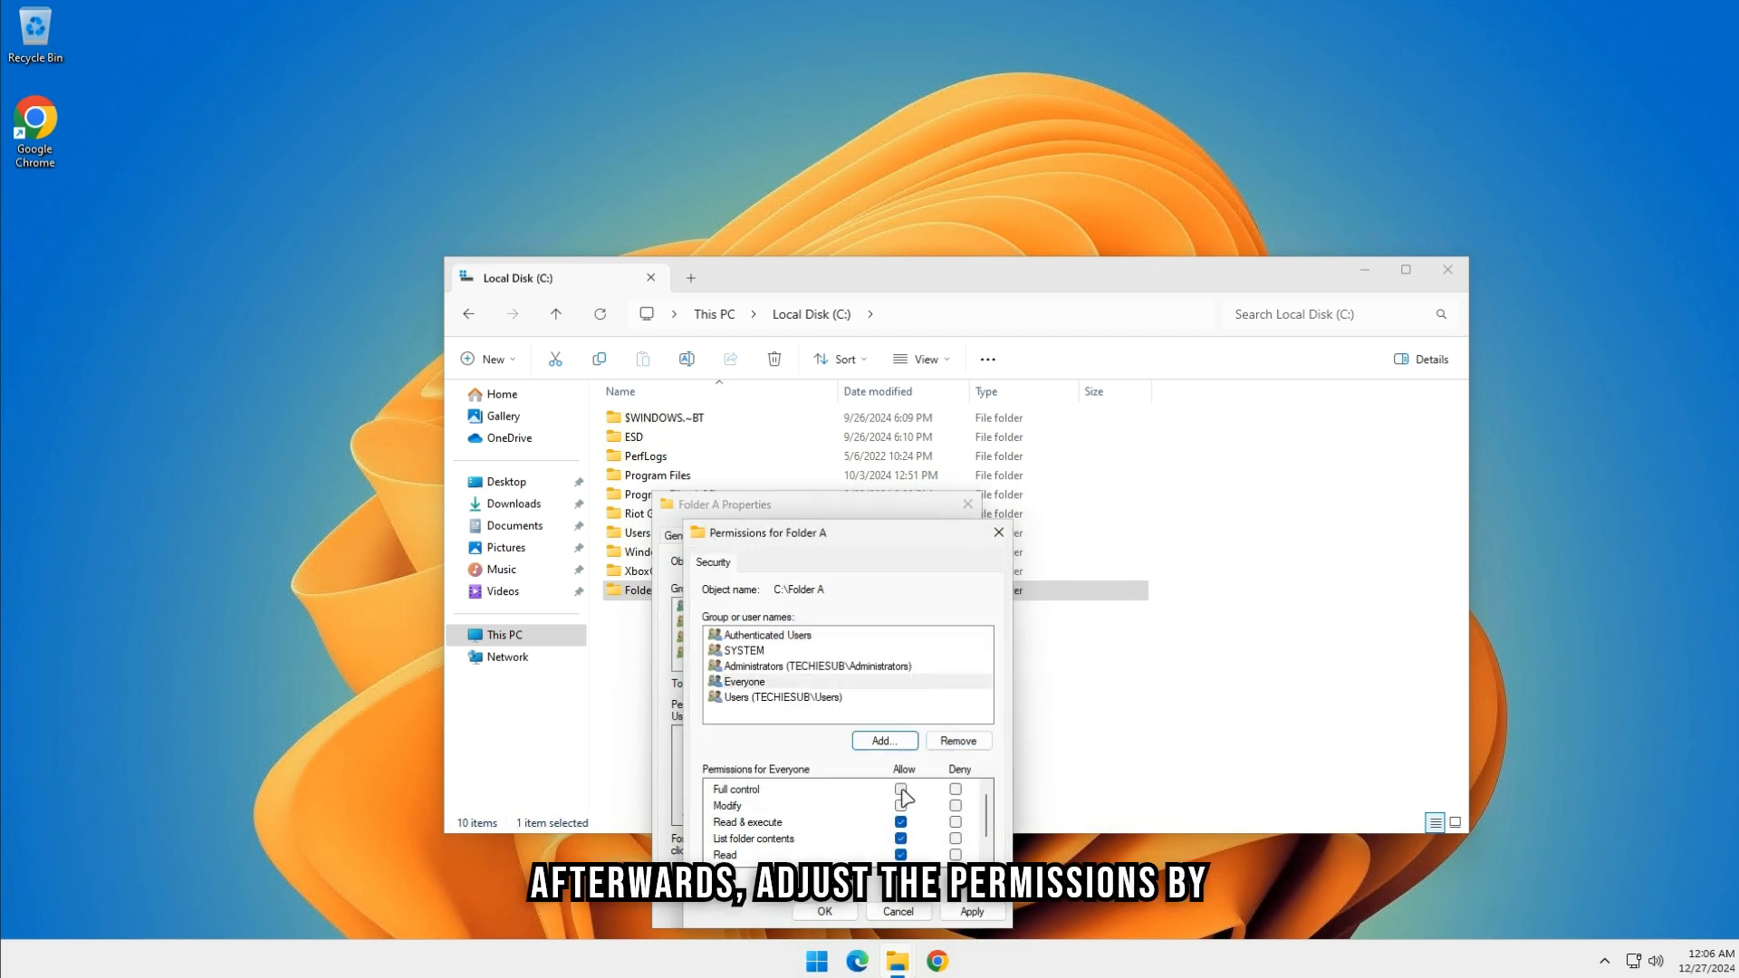
pyautogui.click(900, 788)
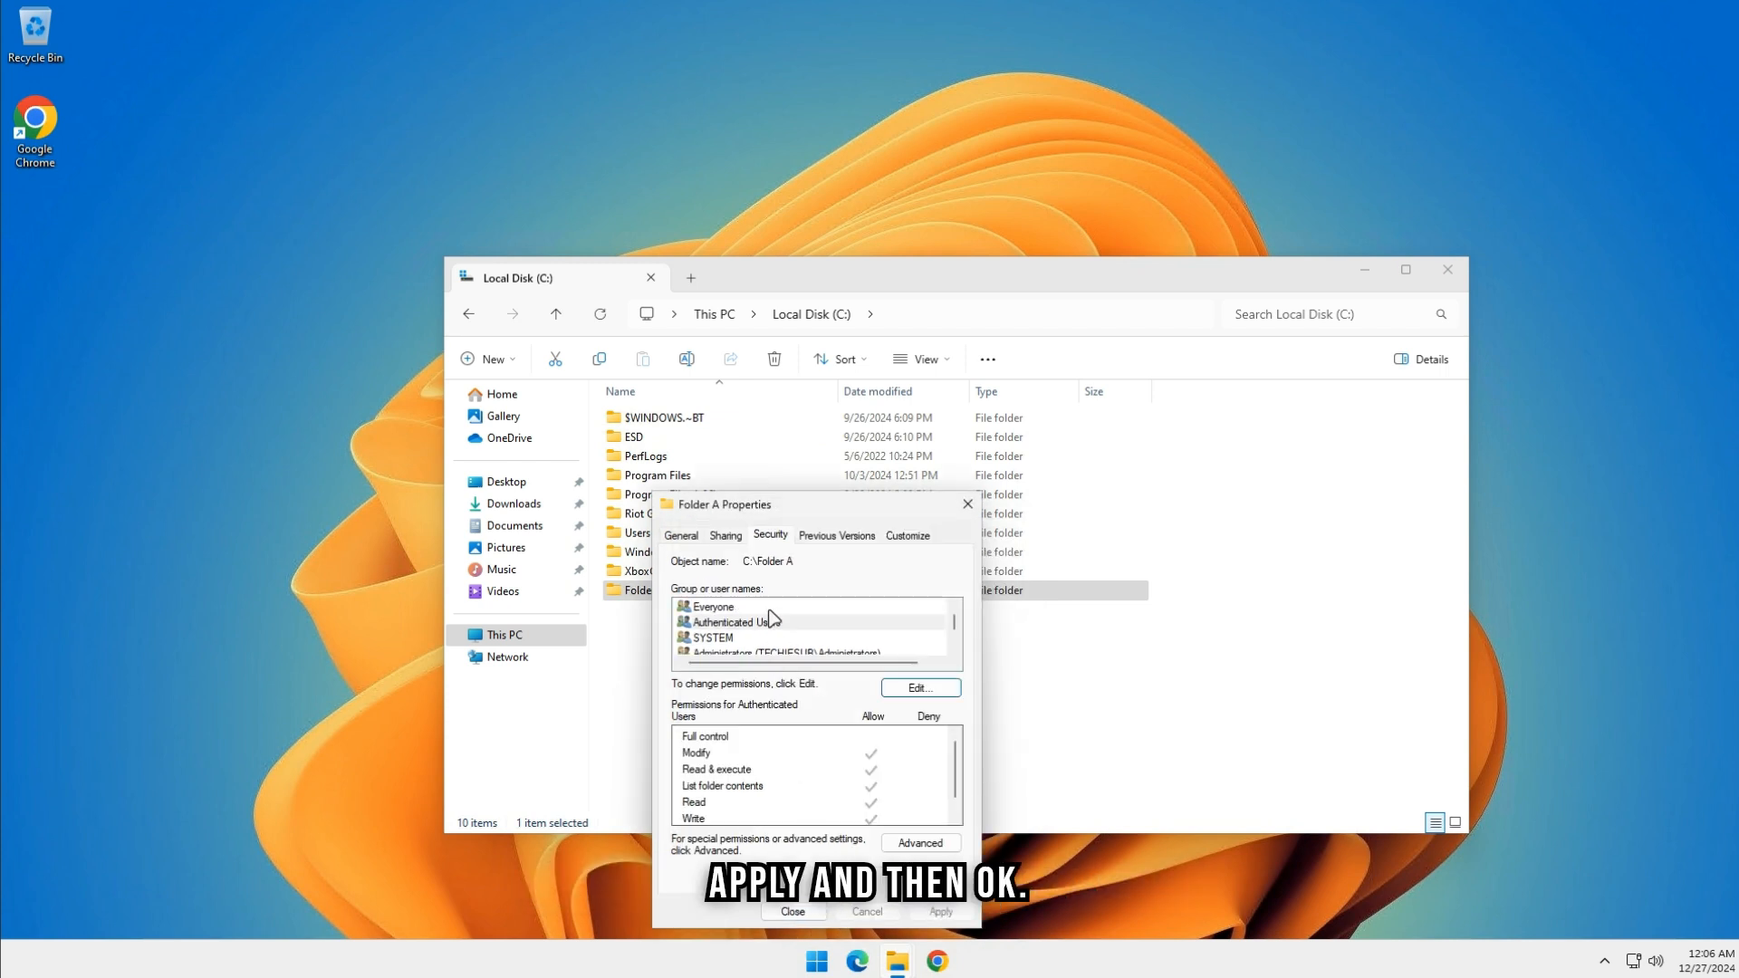
pyautogui.click(724, 534)
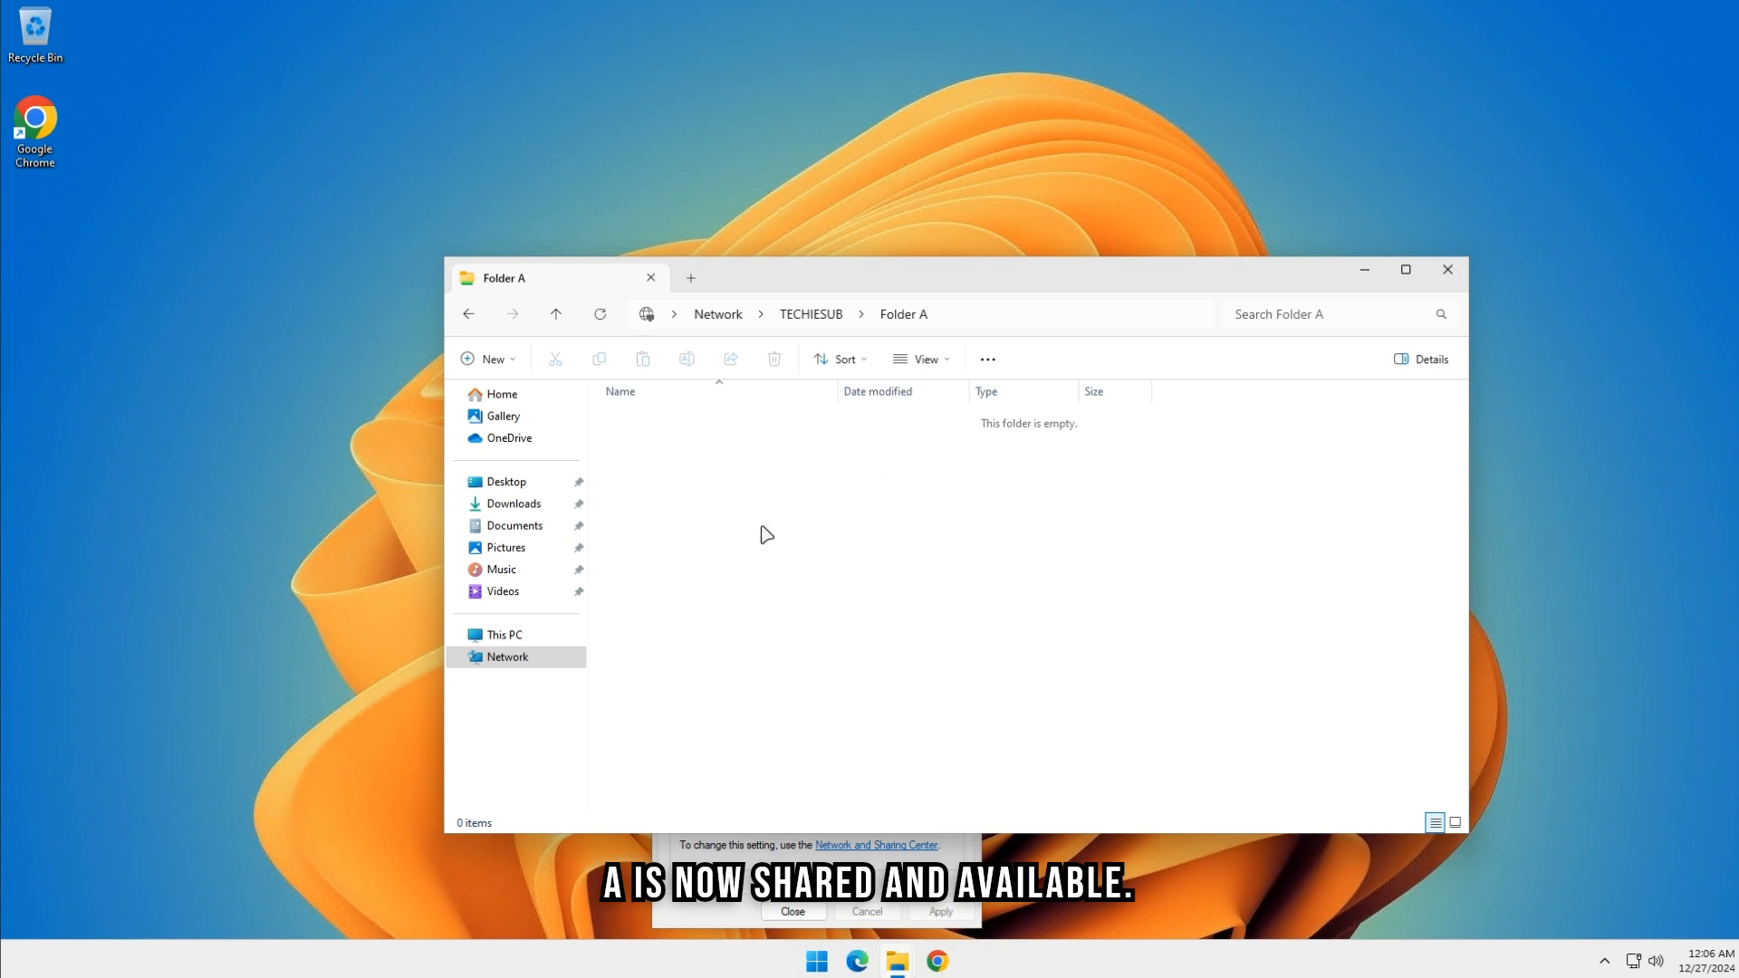
# Step: Map \\TECHIESUB\Folder A as network drive N: from the Network location
pyautogui.click(507, 656)
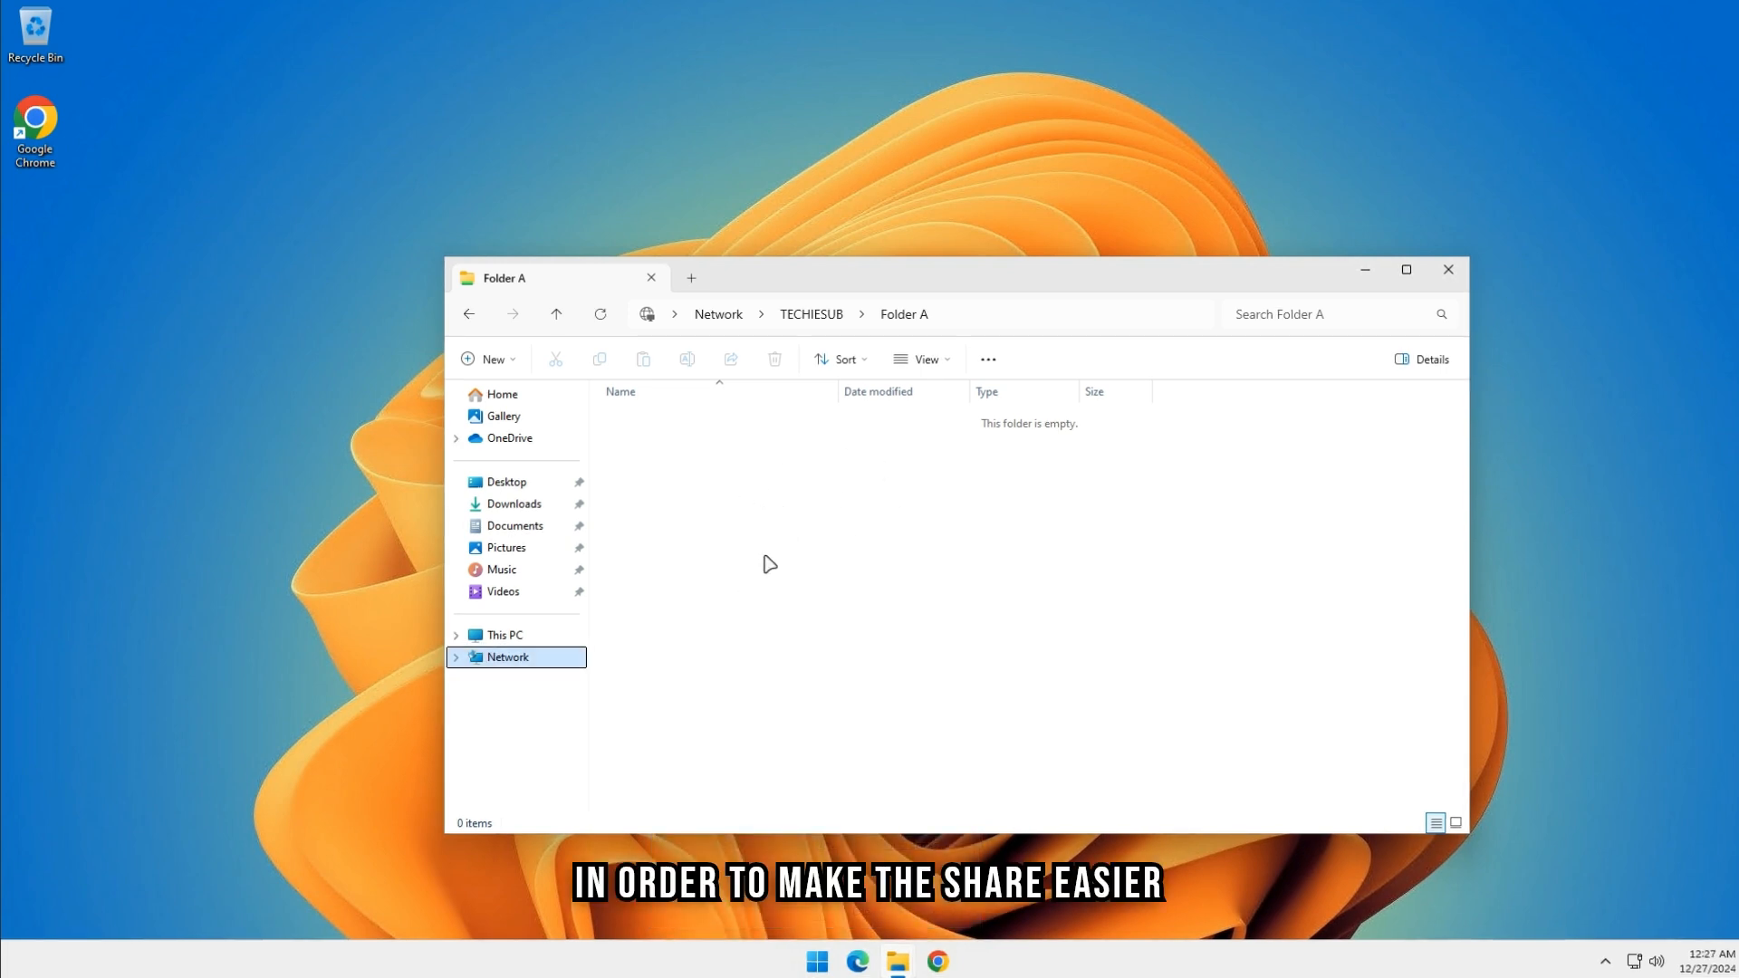
pyautogui.moveTo(768, 559)
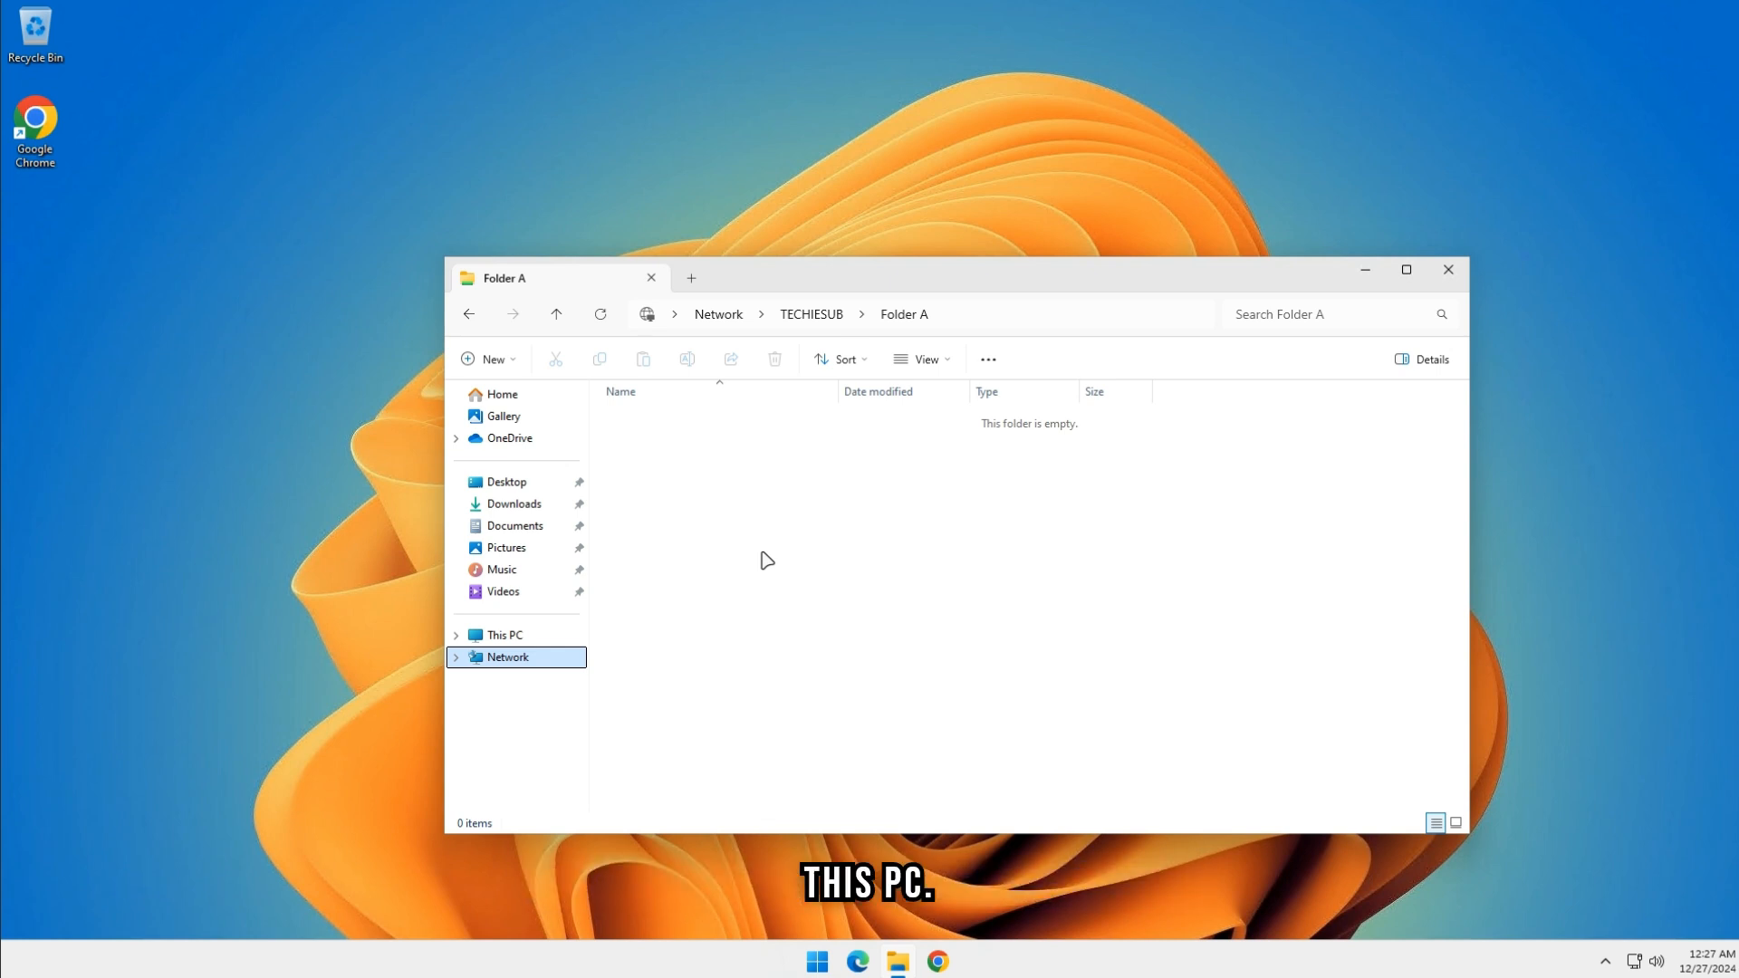
pyautogui.rightClick(508, 655)
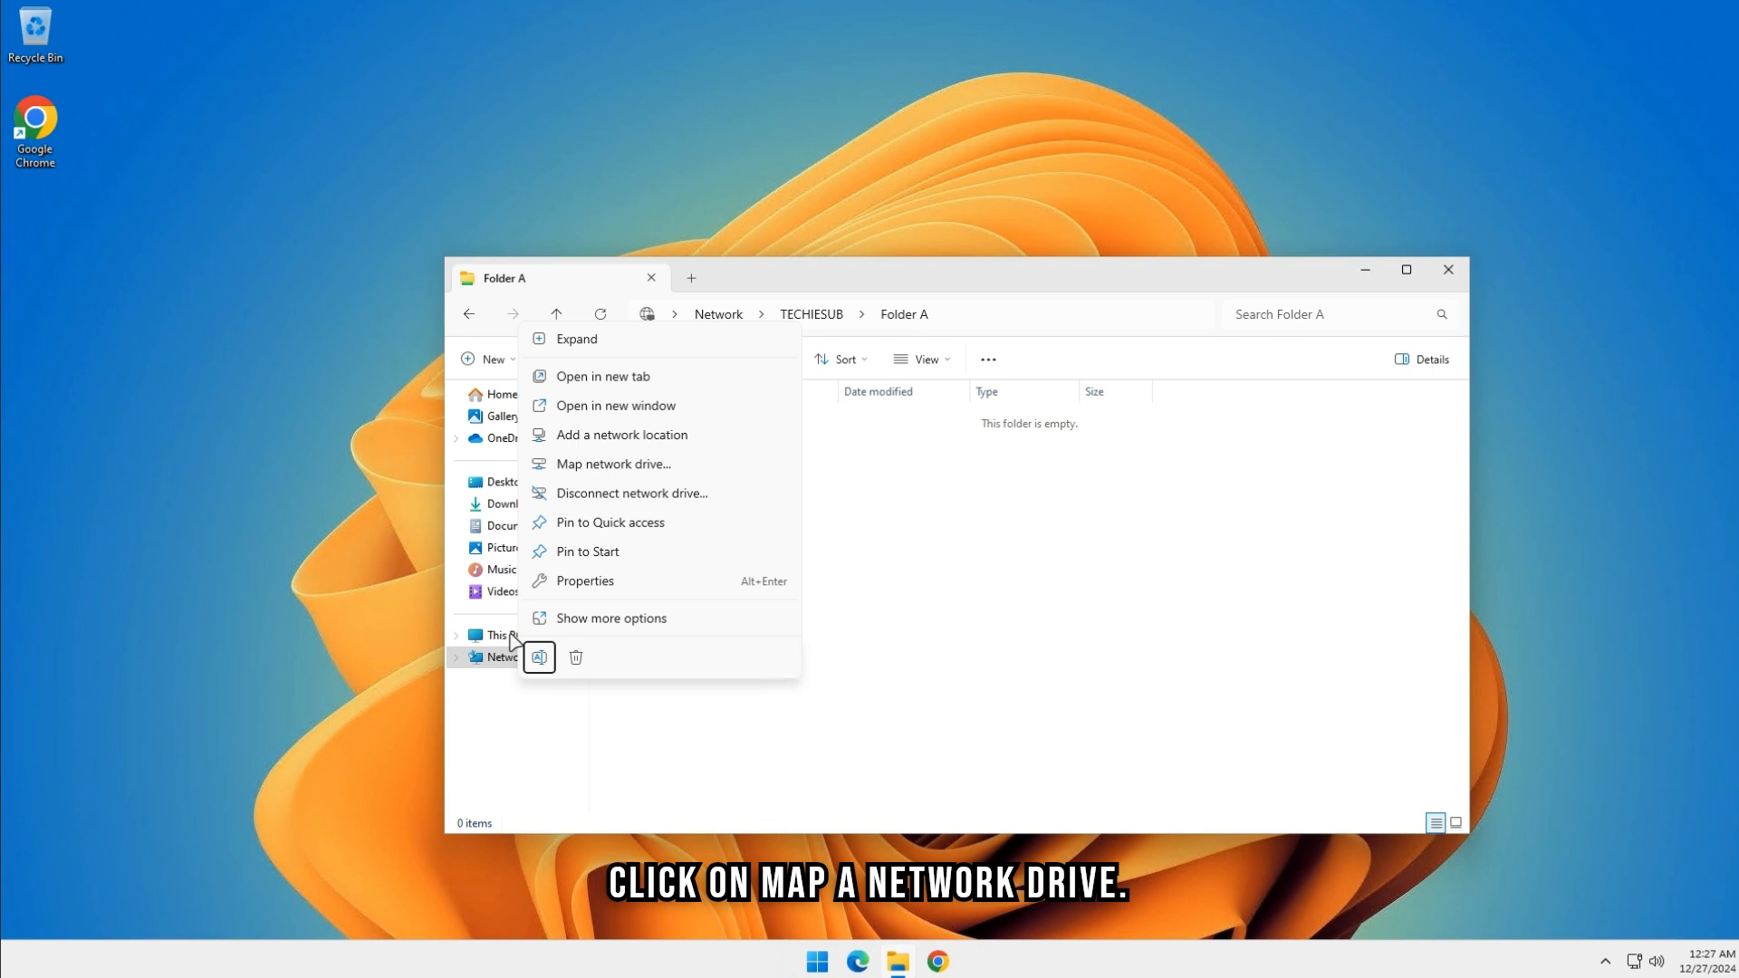
pyautogui.click(610, 464)
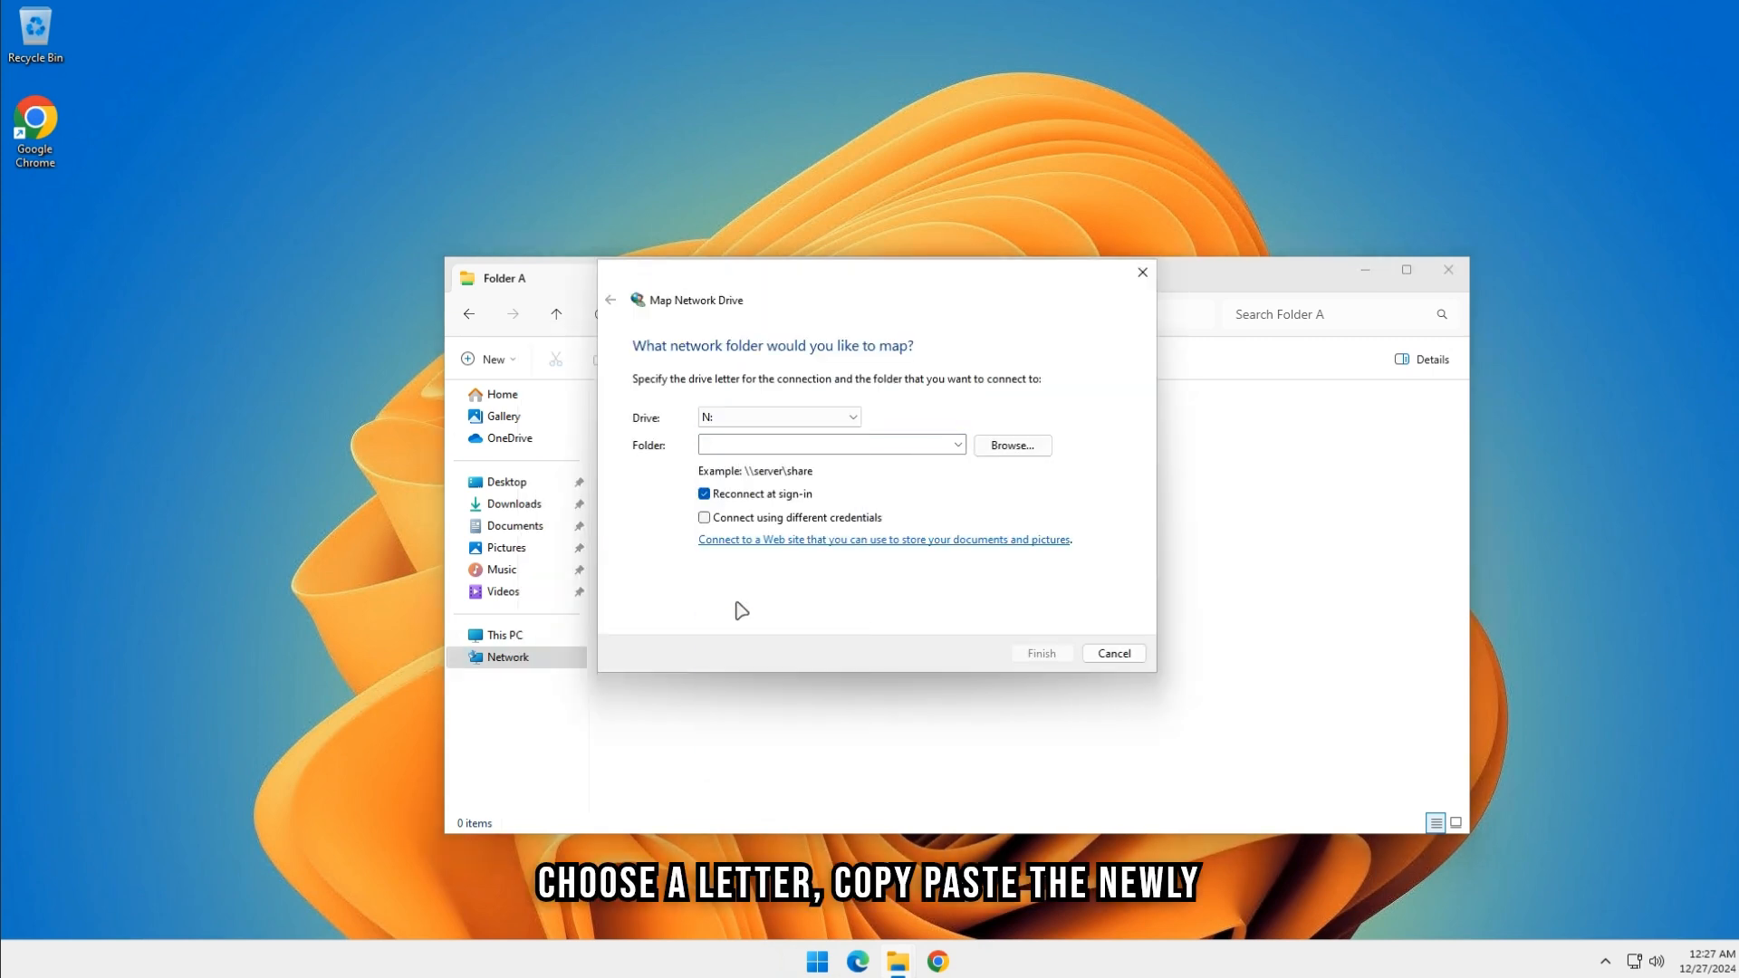
pyautogui.write('\\\\TECHIESUB\\Folder A')
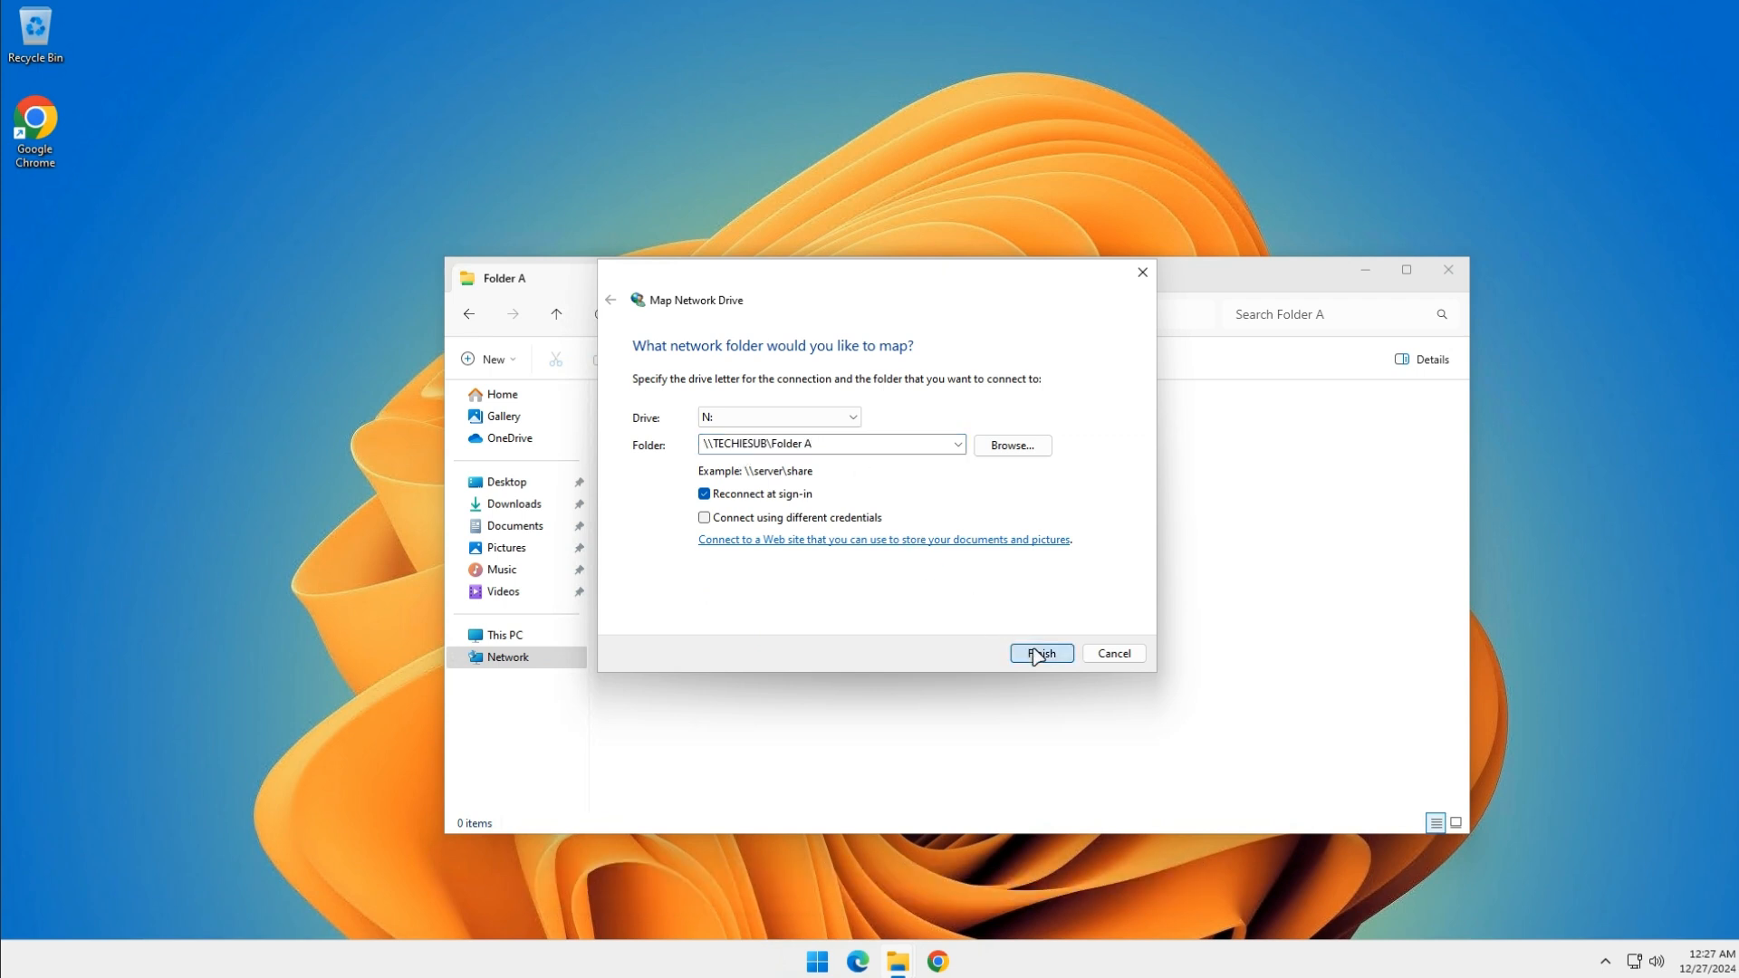
pyautogui.click(1038, 654)
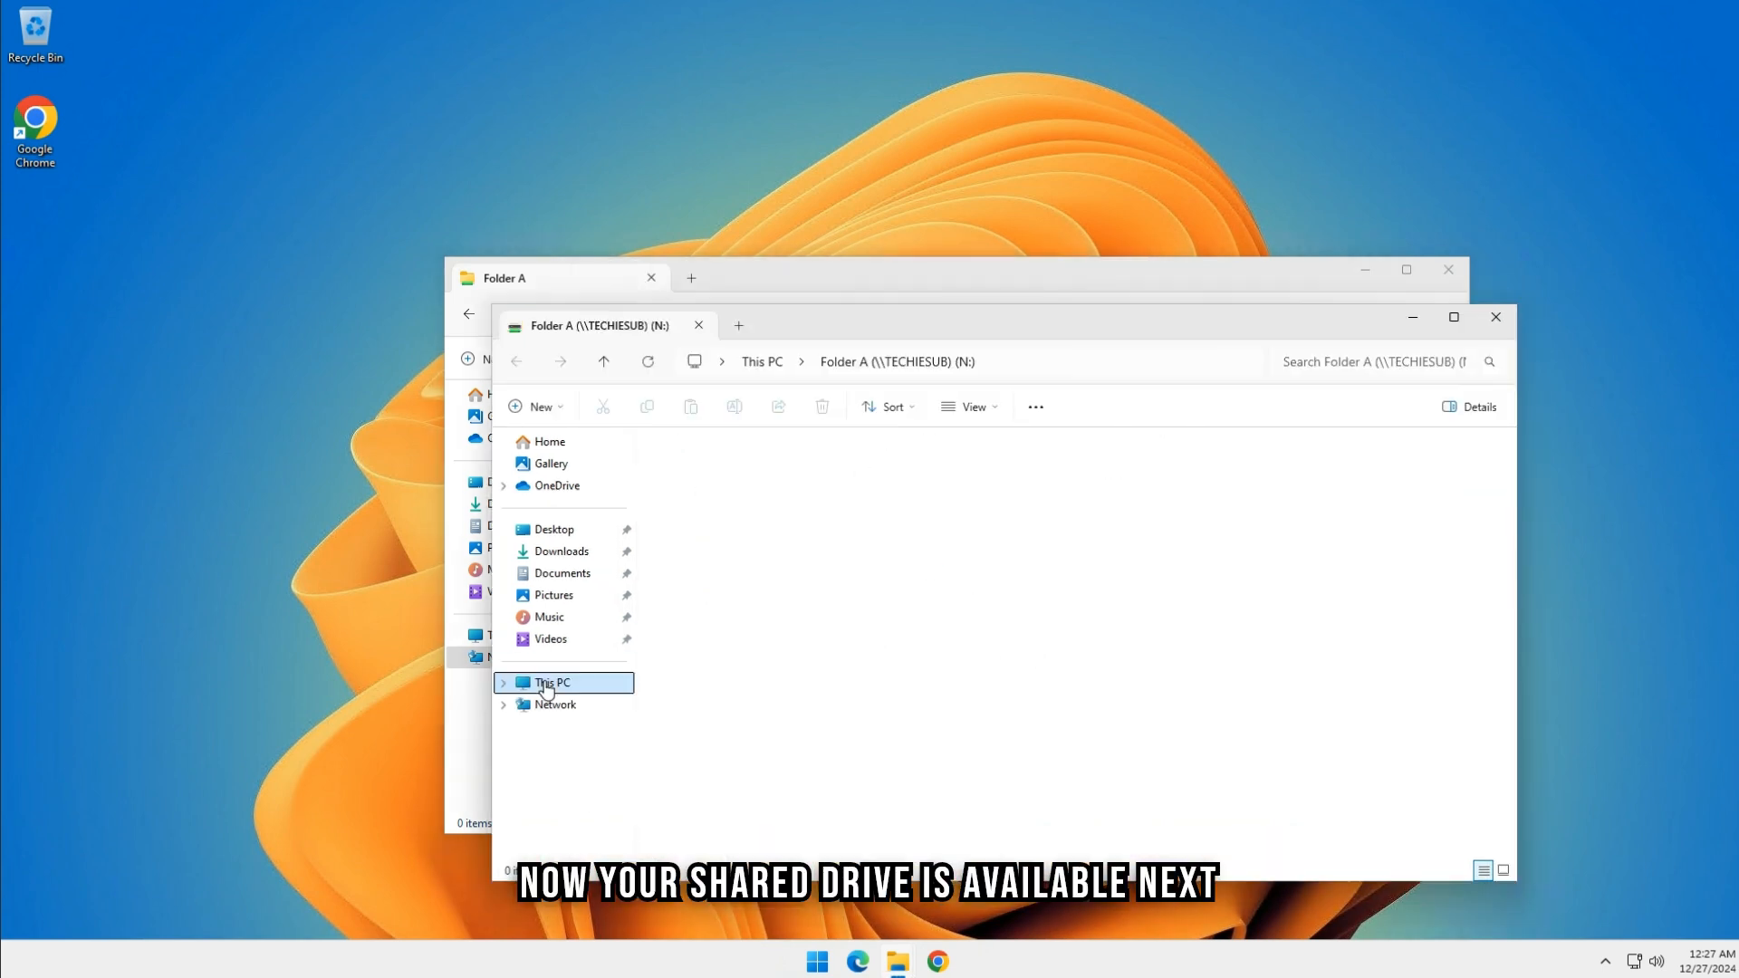
# Step: Show This PC listing Folder A (N:) under Network locations beside Local Disk (C:)
pyautogui.click(552, 683)
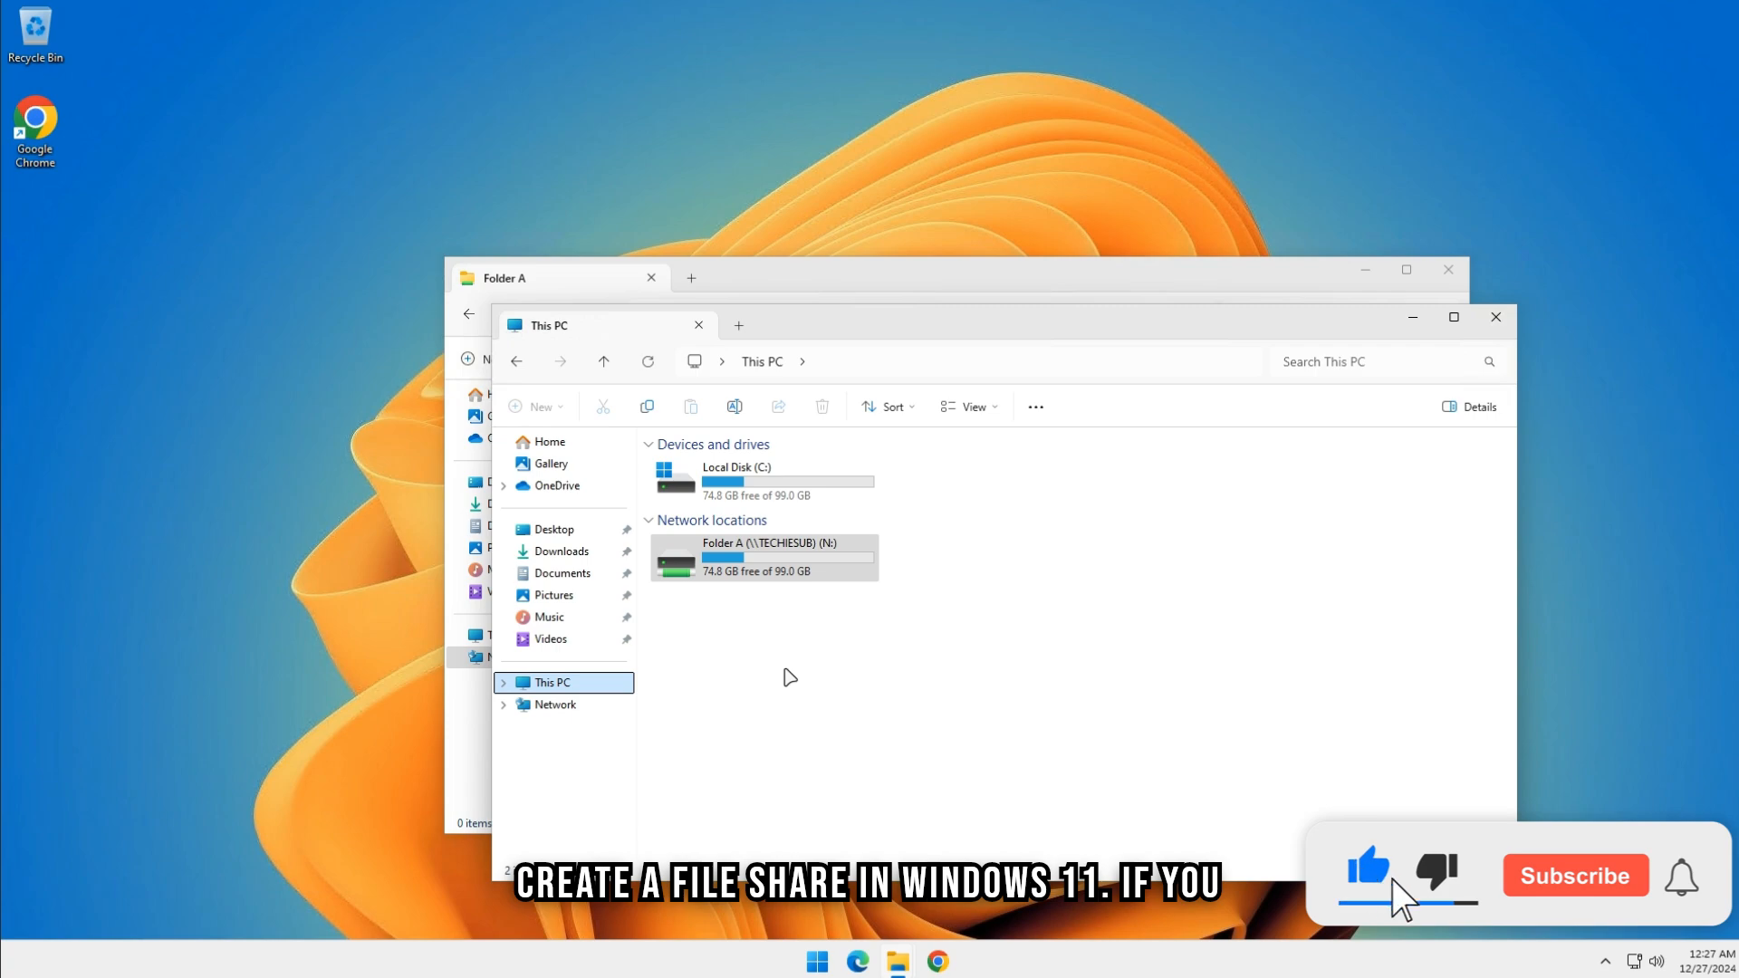
pyautogui.click(1574, 875)
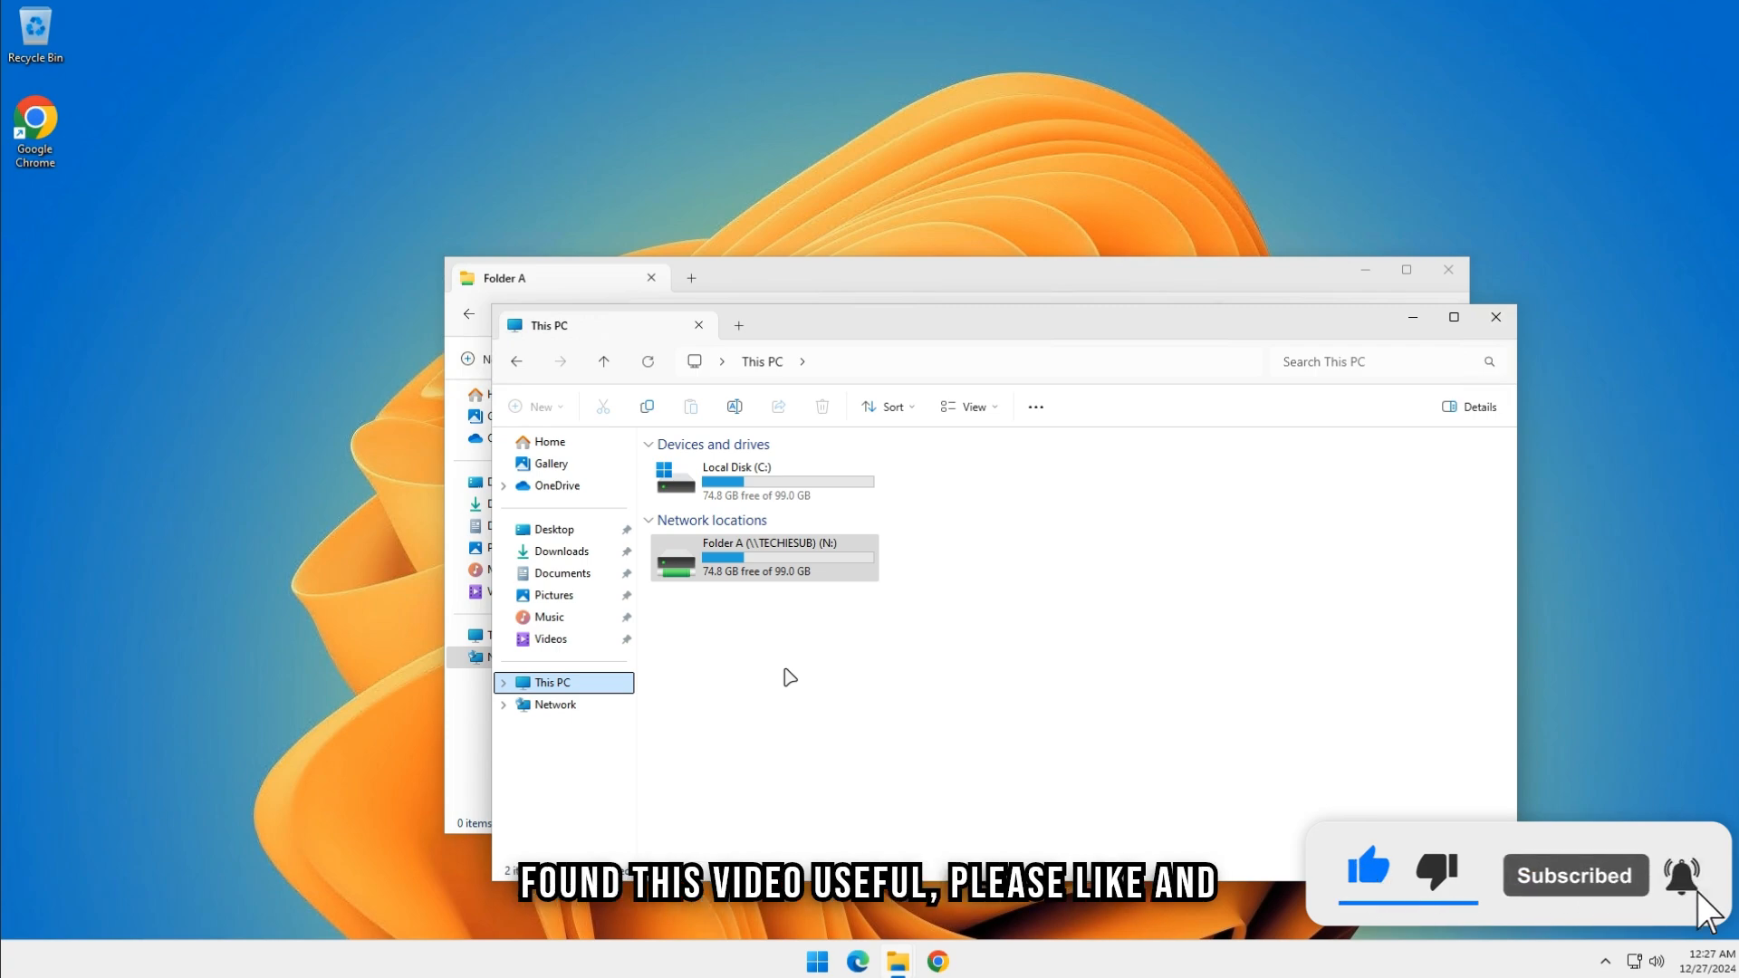